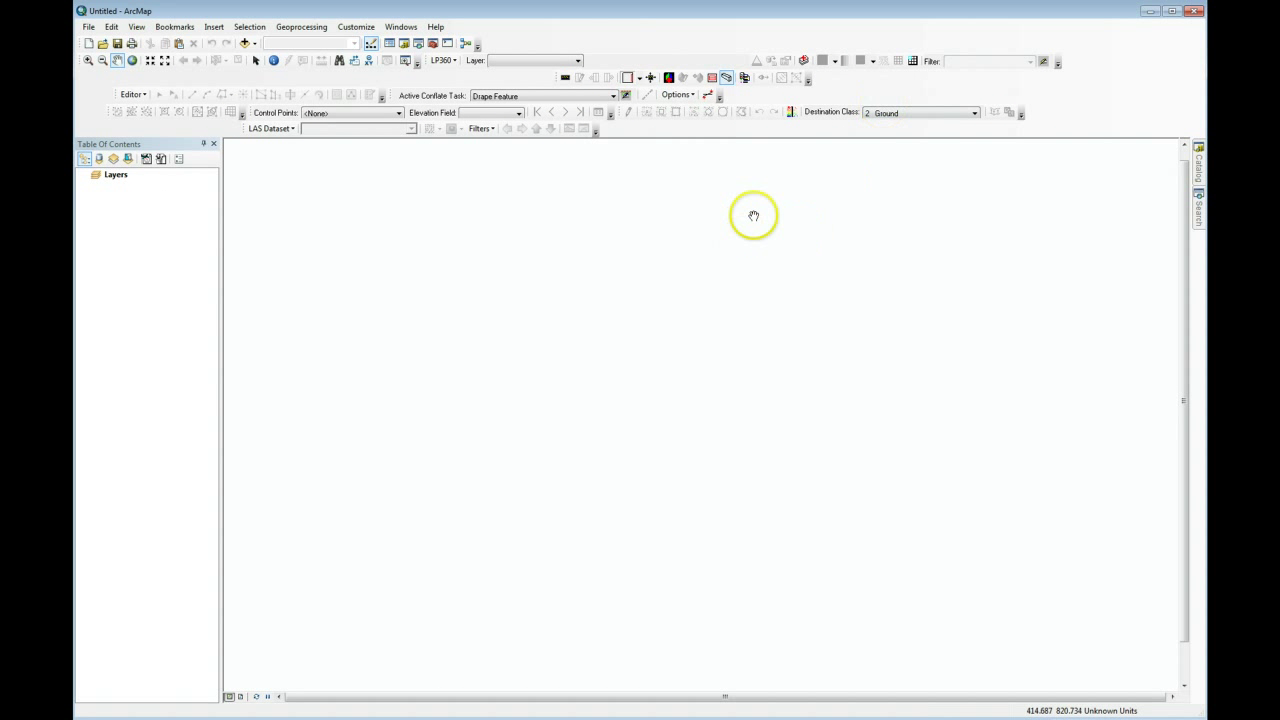
mouse_move(748, 224)
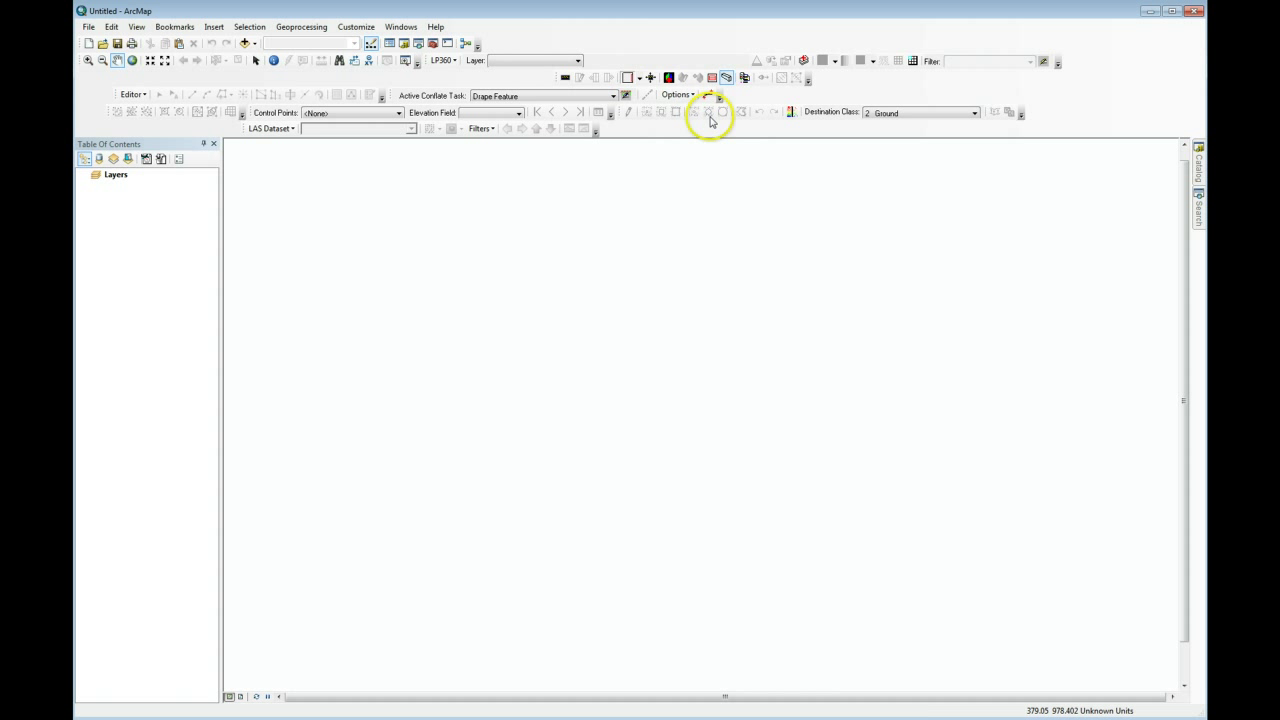
- Confirm the 3D Analyst extension is enabled in the Extensions list
left_click(356, 26)
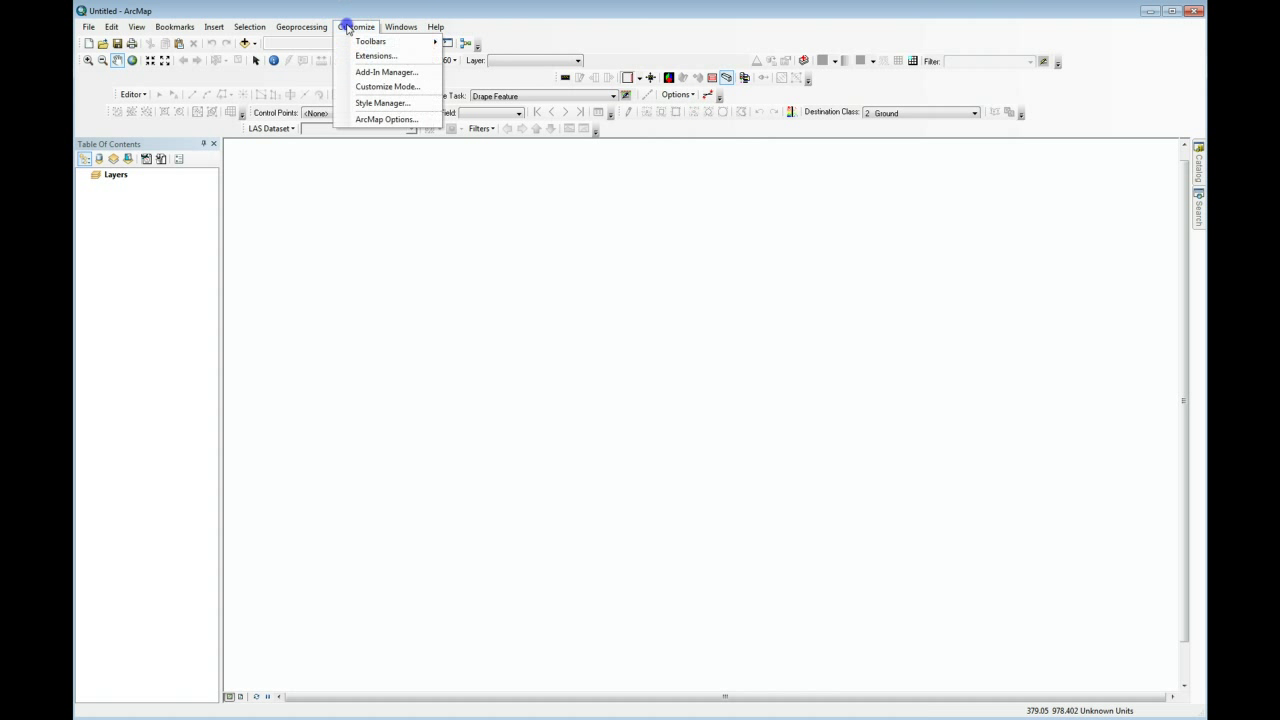
left_click(376, 56)
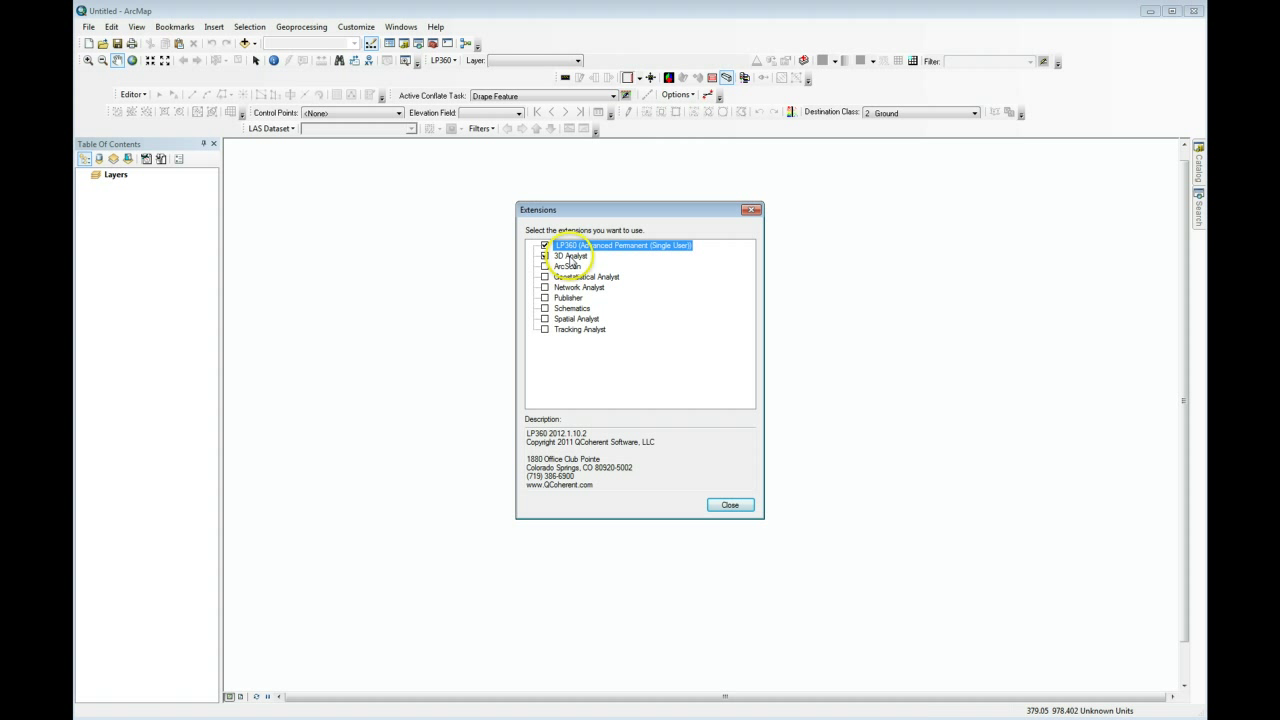
left_click(544, 256)
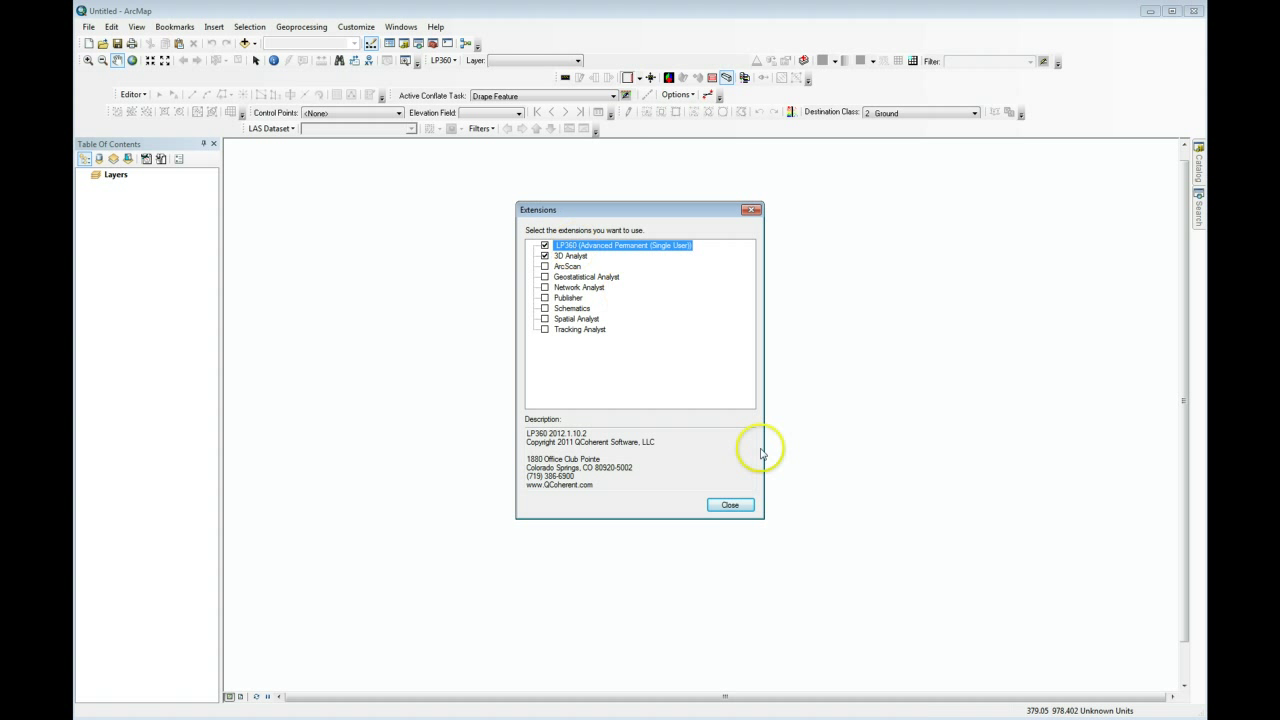
left_click(730, 504)
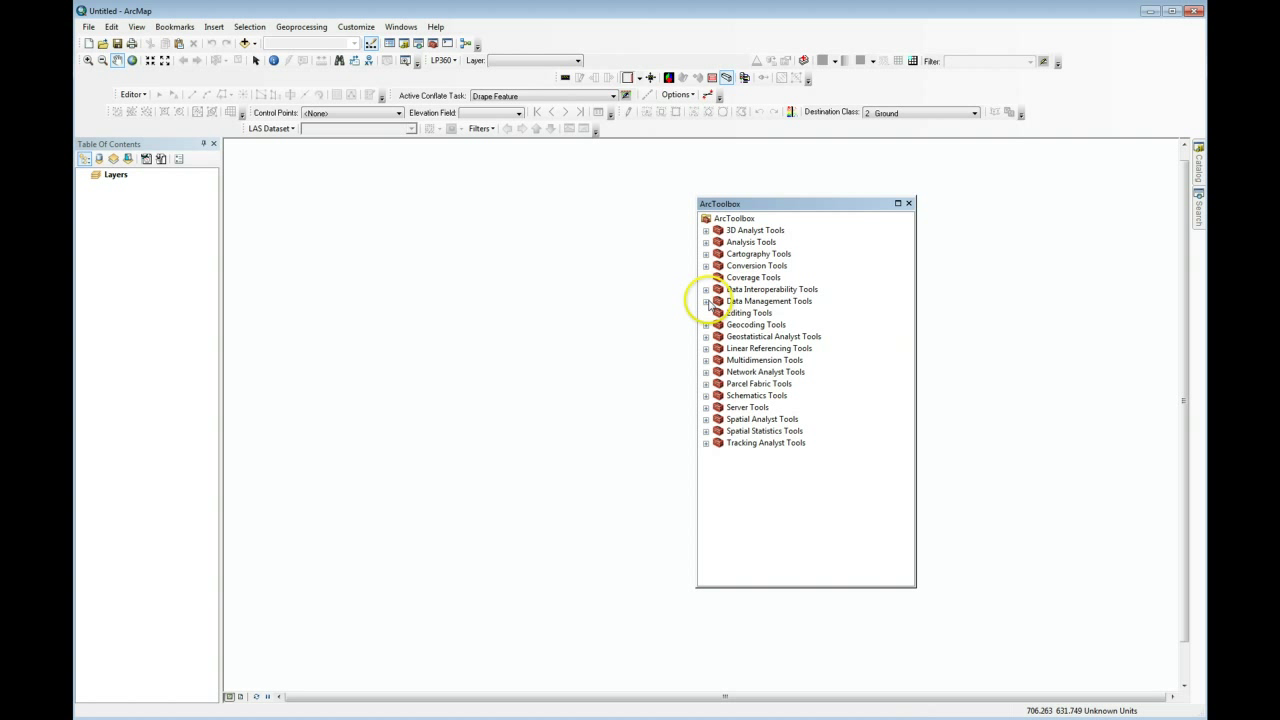
- Launch Create LAS Dataset from Data Management Tools > LAS Dataset in ArcToolbox
left_click(706, 300)
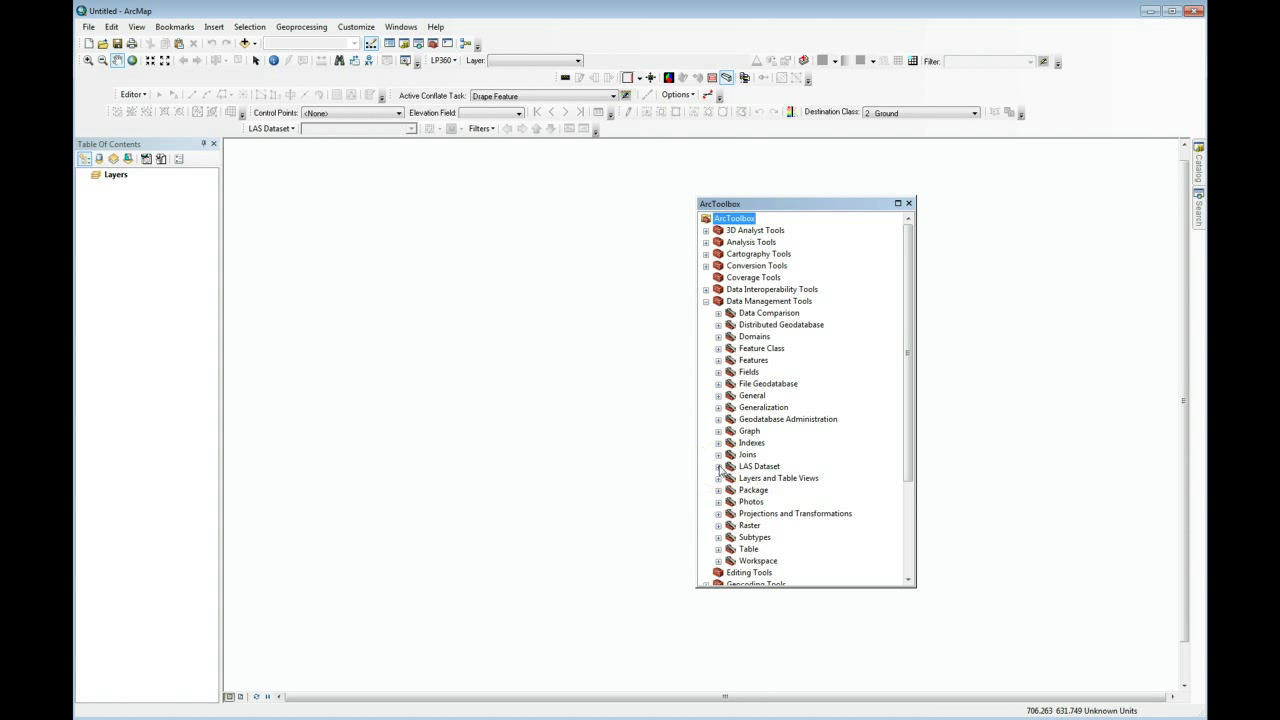
left_click(720, 466)
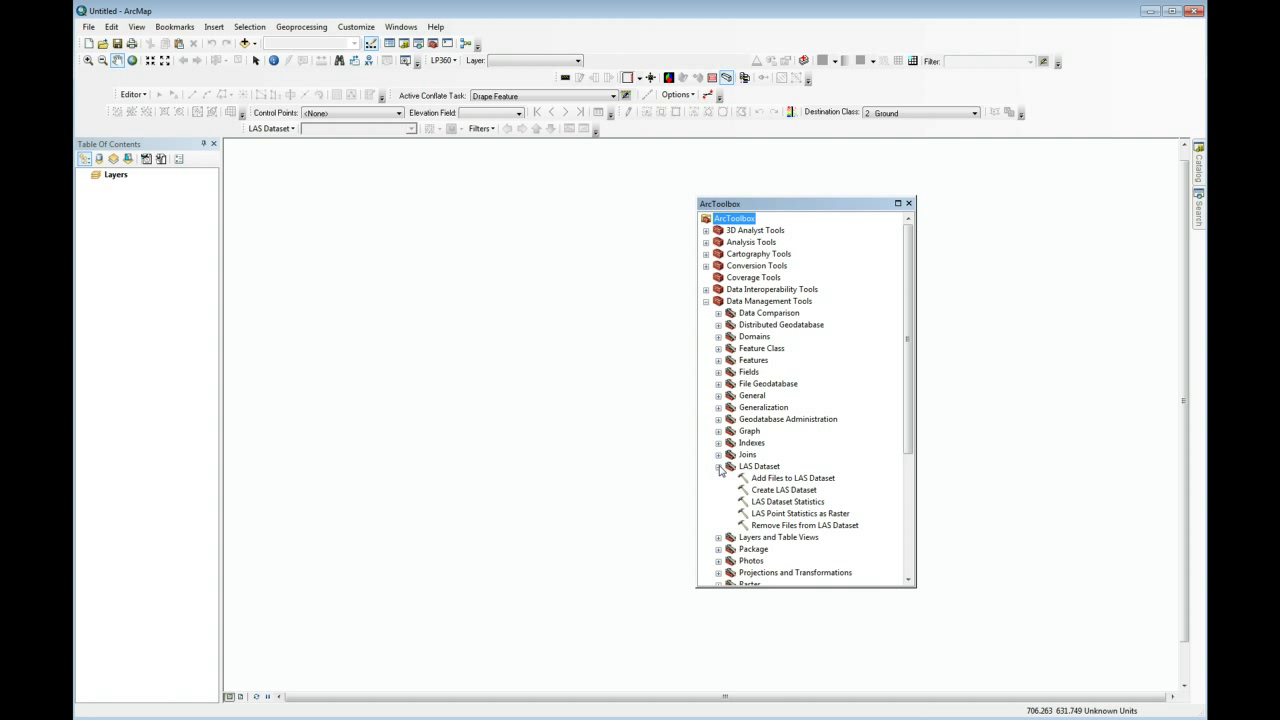
mouse_move(804, 496)
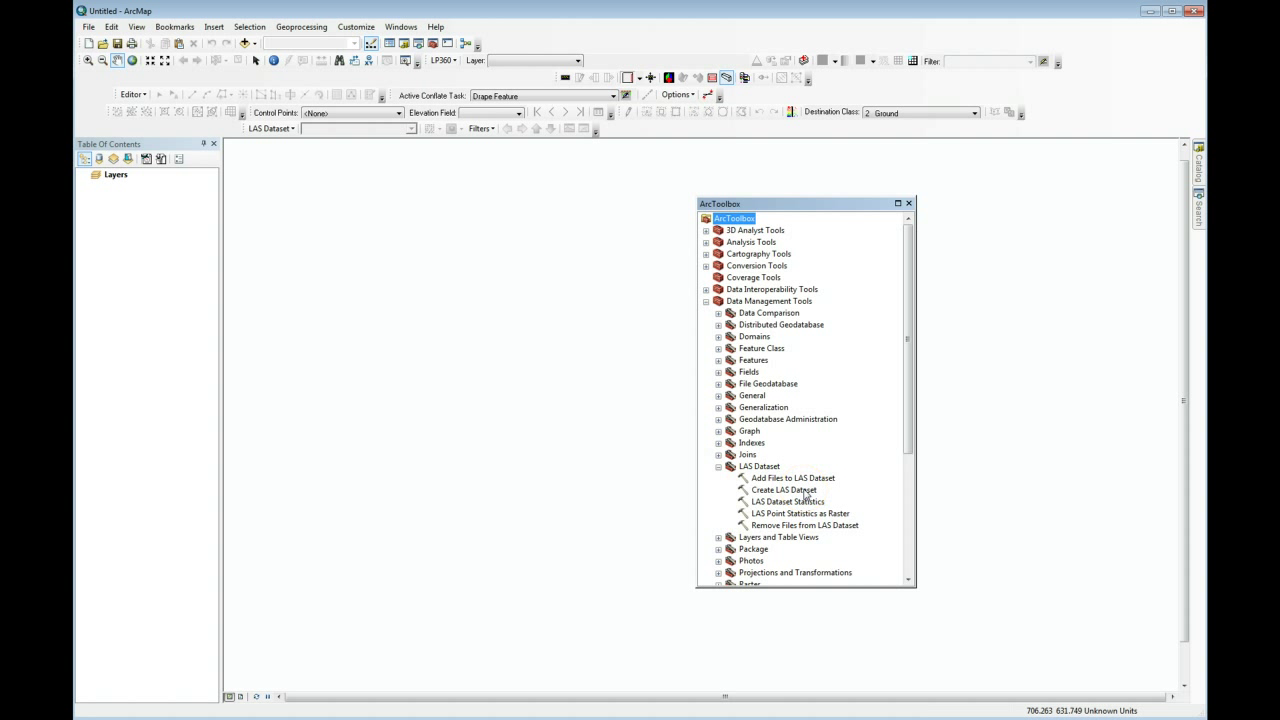
double_click(784, 488)
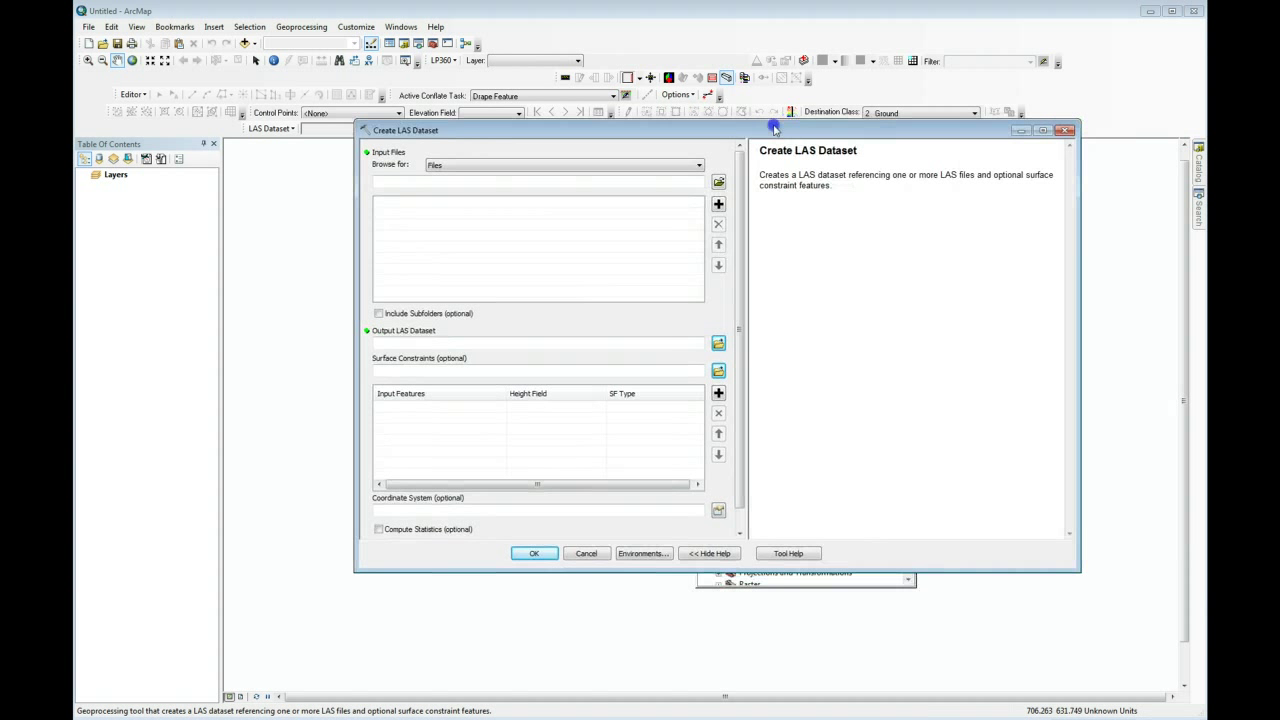
- Select all LAS files in the project folder as inputs and run Create LAS Dataset
left_click(718, 180)
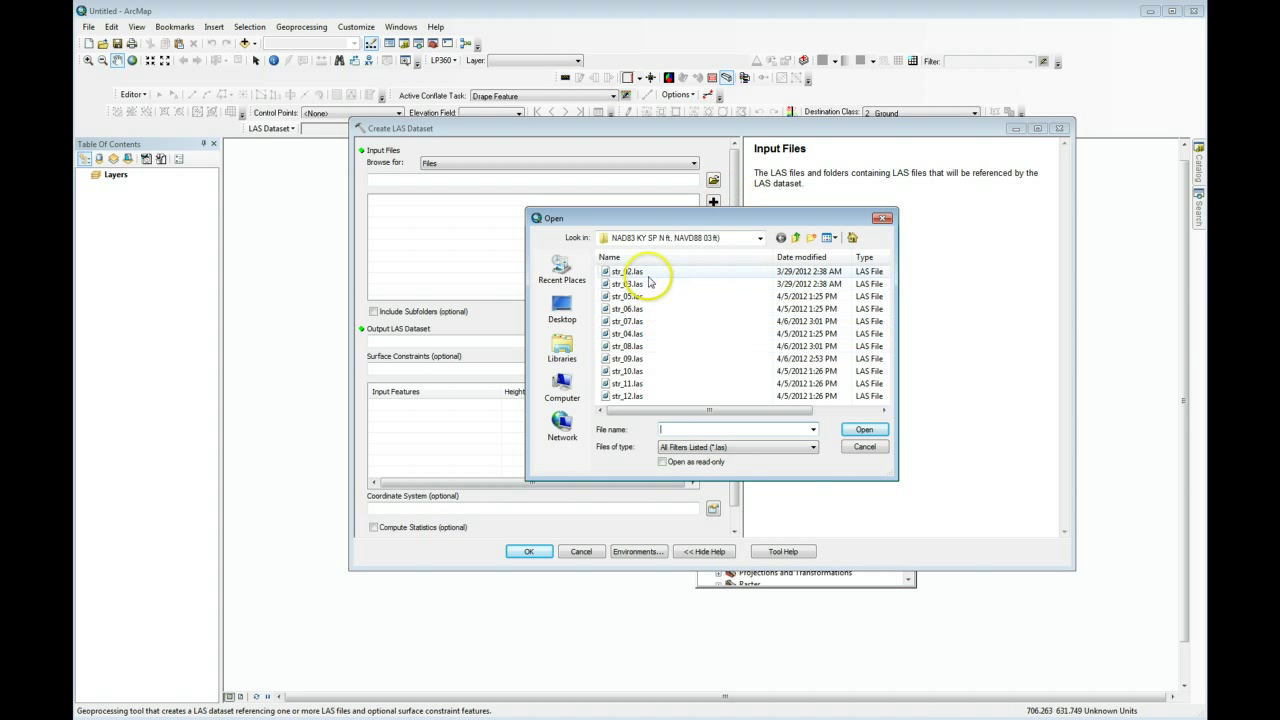
left_click(628, 272)
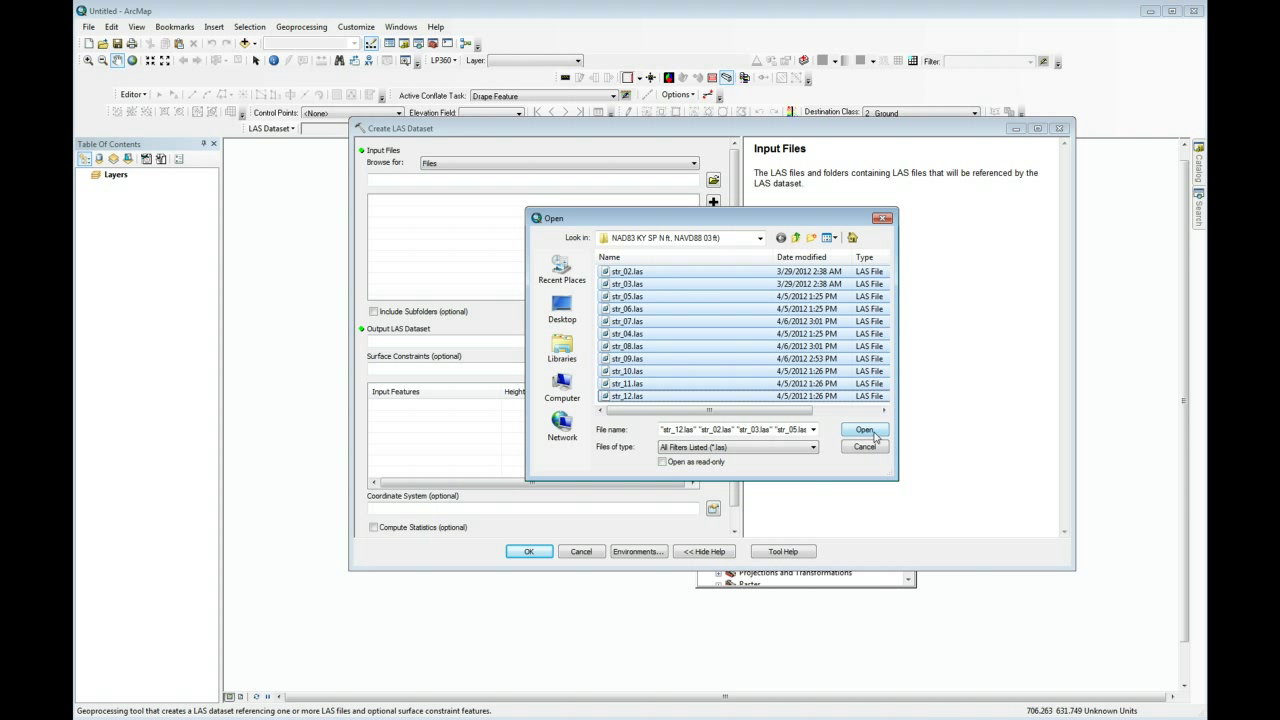
left_click(864, 430)
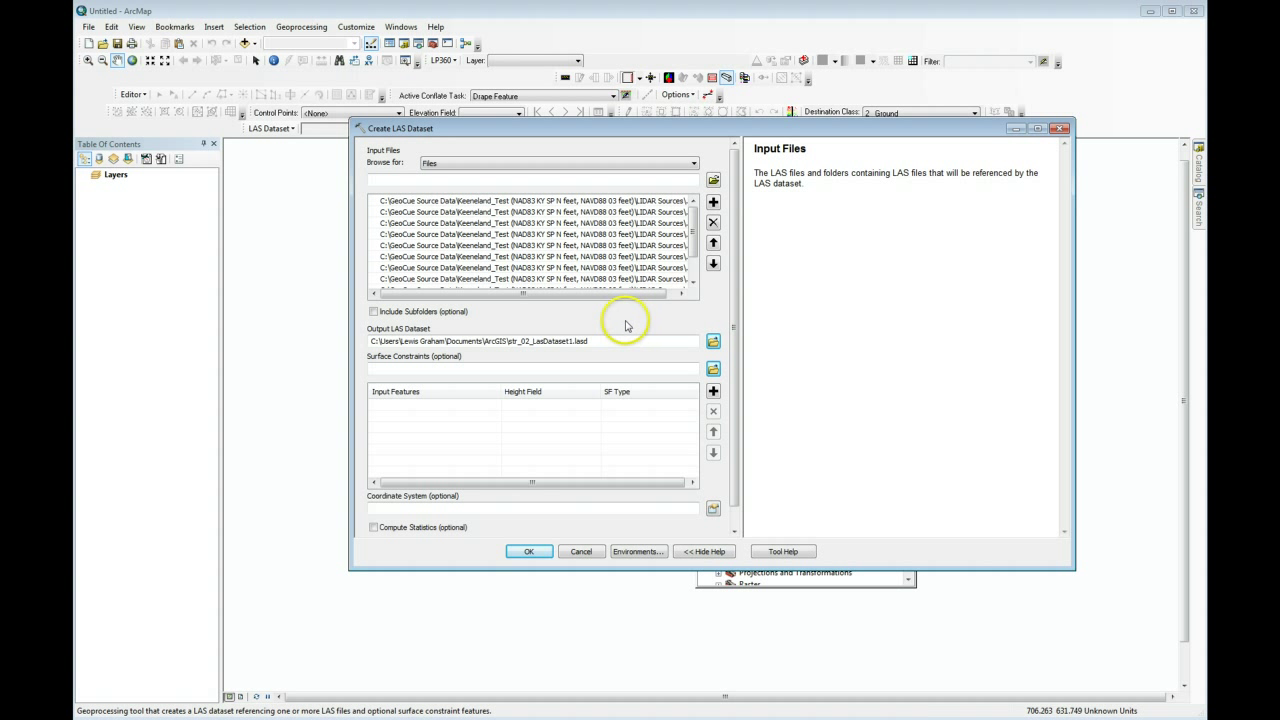
mouse_move(436, 380)
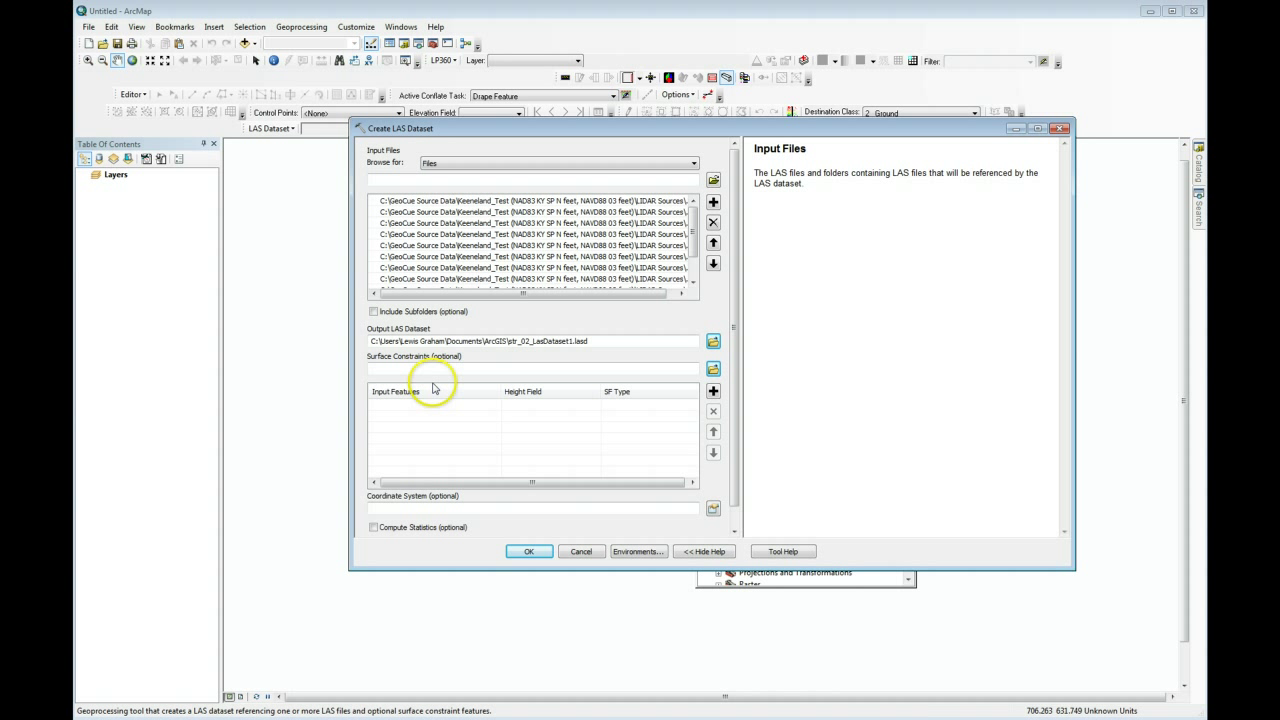
mouse_move(416, 412)
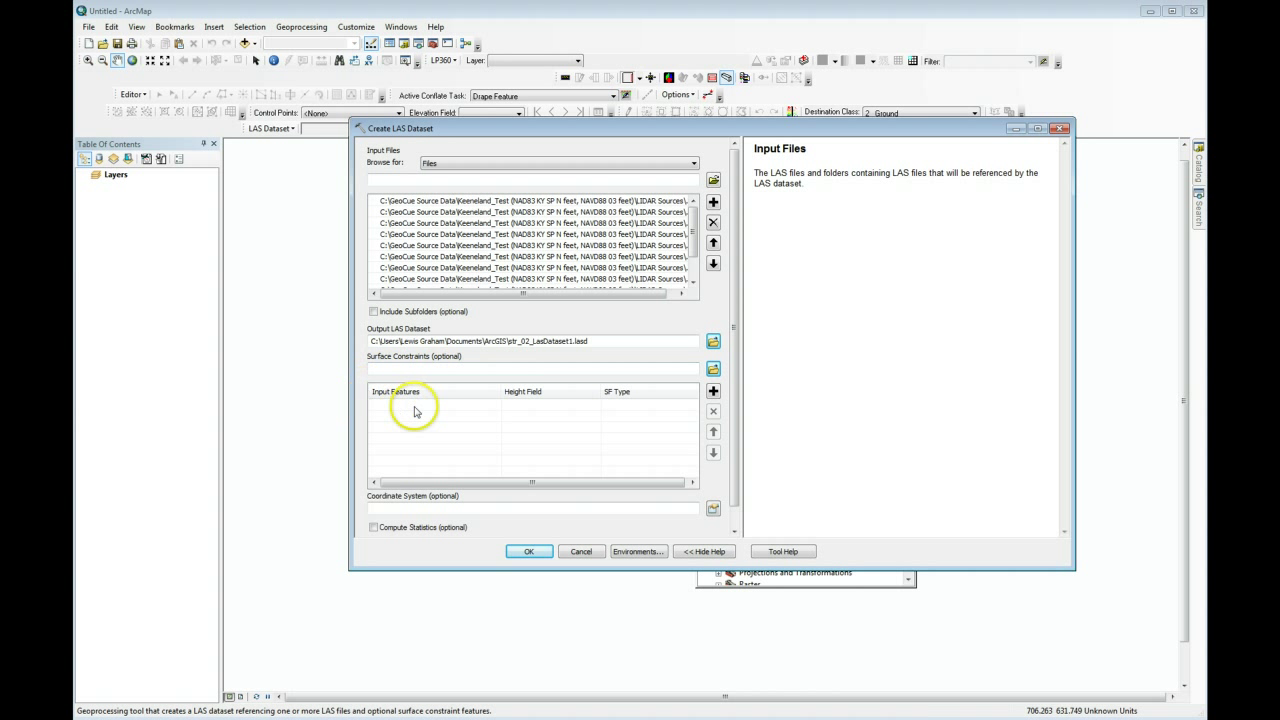
mouse_move(400, 420)
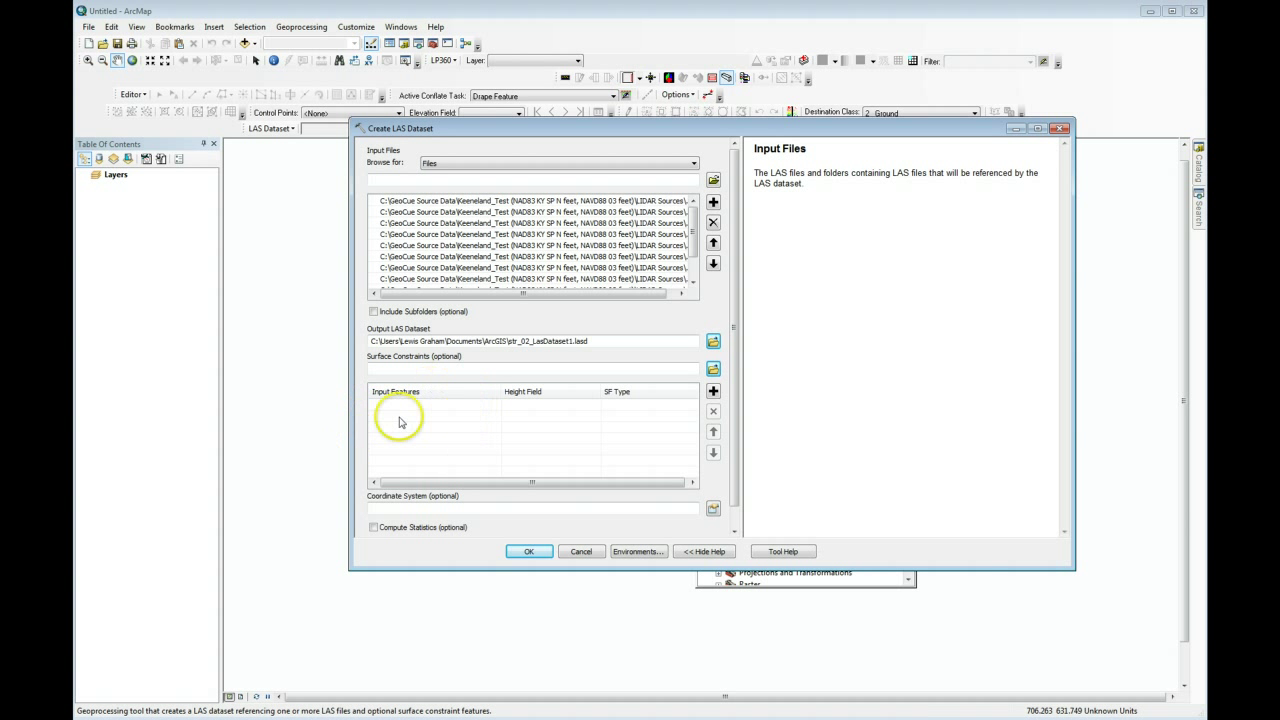
mouse_move(490, 436)
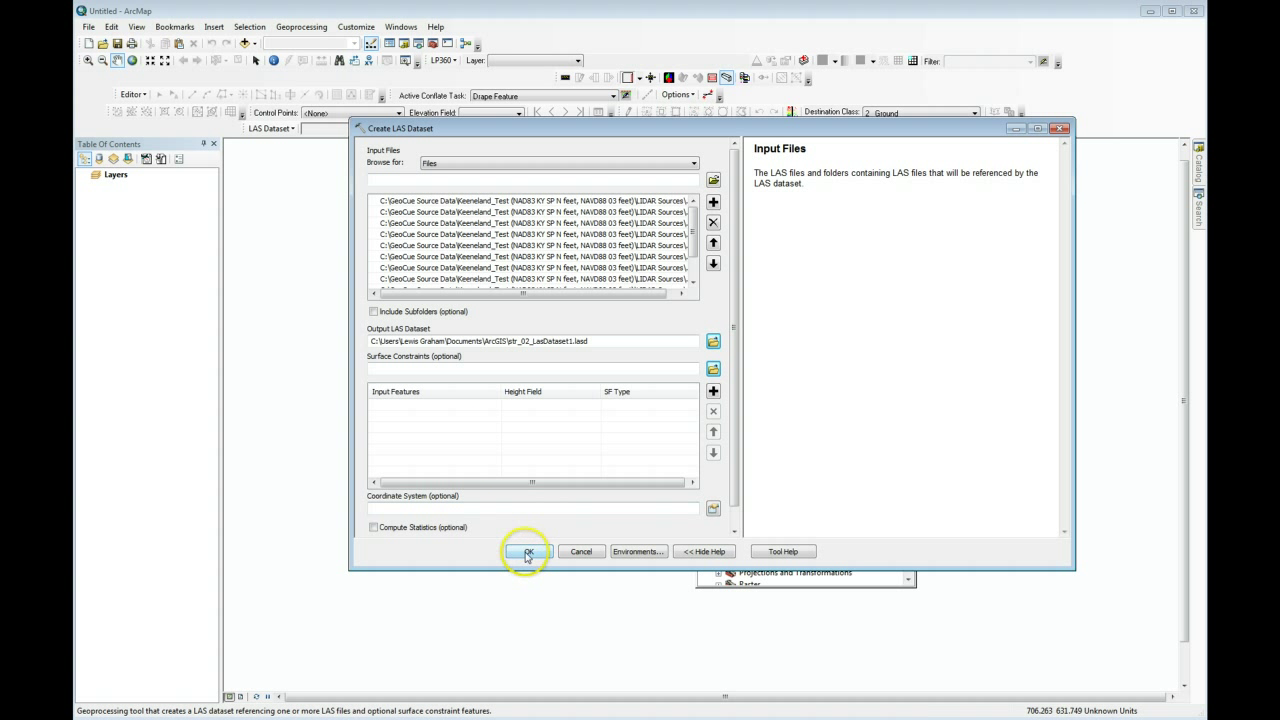
left_click(528, 552)
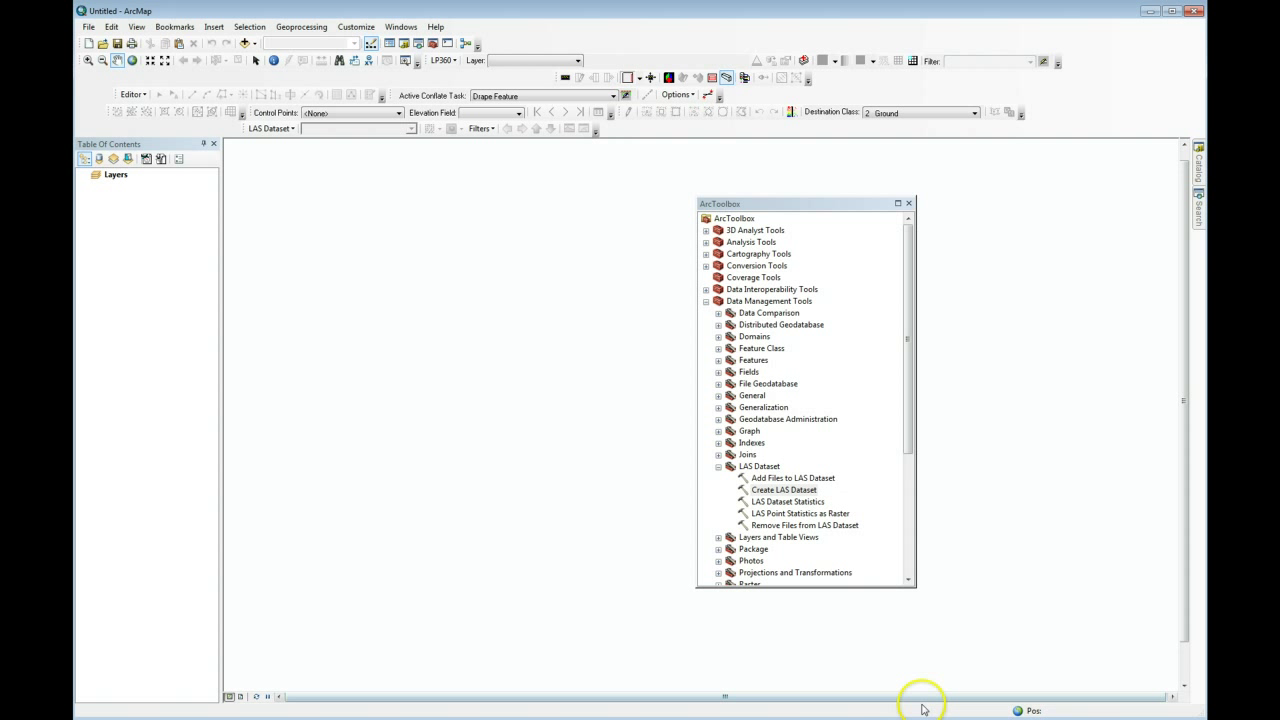
mouse_move(1024, 710)
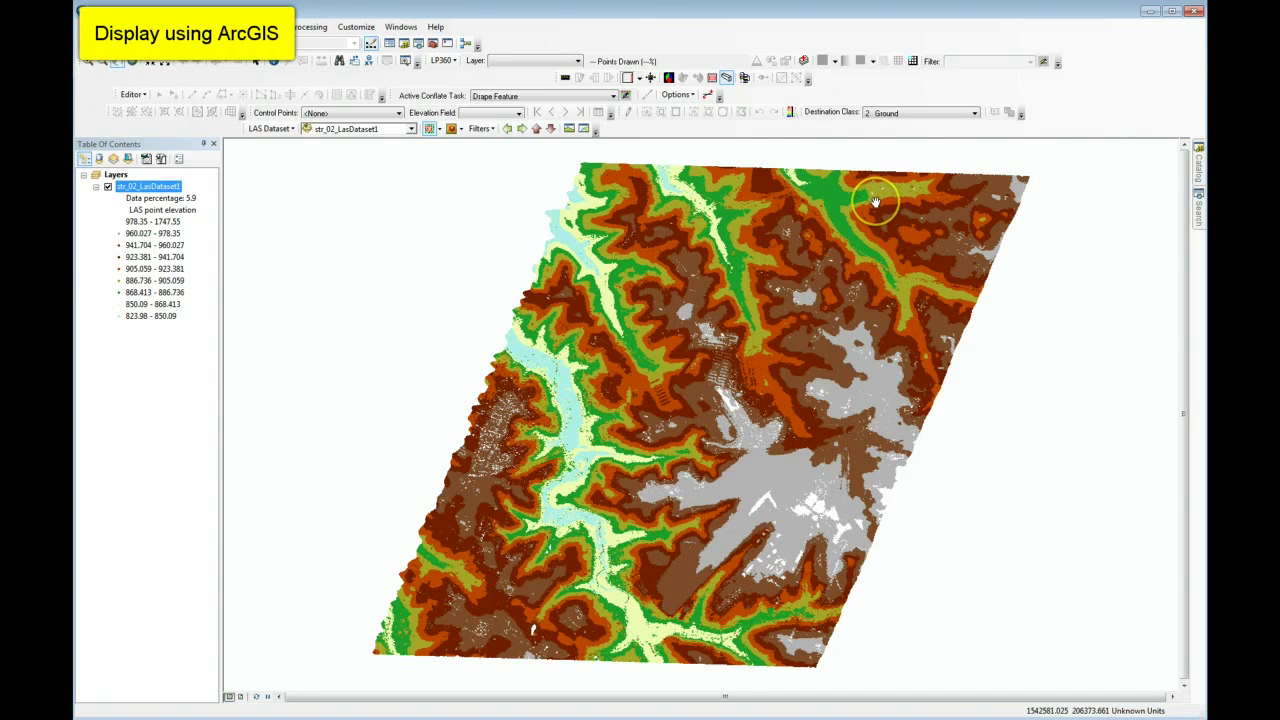
mouse_move(880, 214)
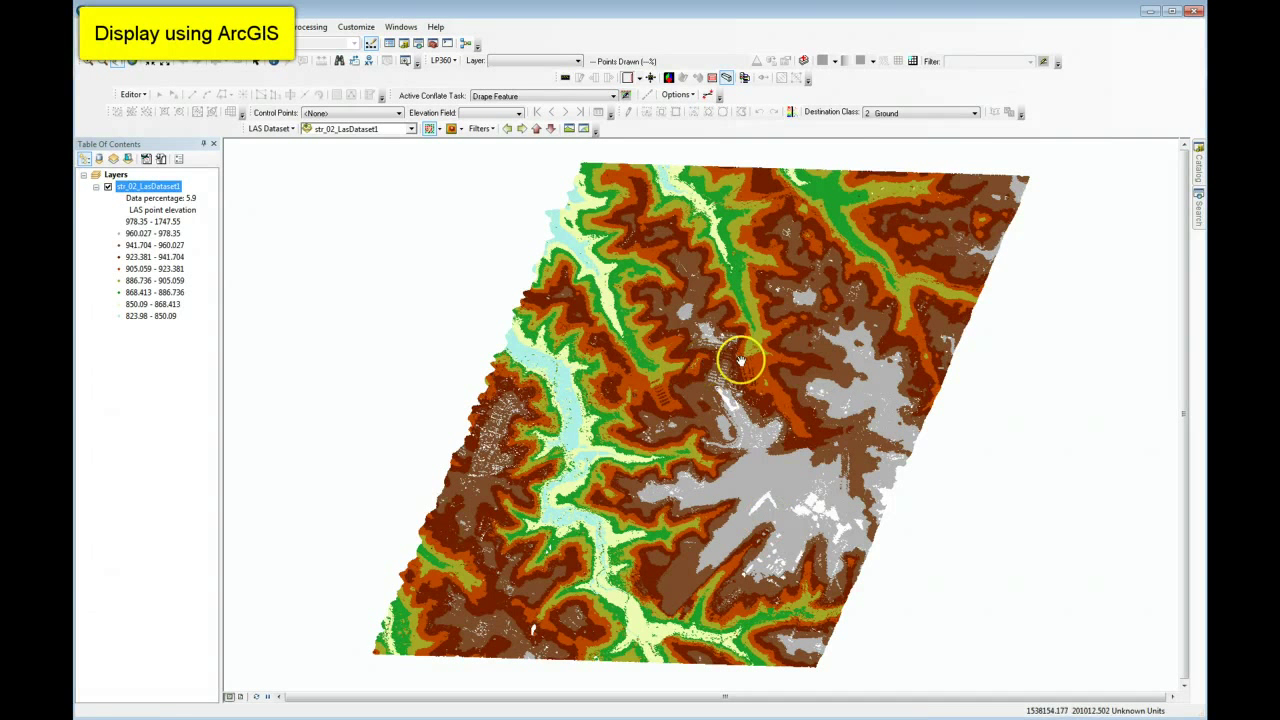
mouse_move(784, 400)
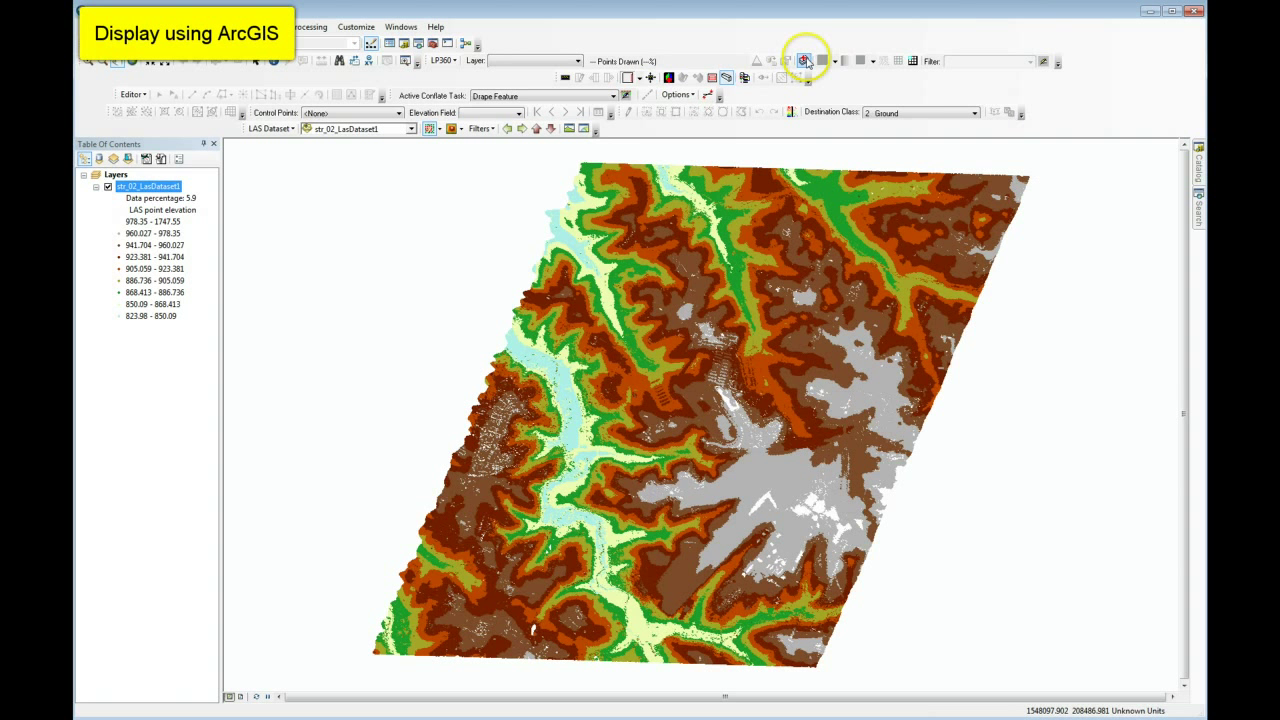
mouse_move(804, 60)
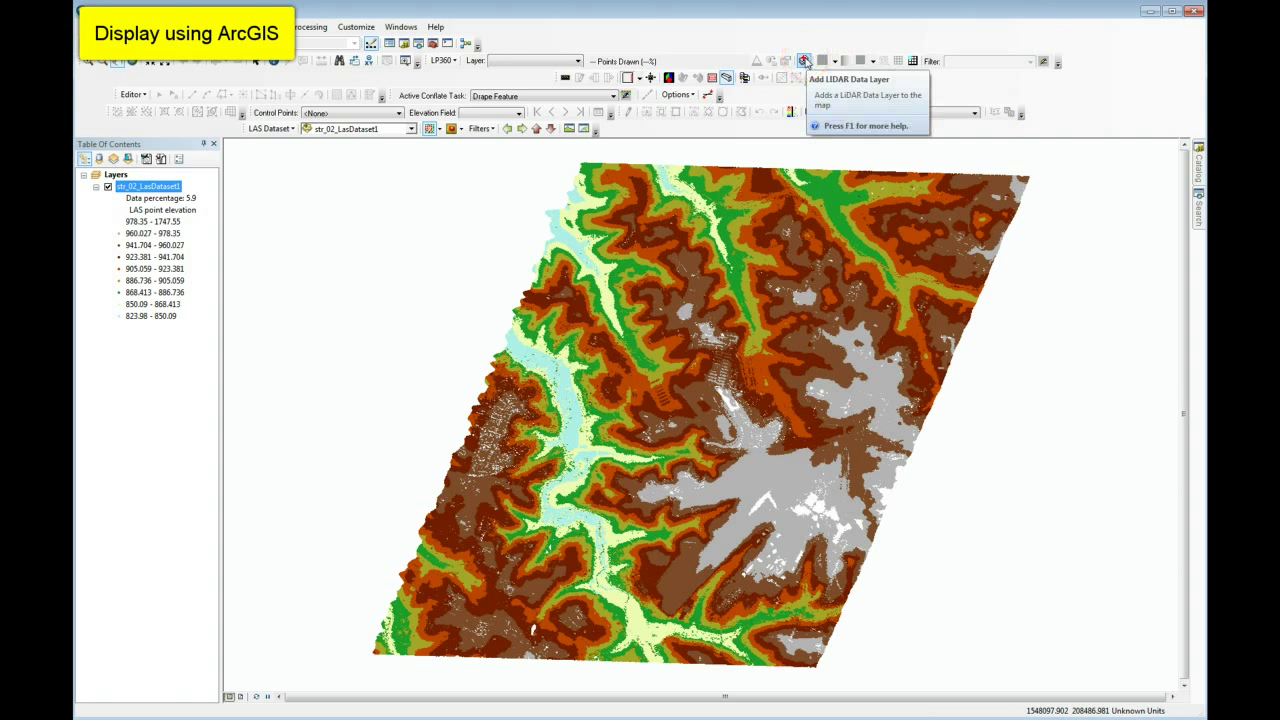
- Add all the LAS files as an LP360 LiDAR layer, keeping read-only access
left_click(804, 60)
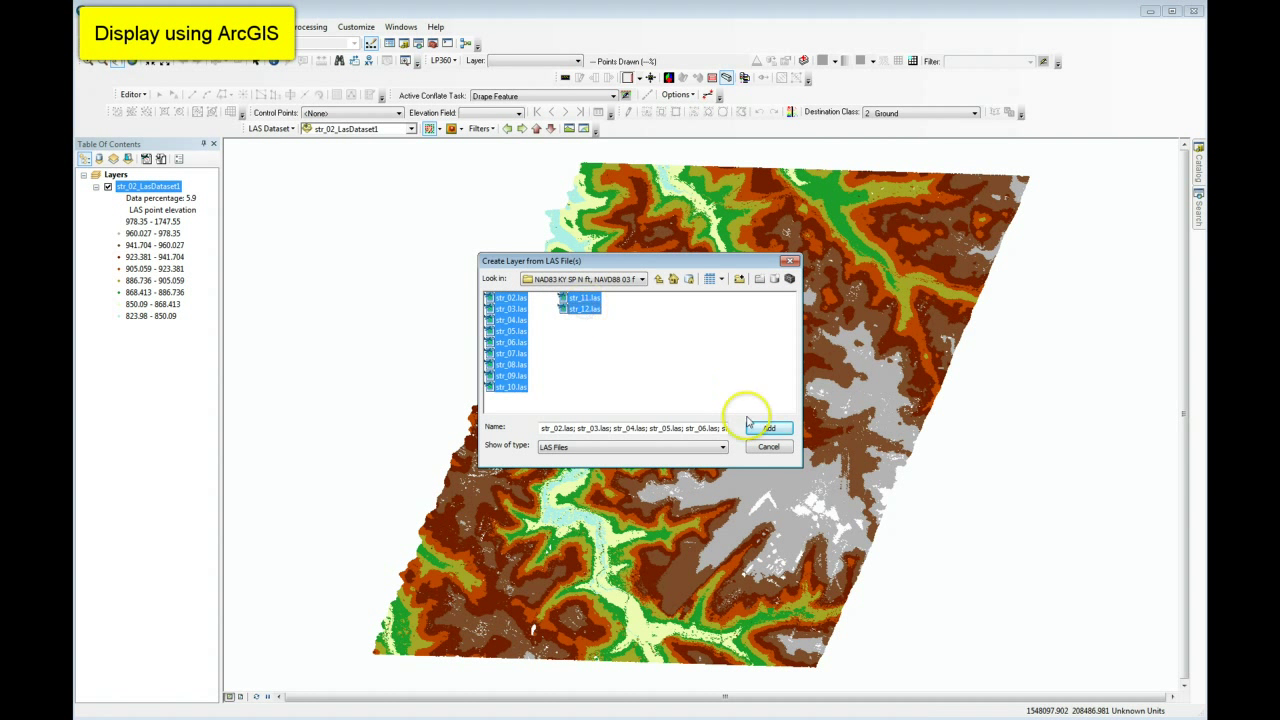
left_click(764, 428)
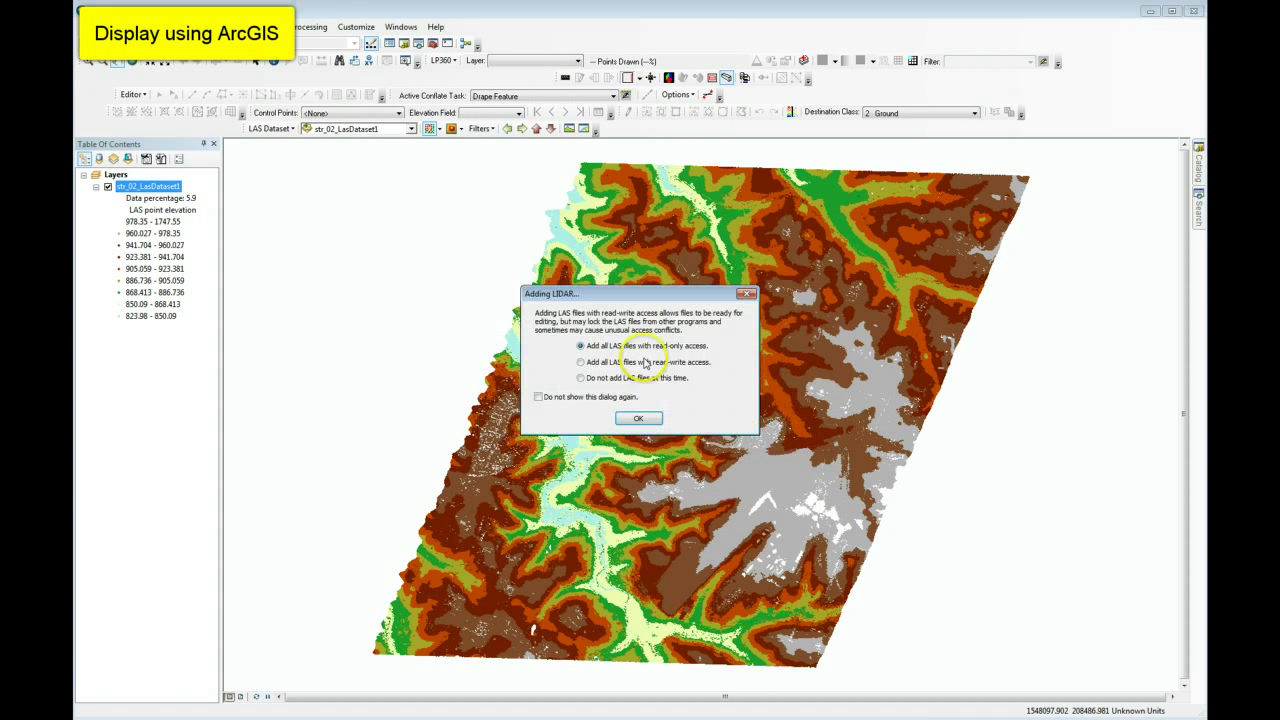
left_click(638, 418)
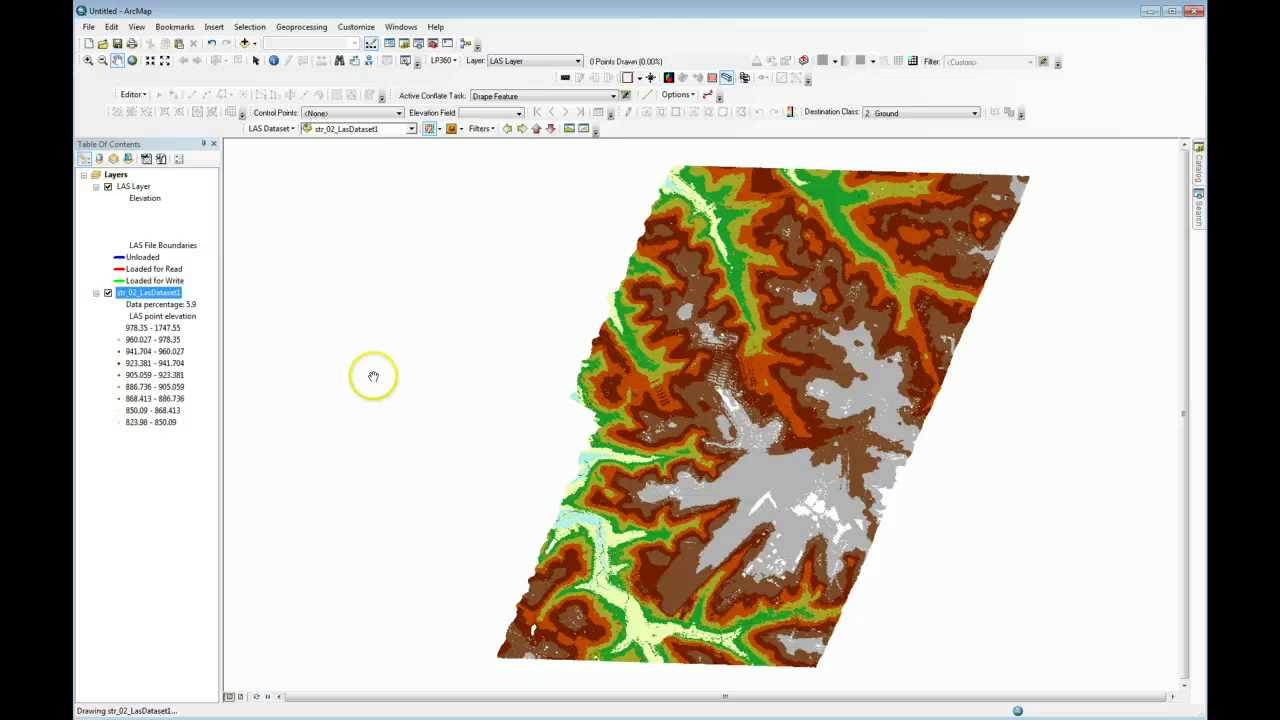
- Toggle the LAS dataset and LP360 layers so only the LAS dataset is visible
left_click_drag(372, 376, 364, 382)
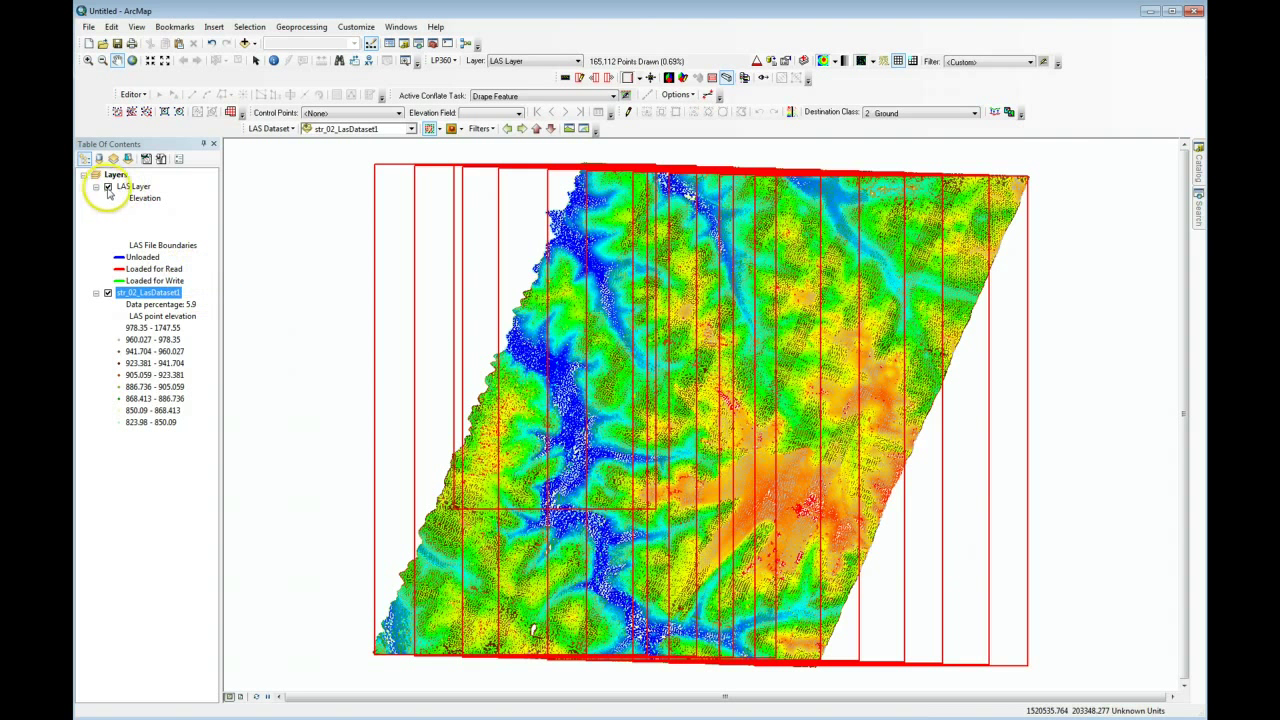
left_click(108, 188)
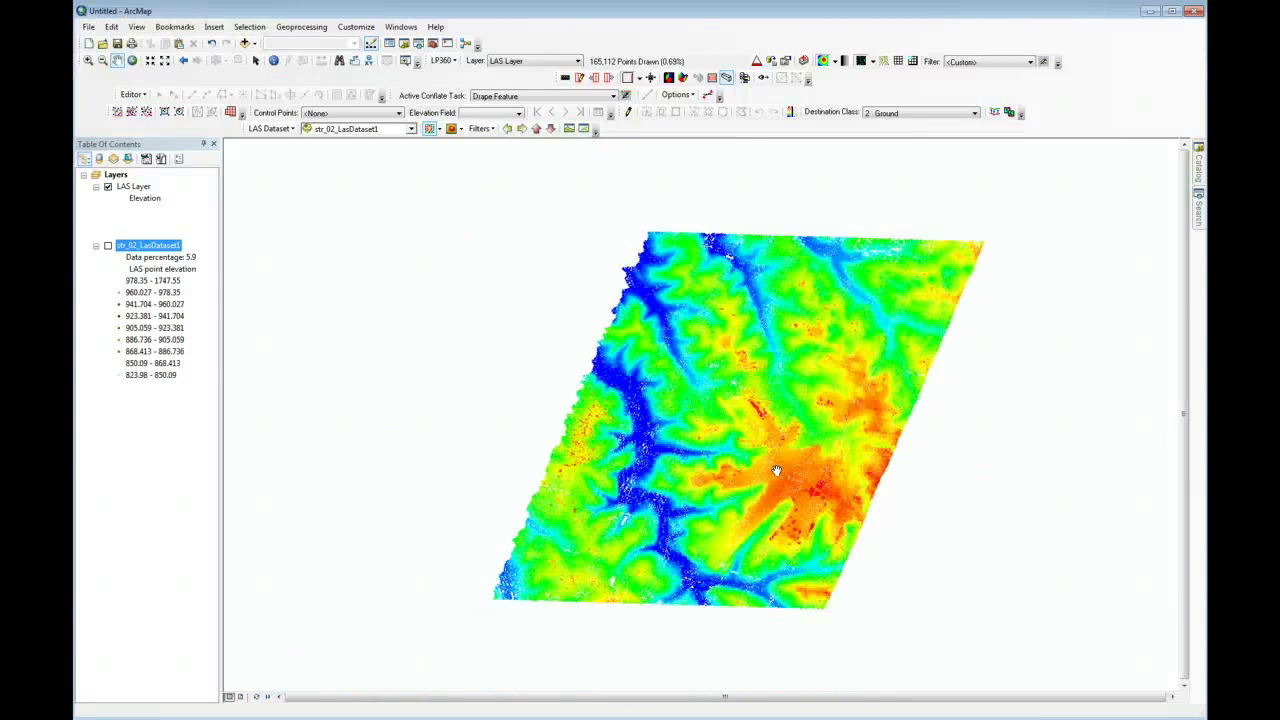
left_click(108, 244)
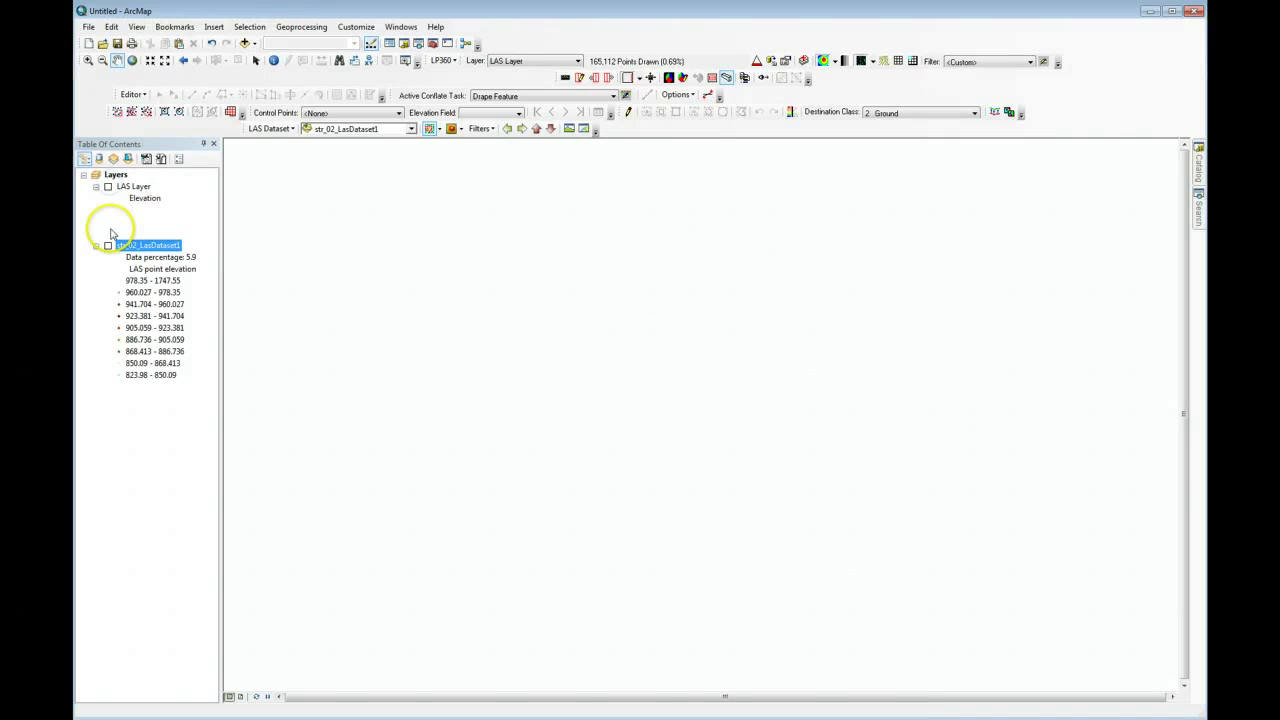
left_click(108, 244)
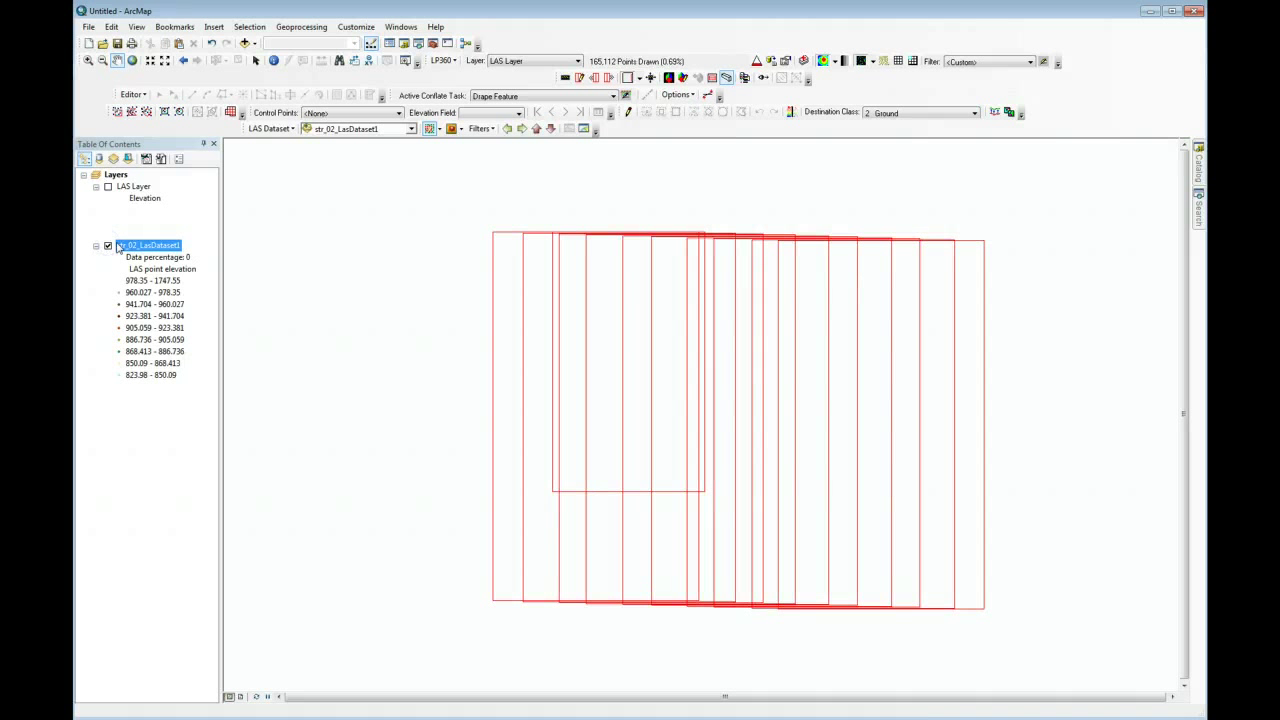
mouse_move(510, 376)
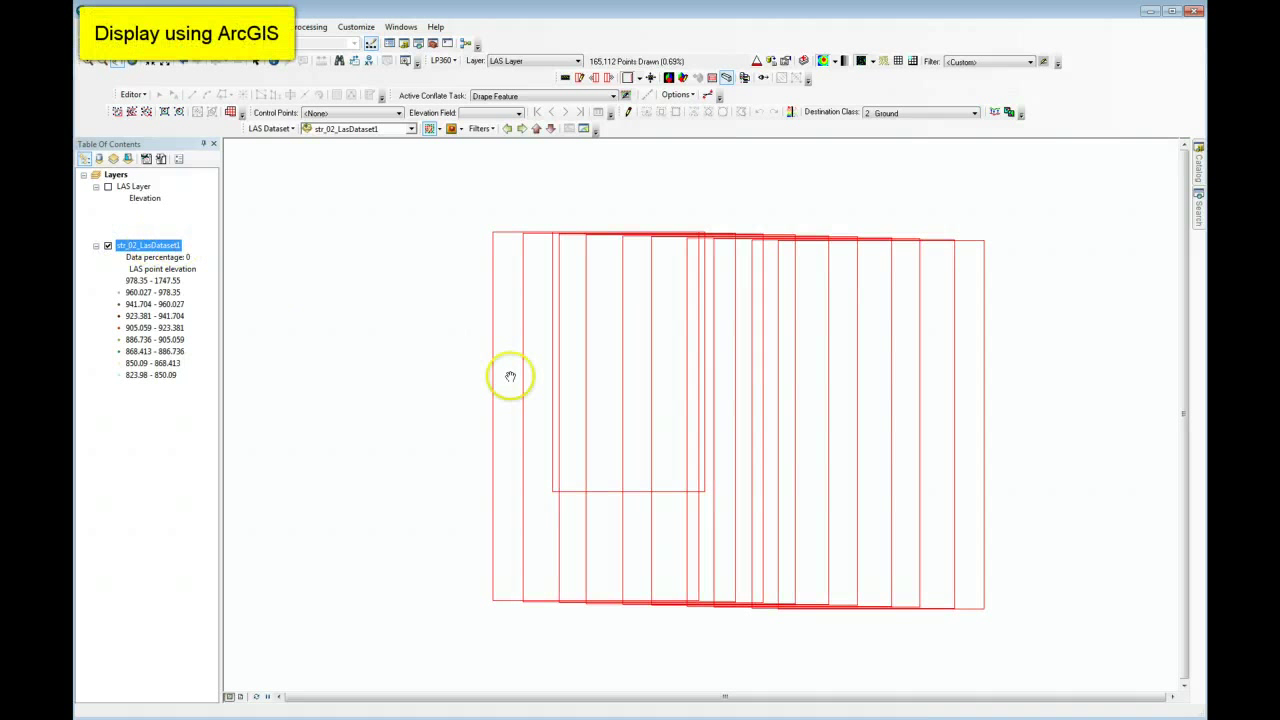
mouse_move(732, 456)
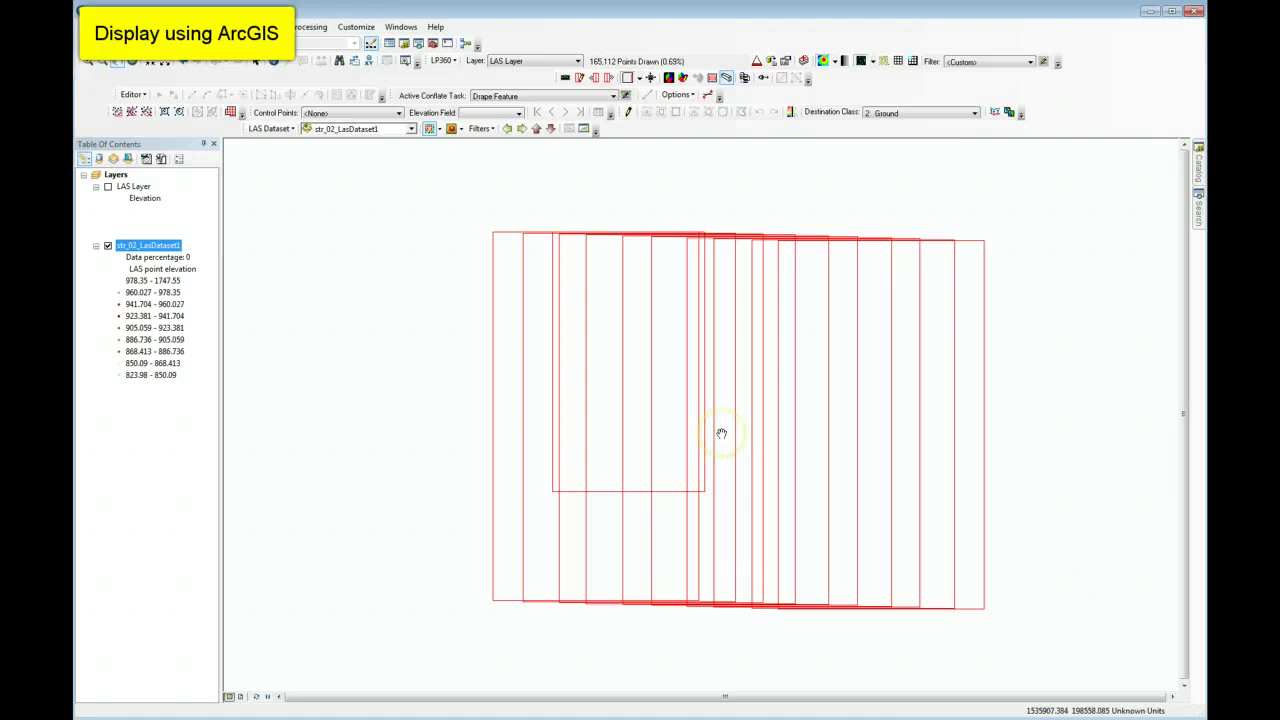
mouse_move(710, 430)
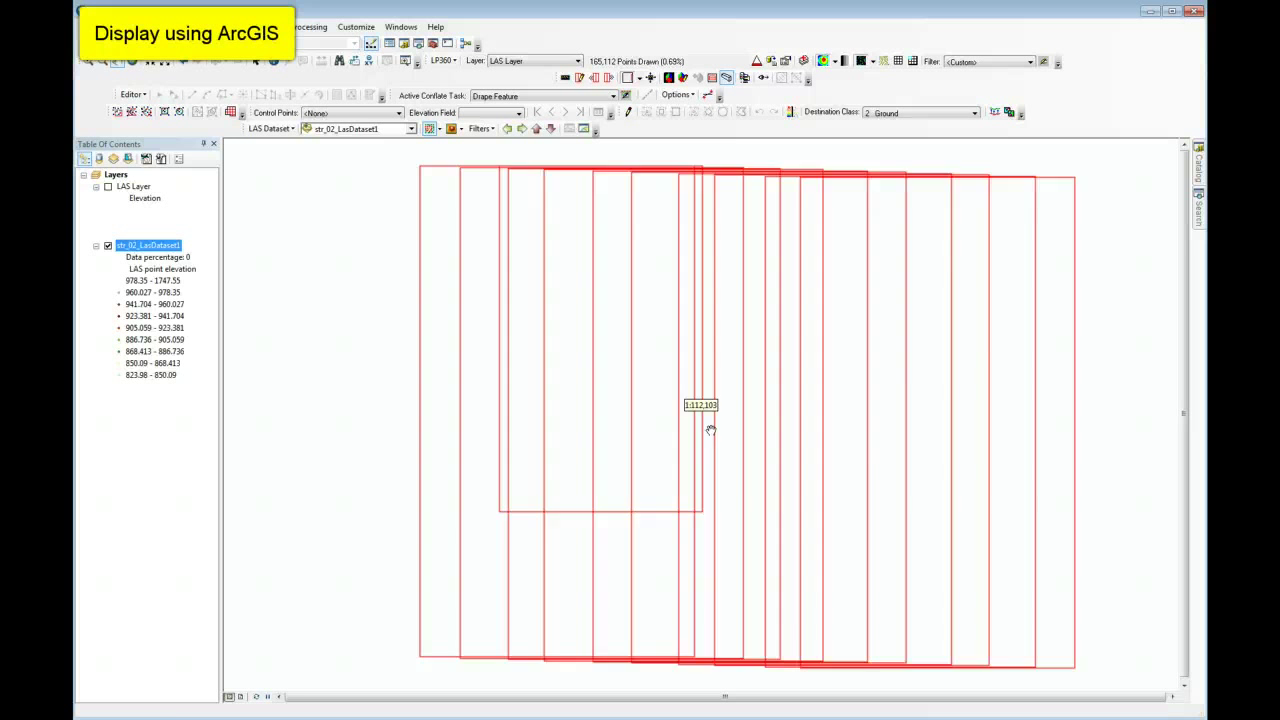
- Zoom in until the LAS points render and pan the terrain into the centre of view
left_click(108, 244)
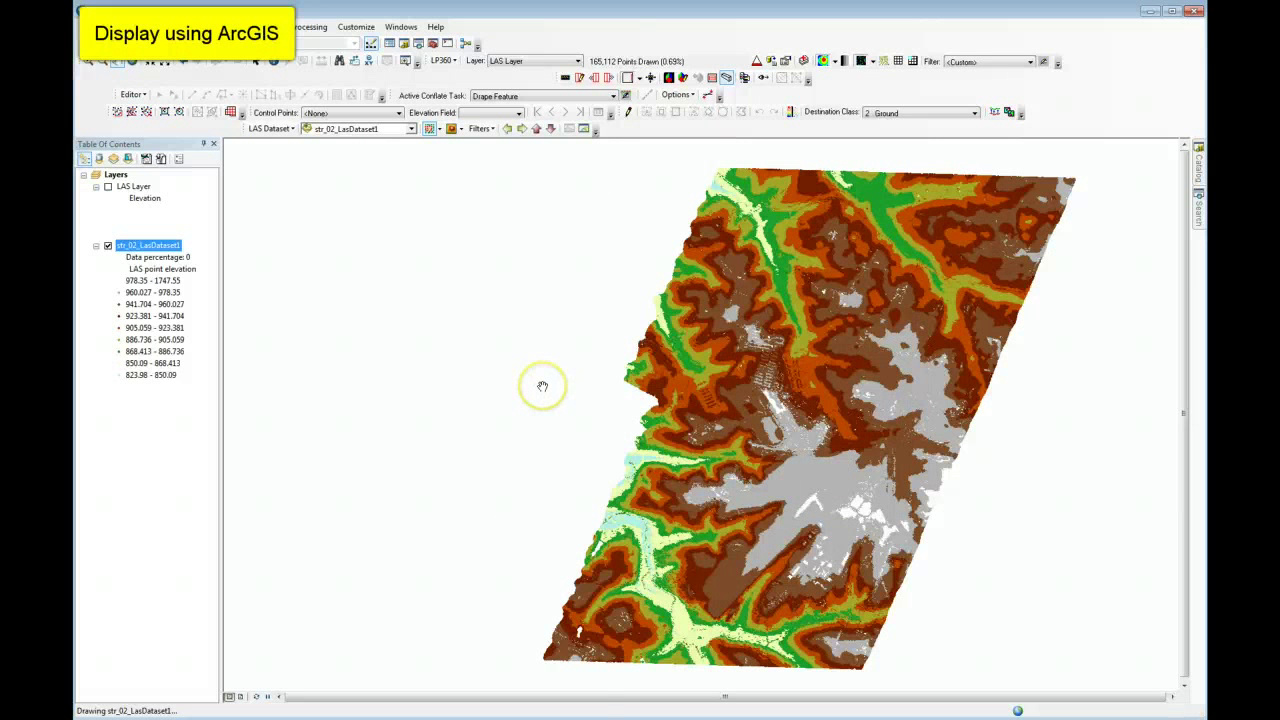
left_click_drag(544, 386, 1050, 512)
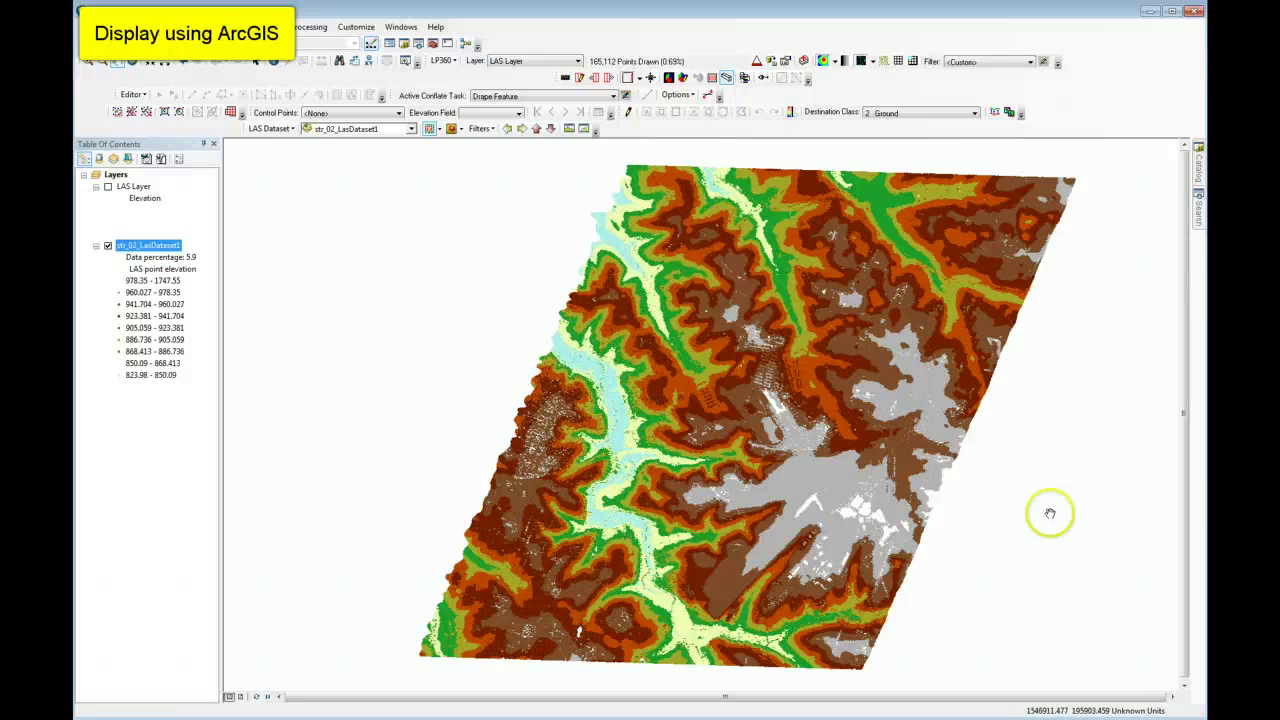
left_click_drag(1050, 512, 884, 460)
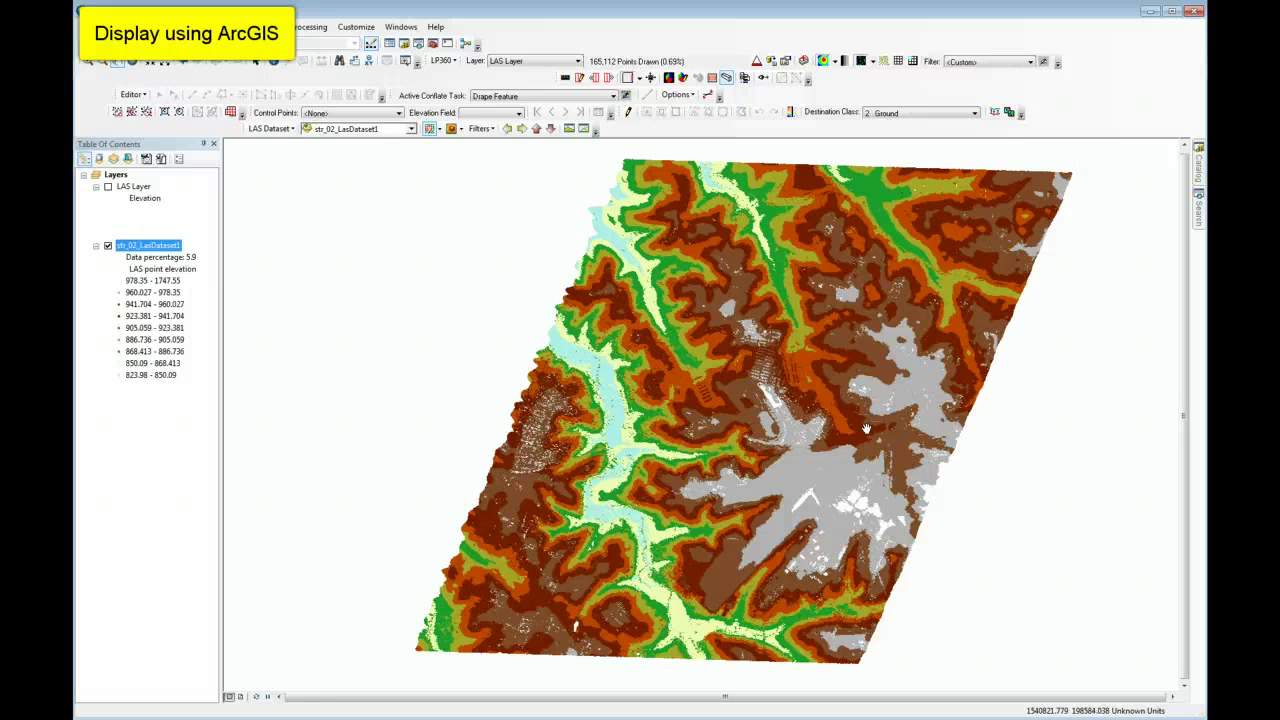
left_click(862, 424)
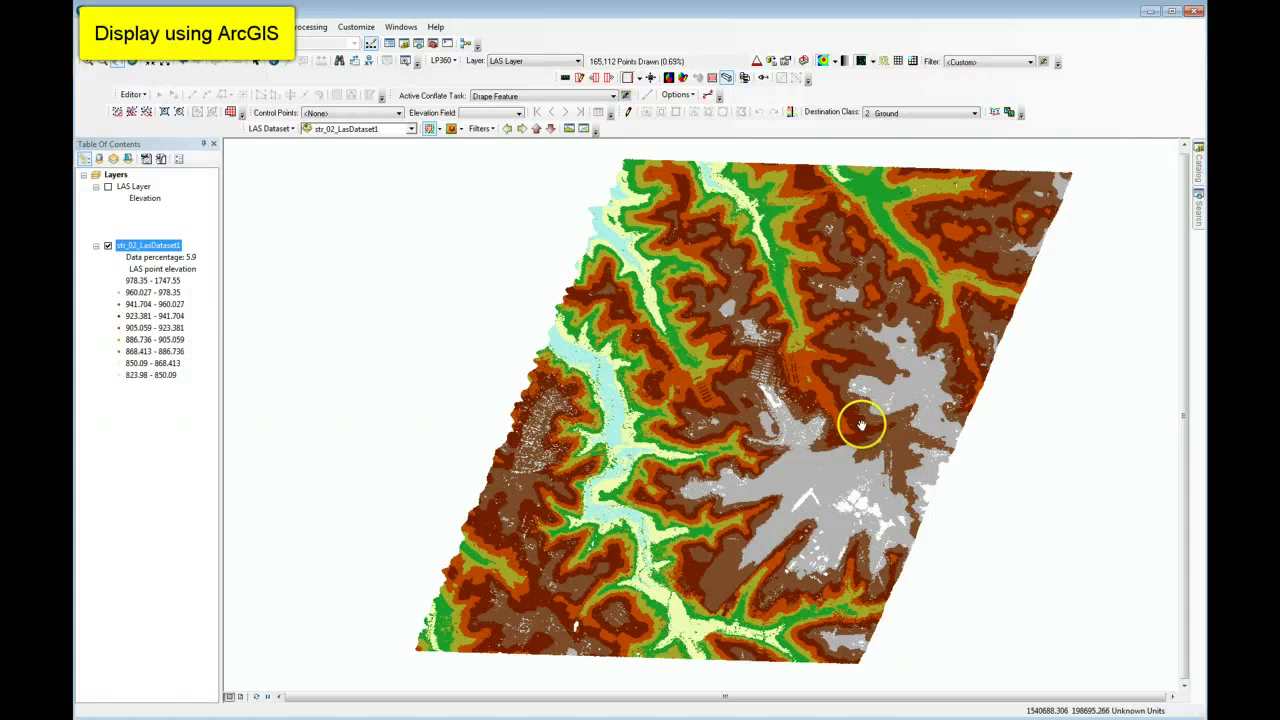
mouse_move(736, 362)
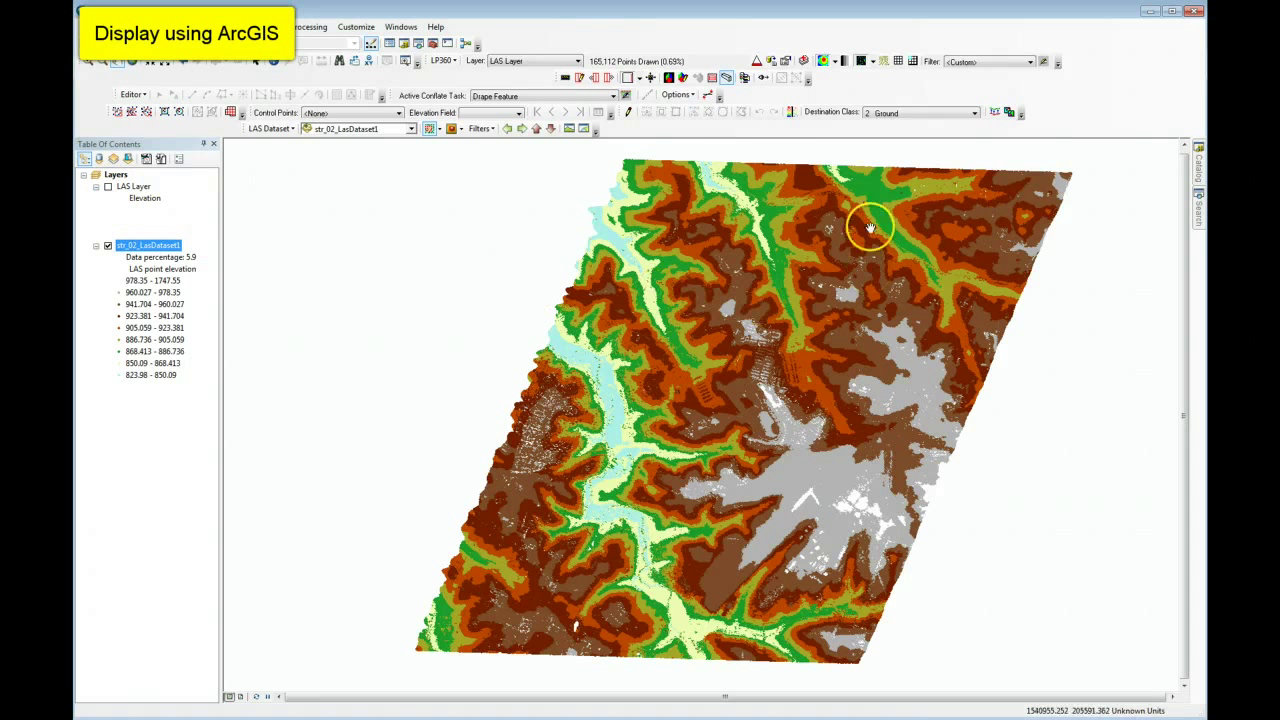
mouse_move(676, 130)
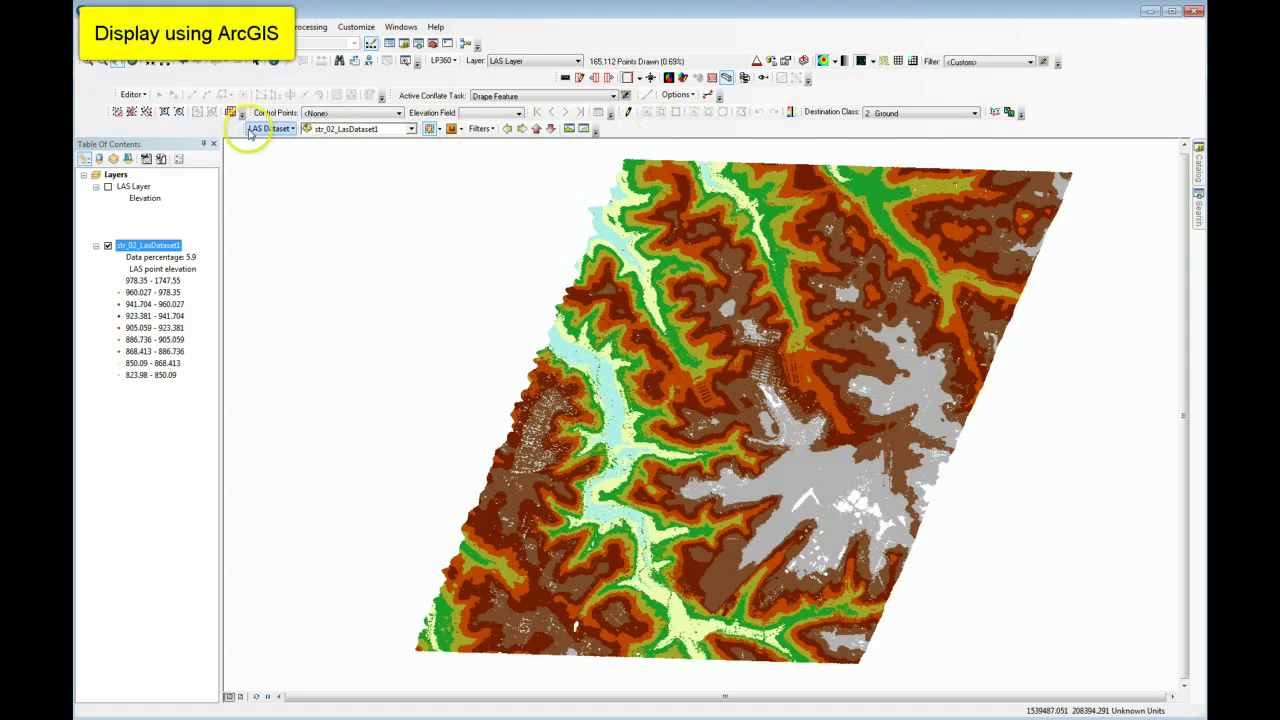
mouse_move(504, 136)
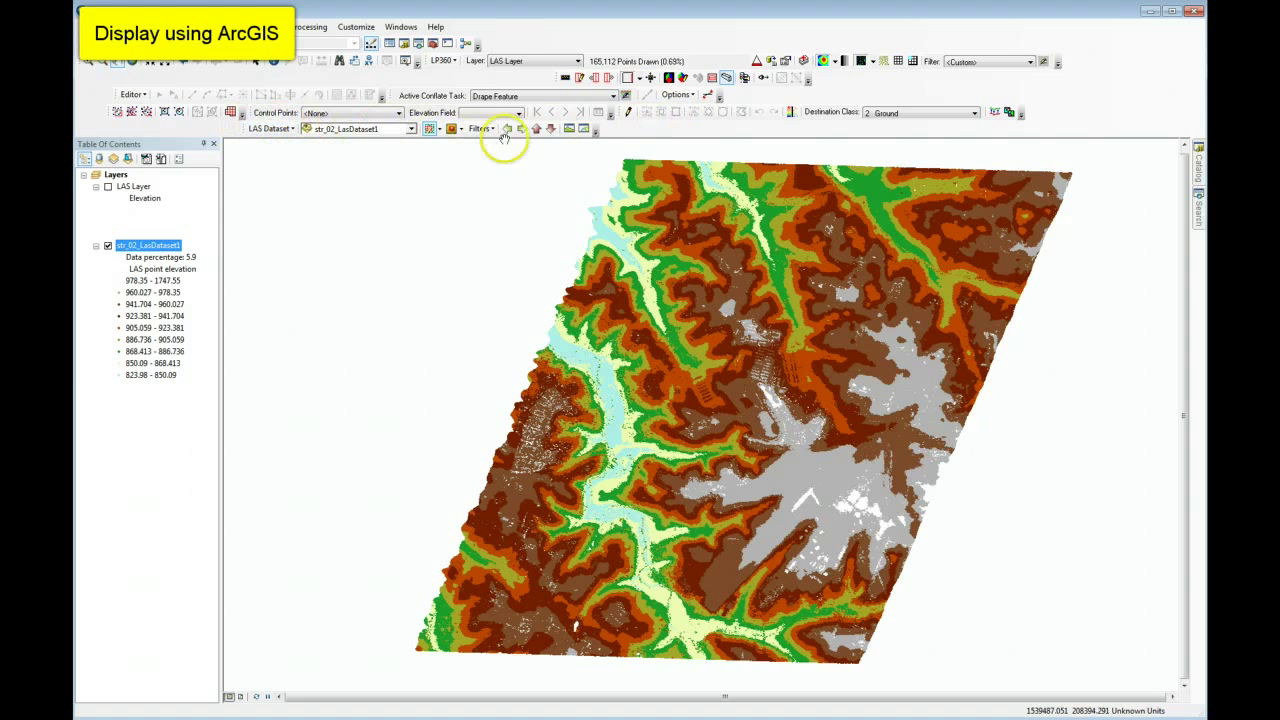
left_click(296, 128)
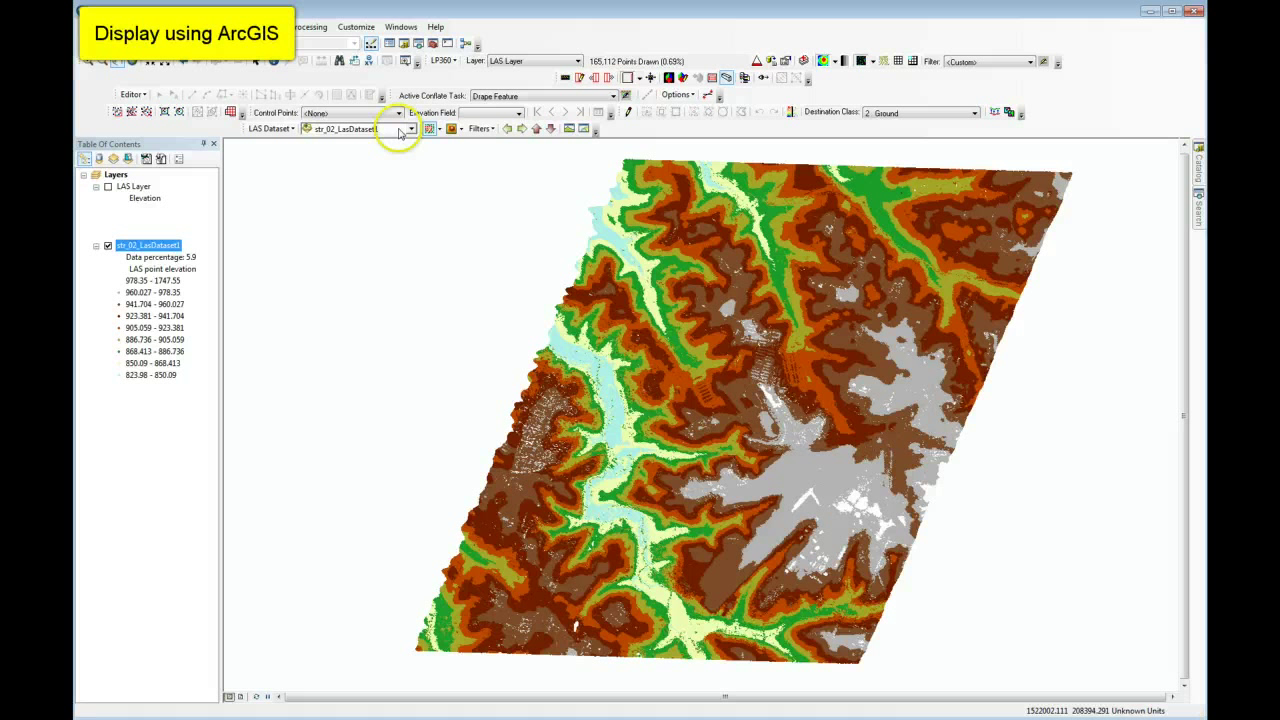
left_click(438, 128)
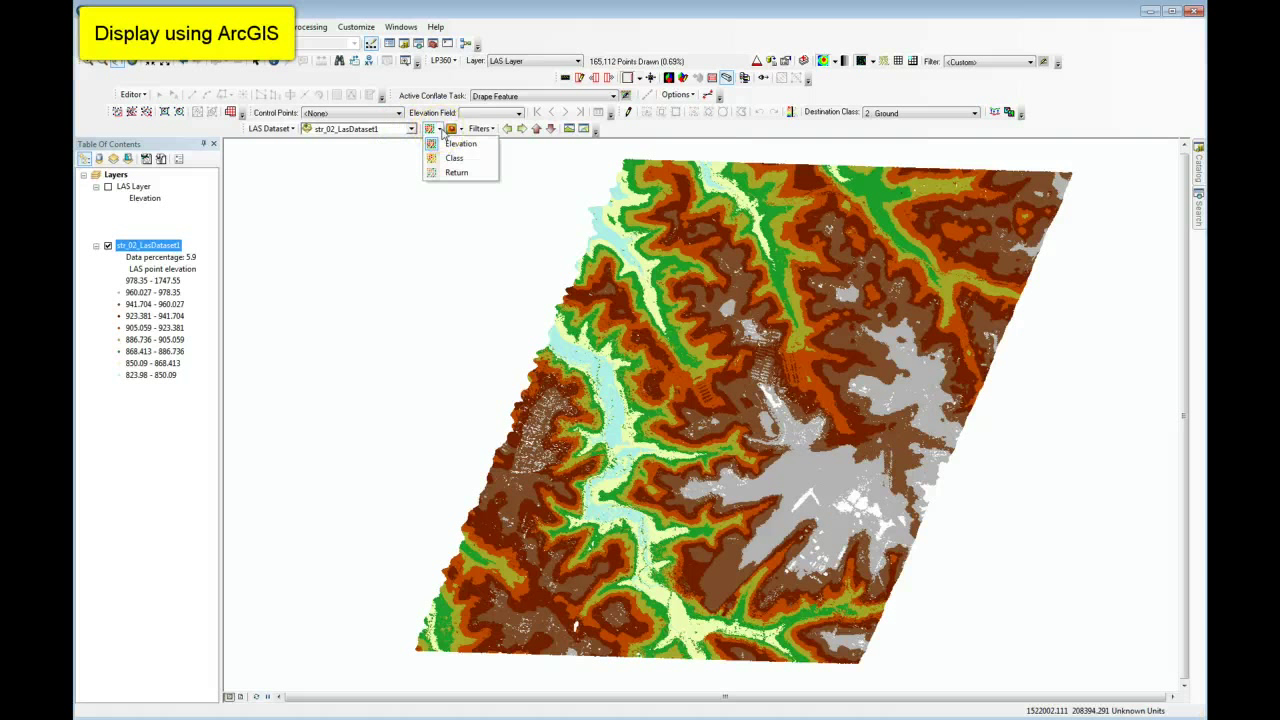
mouse_move(460, 144)
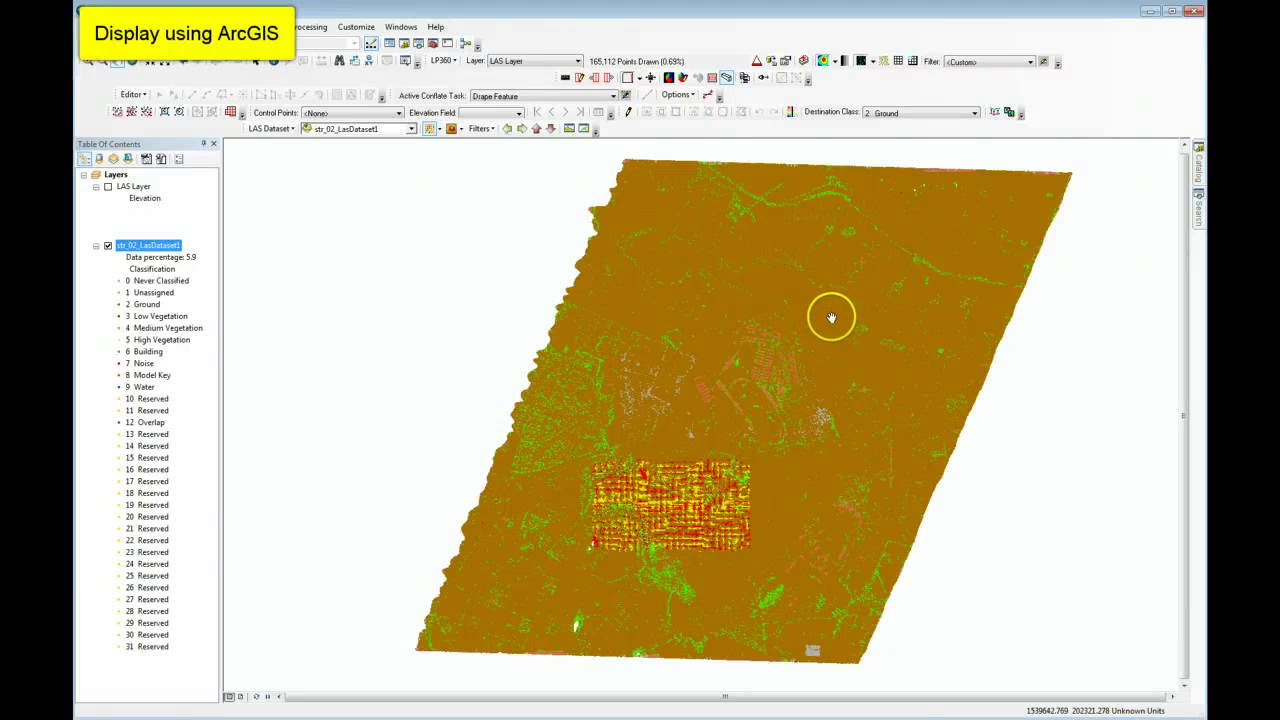
mouse_move(628, 330)
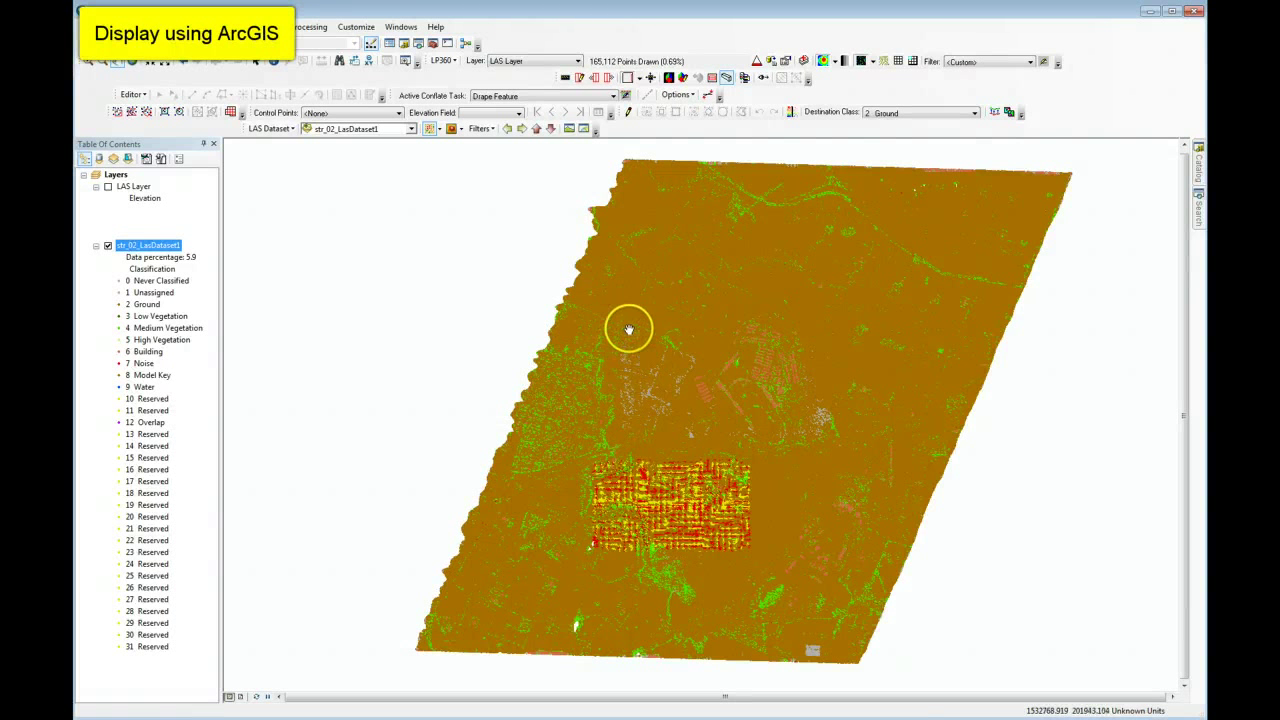
left_click(432, 128)
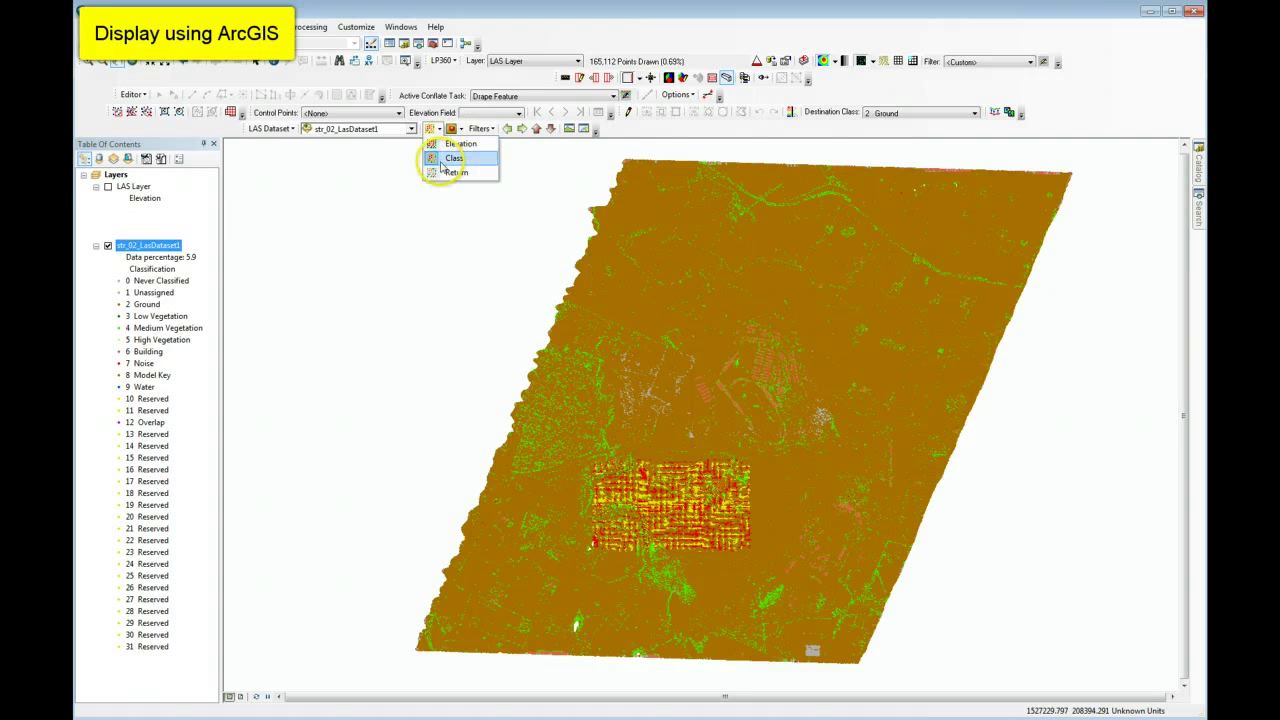
left_click(456, 172)
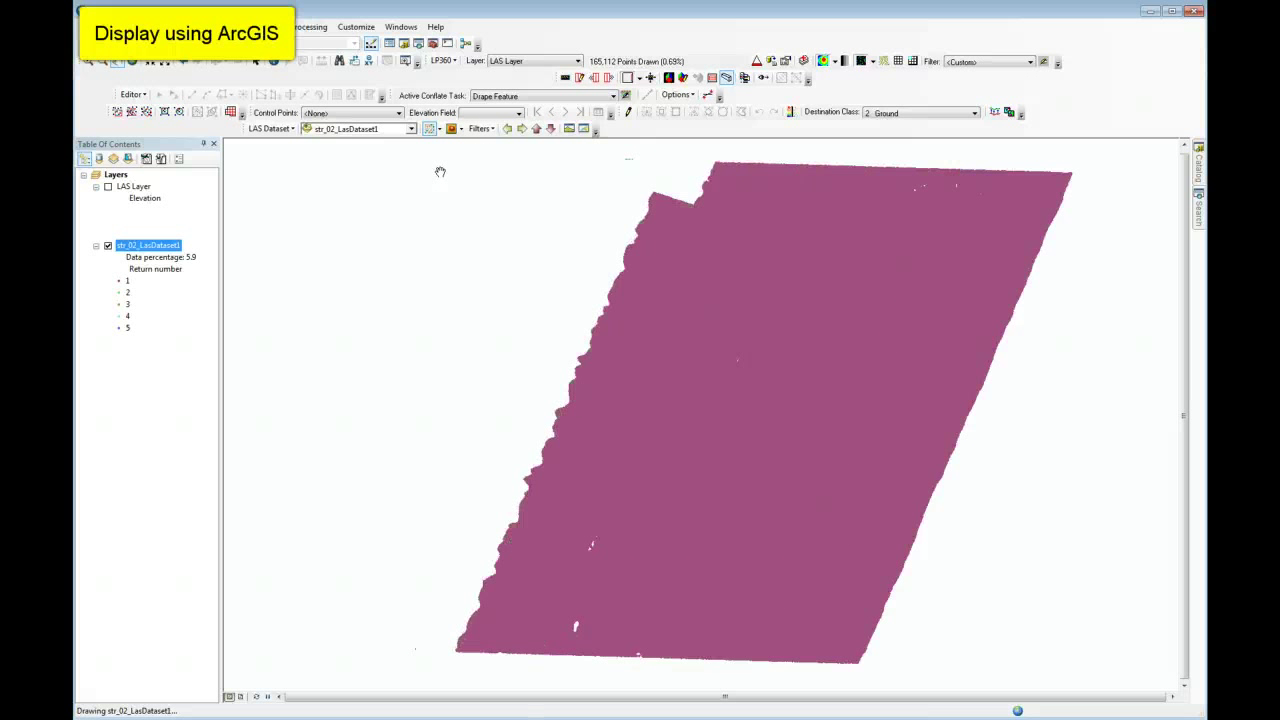
mouse_move(430, 130)
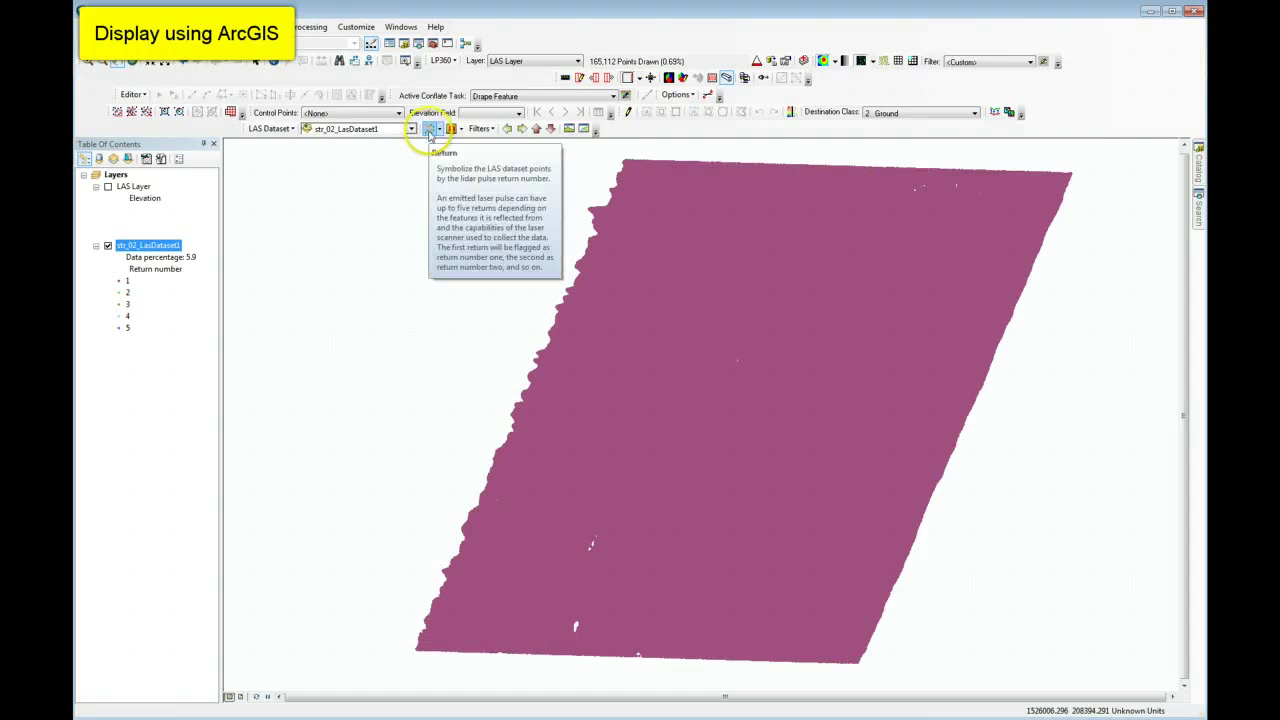
left_click(428, 128)
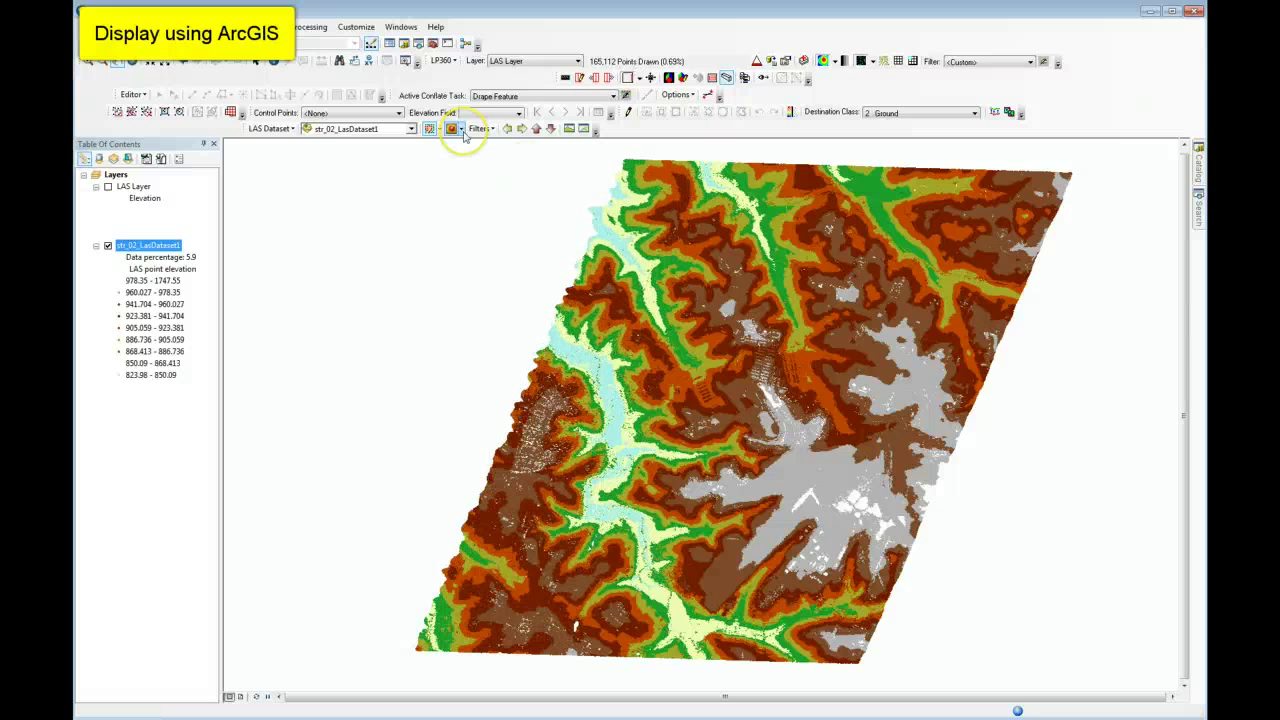
mouse_move(452, 128)
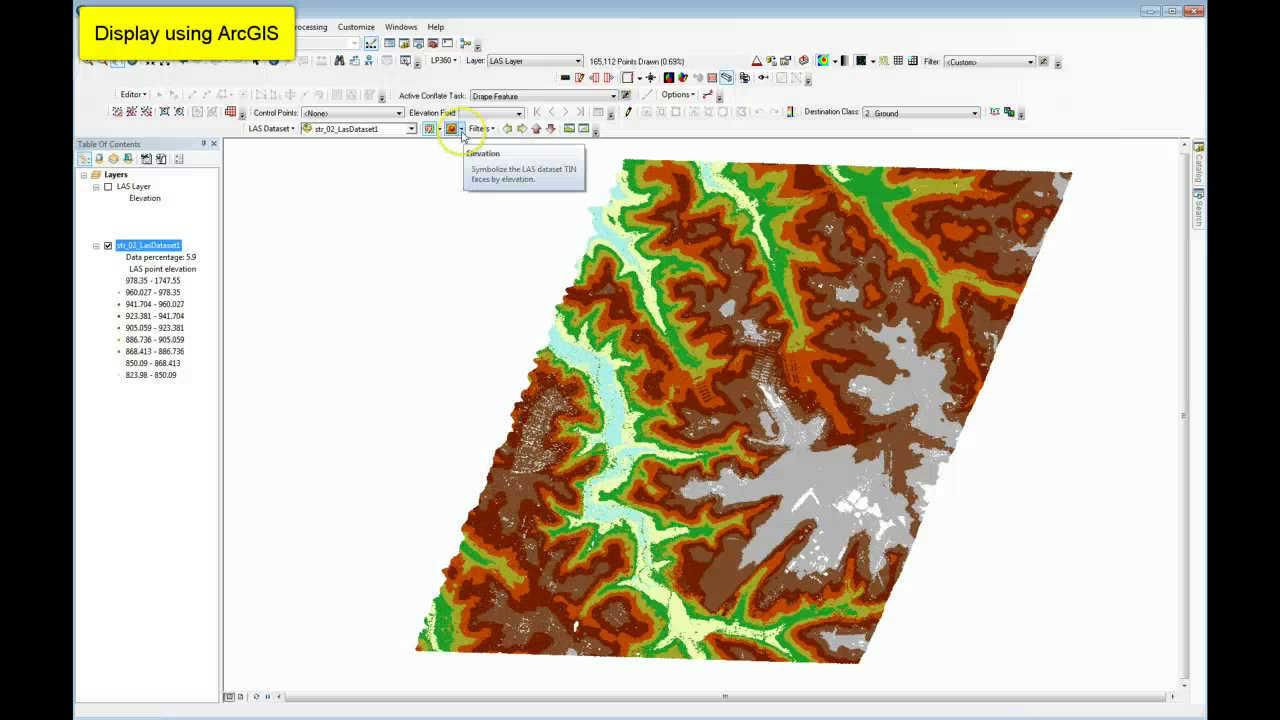
- Render the LAS dataset as an elevation-shaded TIN surface from the LAS Dataset toolbar
left_click(452, 128)
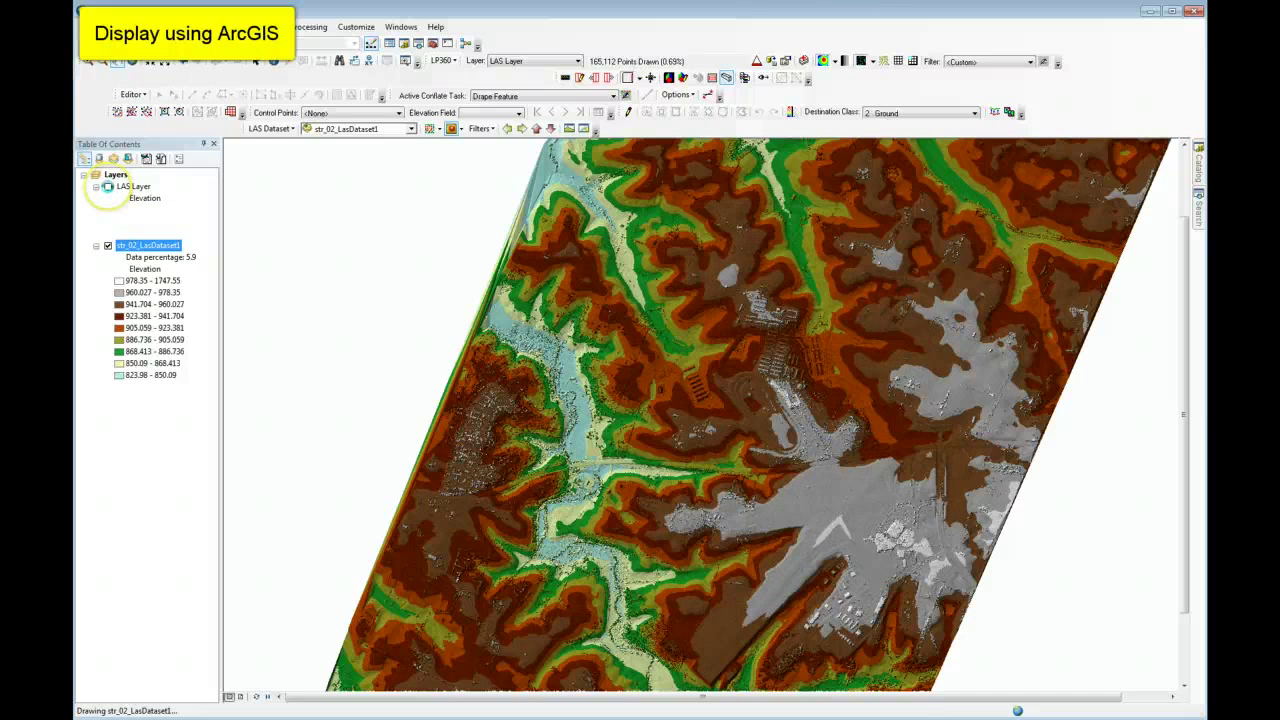
- Turn on the LP360 LAS layer so it draws points in a blue-to-red elevation ramp
left_click(108, 188)
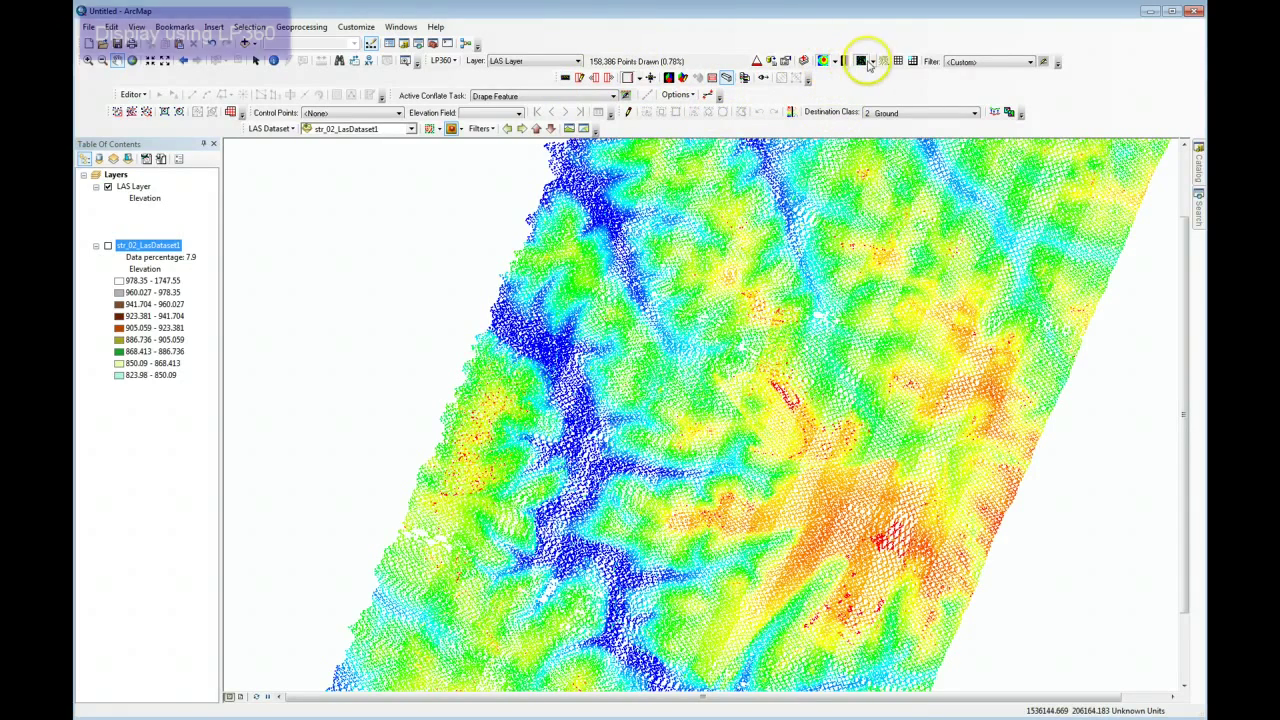
mouse_move(864, 60)
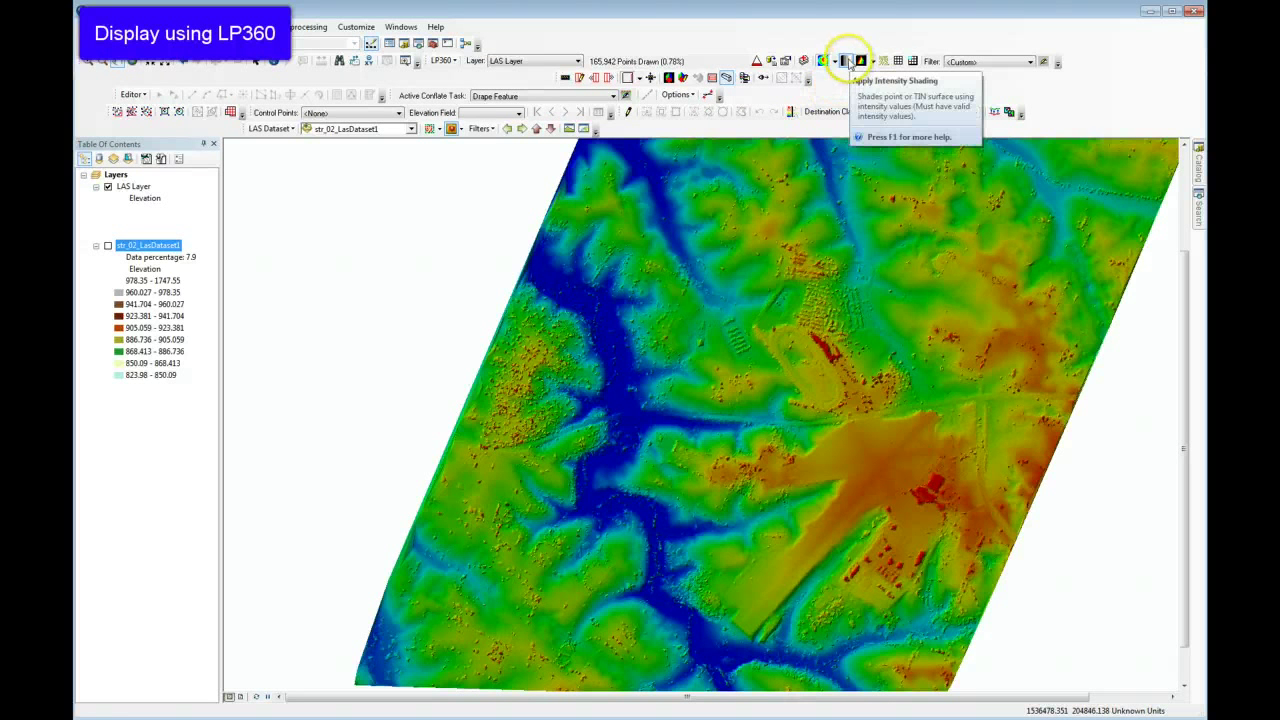
- Apply intensity shading, pan to the racetrack, then symbolize the LP360 layer by intensity
left_click(848, 60)
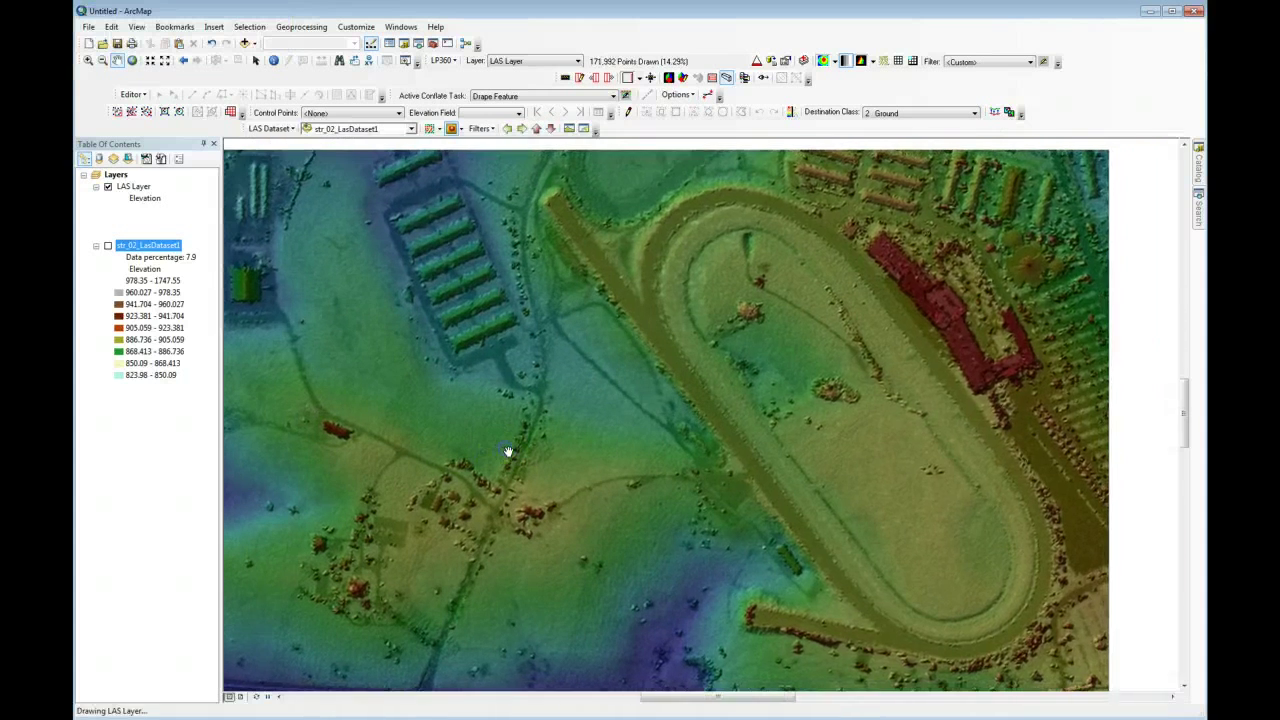
left_click_drag(508, 452, 664, 472)
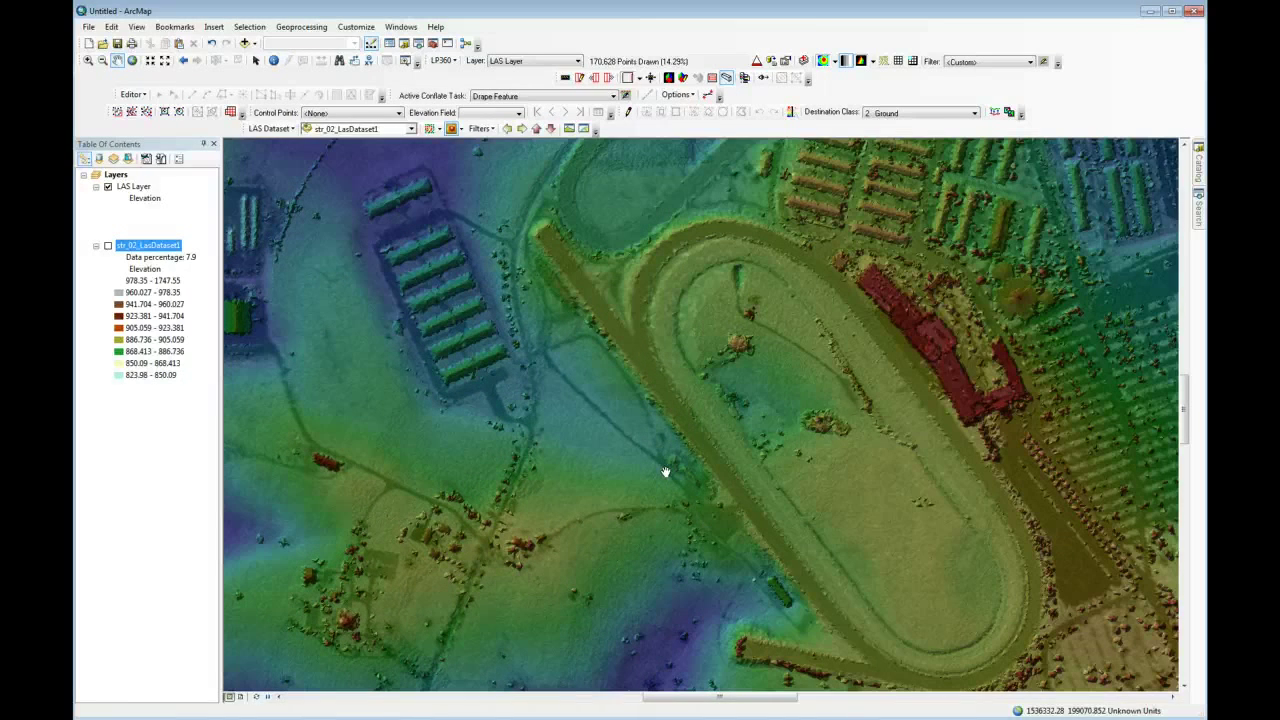
left_click(836, 60)
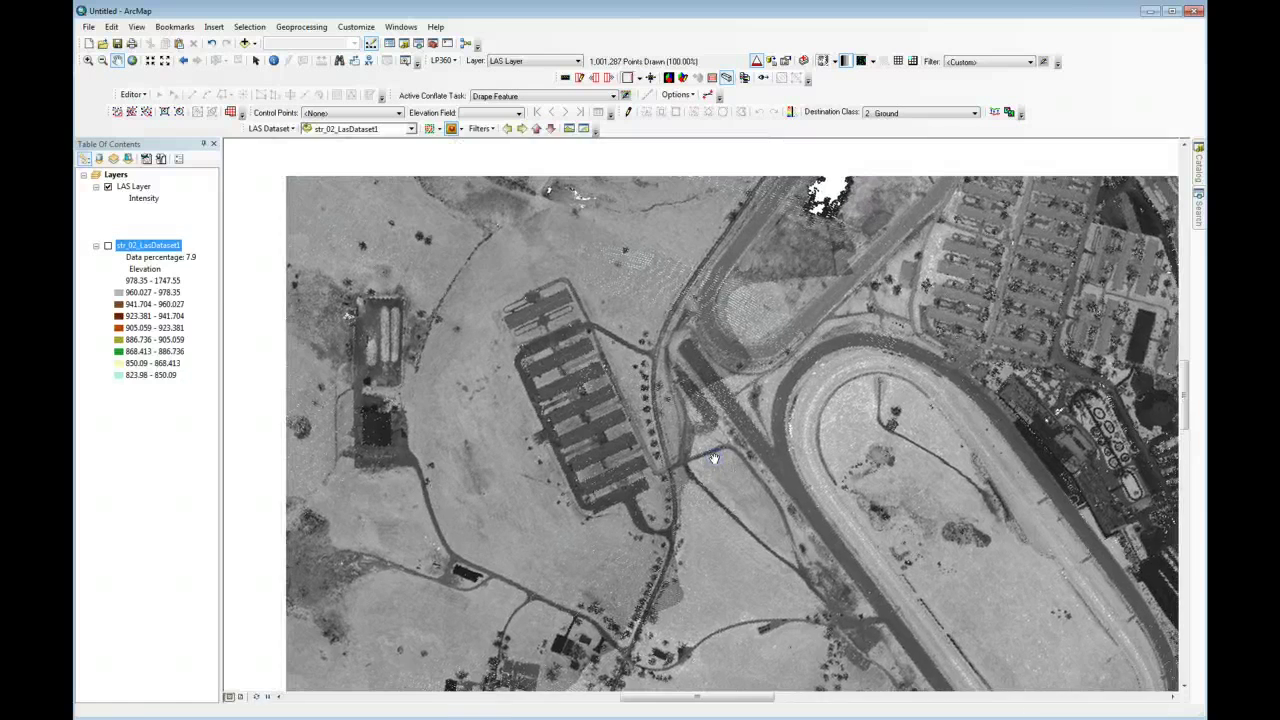
left_click_drag(714, 458, 690, 478)
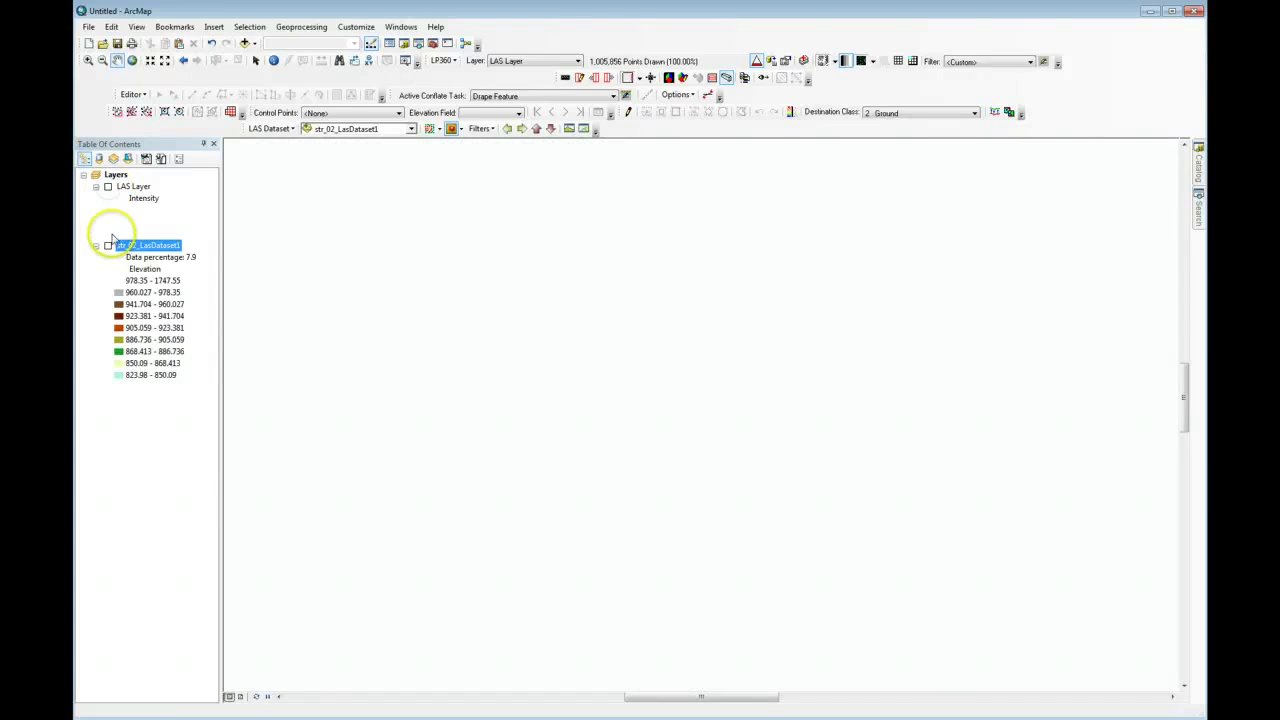
- Turn the LAS dataset layer back on and colour its points by classification
left_click(108, 244)
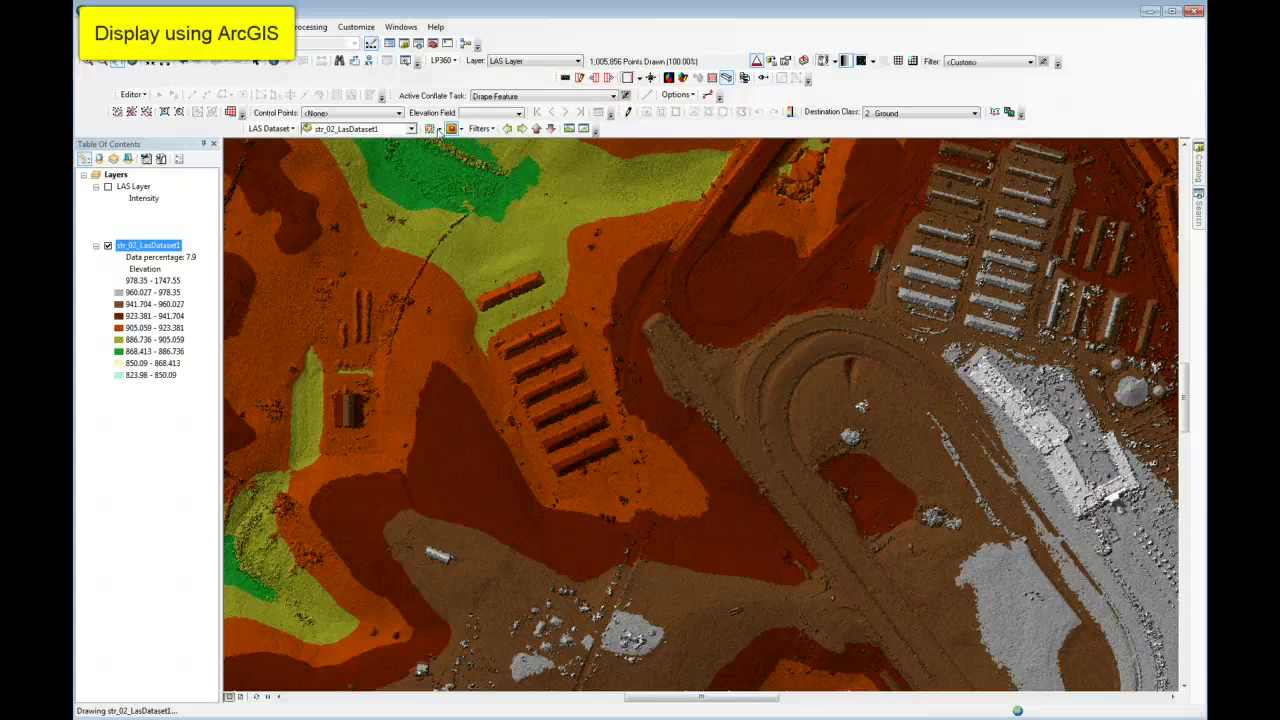
mouse_move(436, 128)
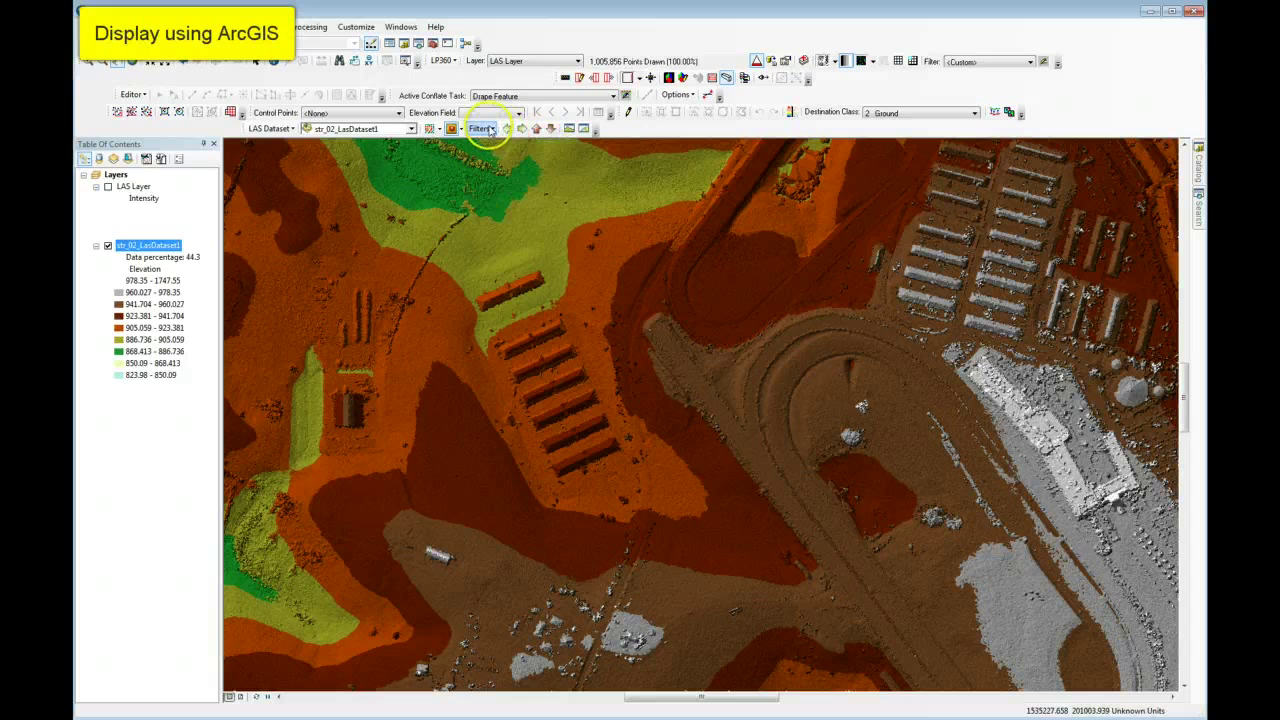
left_click(480, 128)
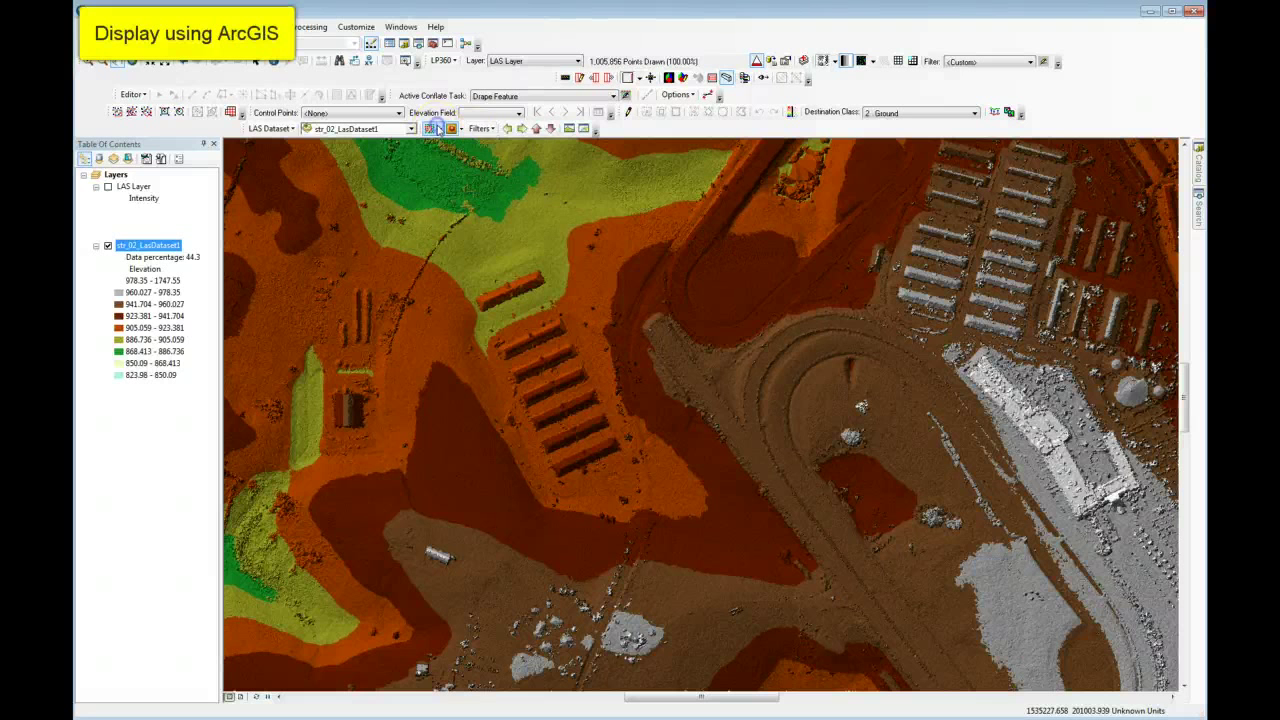
left_click(432, 128)
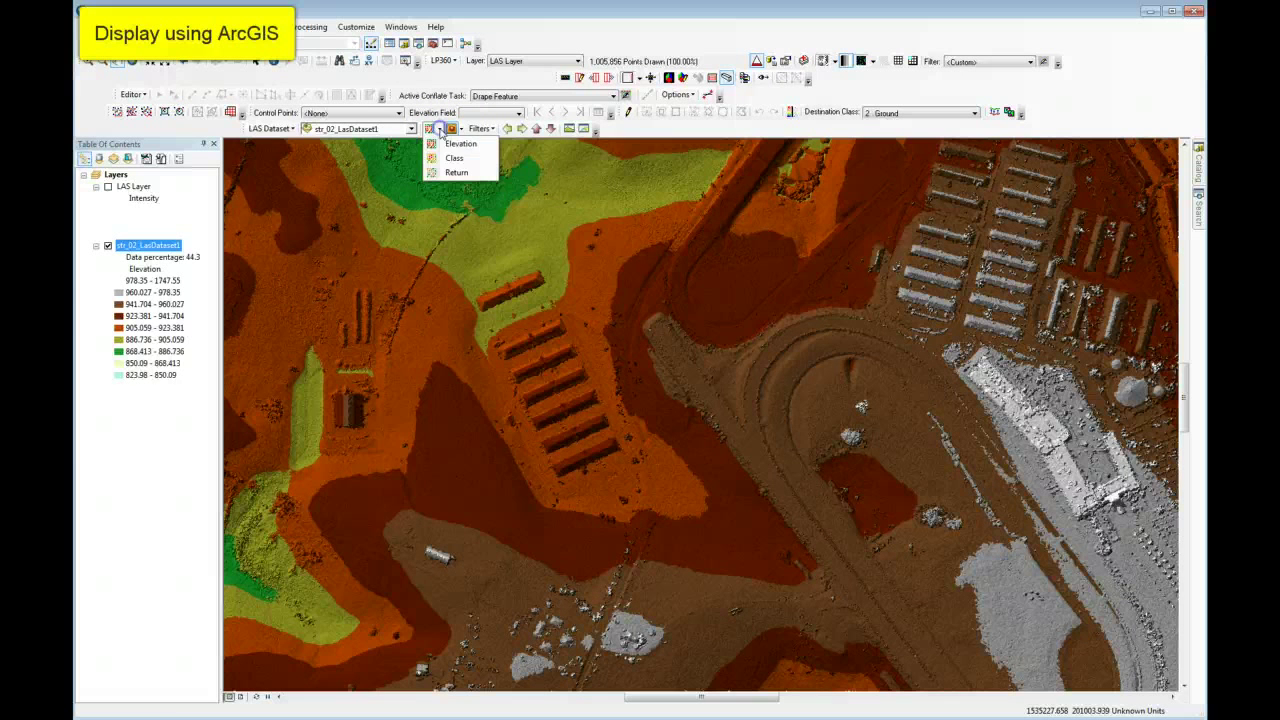
left_click(452, 156)
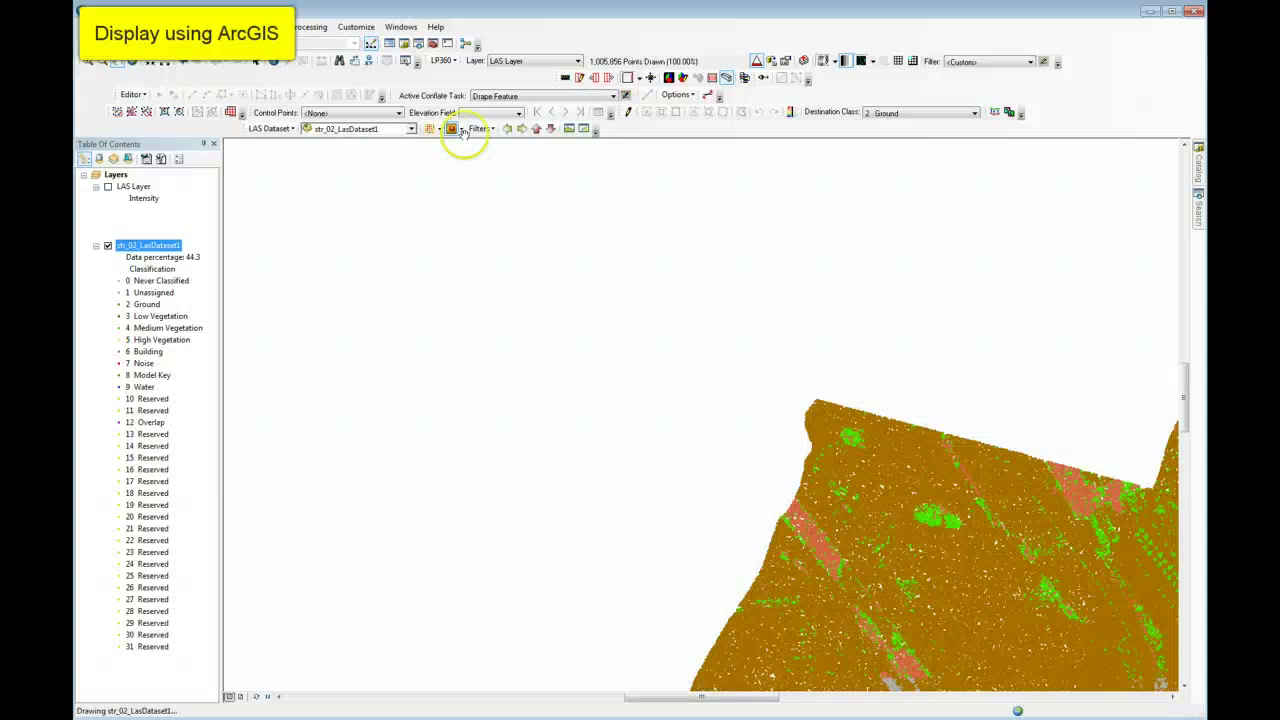
- Filter the LAS dataset to show only Ground points
left_click(480, 128)
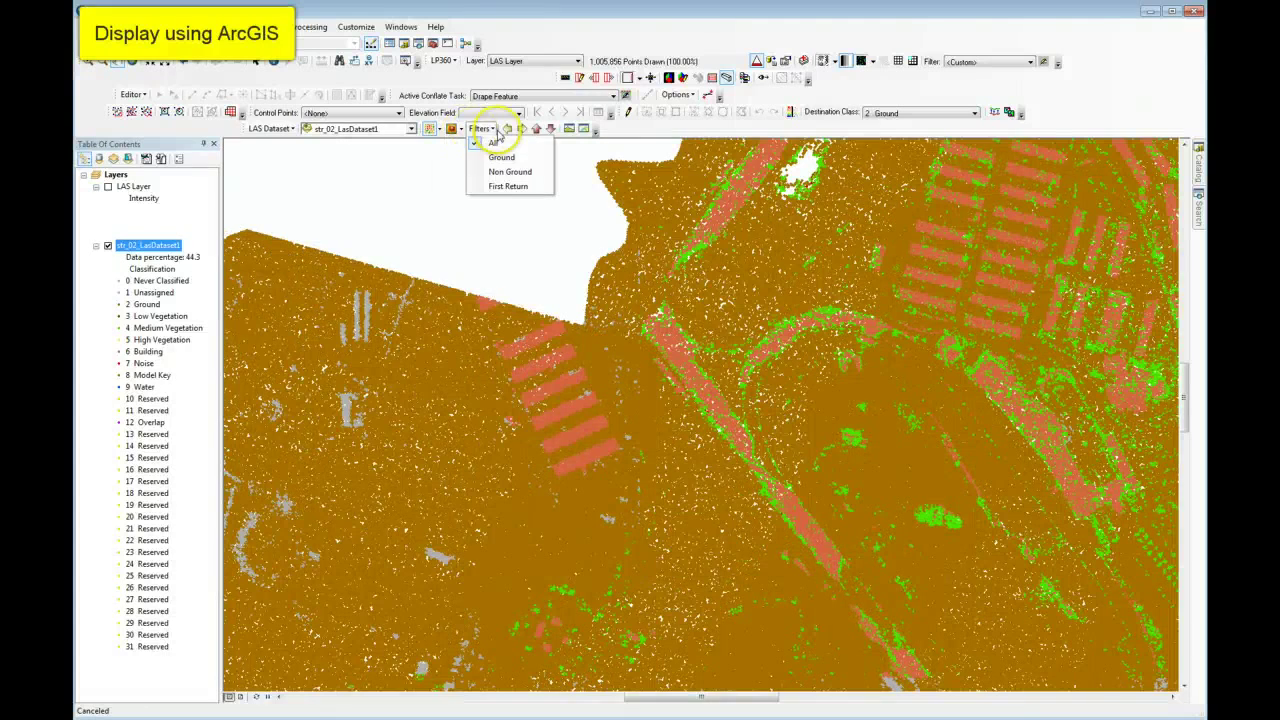
left_click(500, 156)
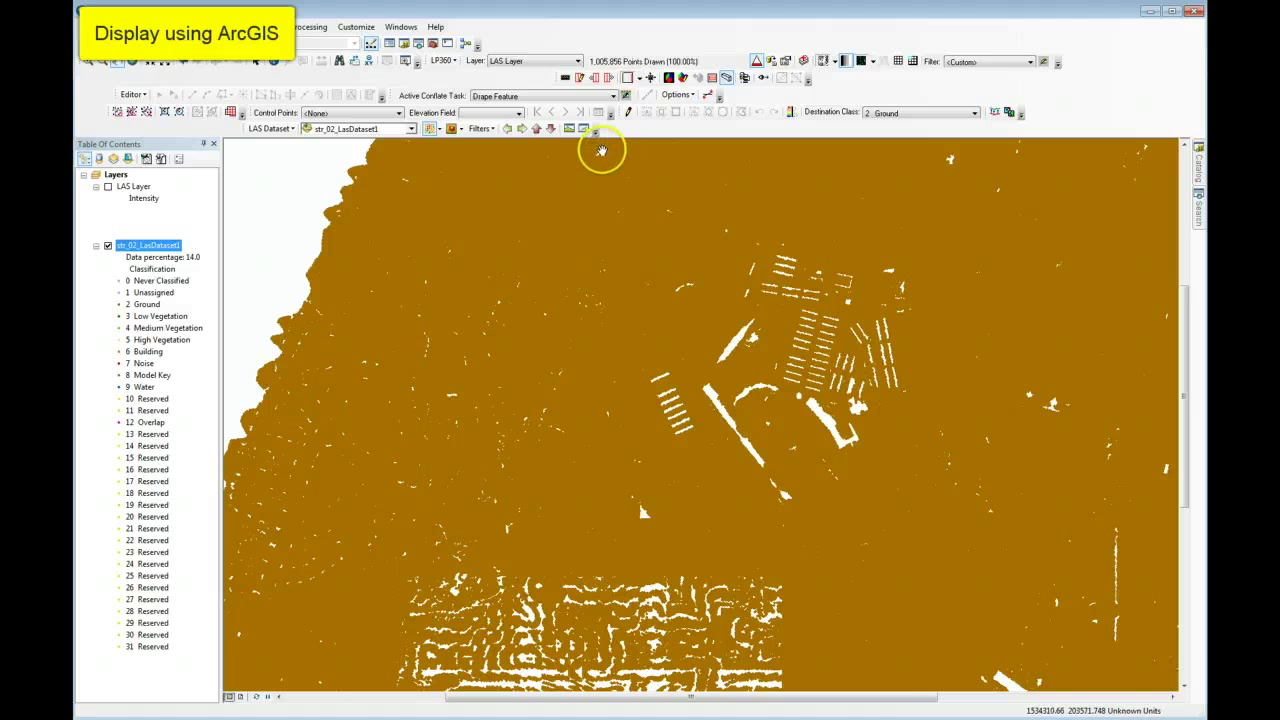
mouse_move(568, 128)
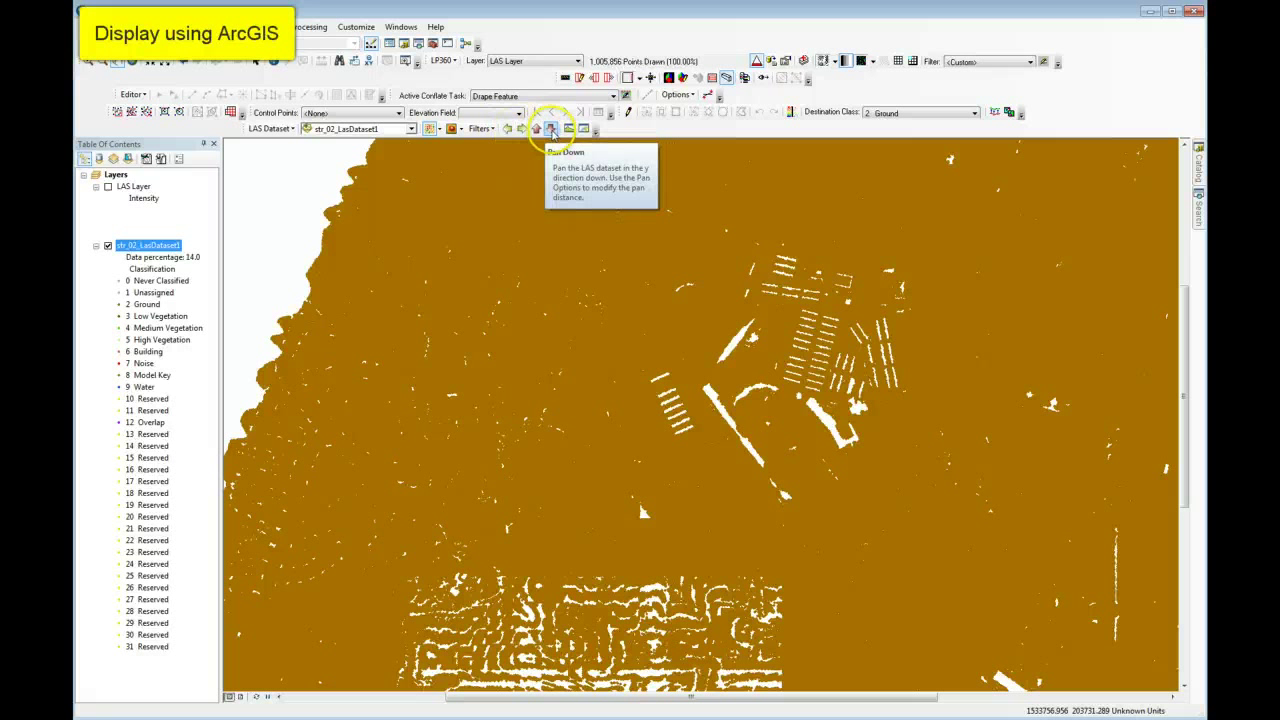
left_click(550, 128)
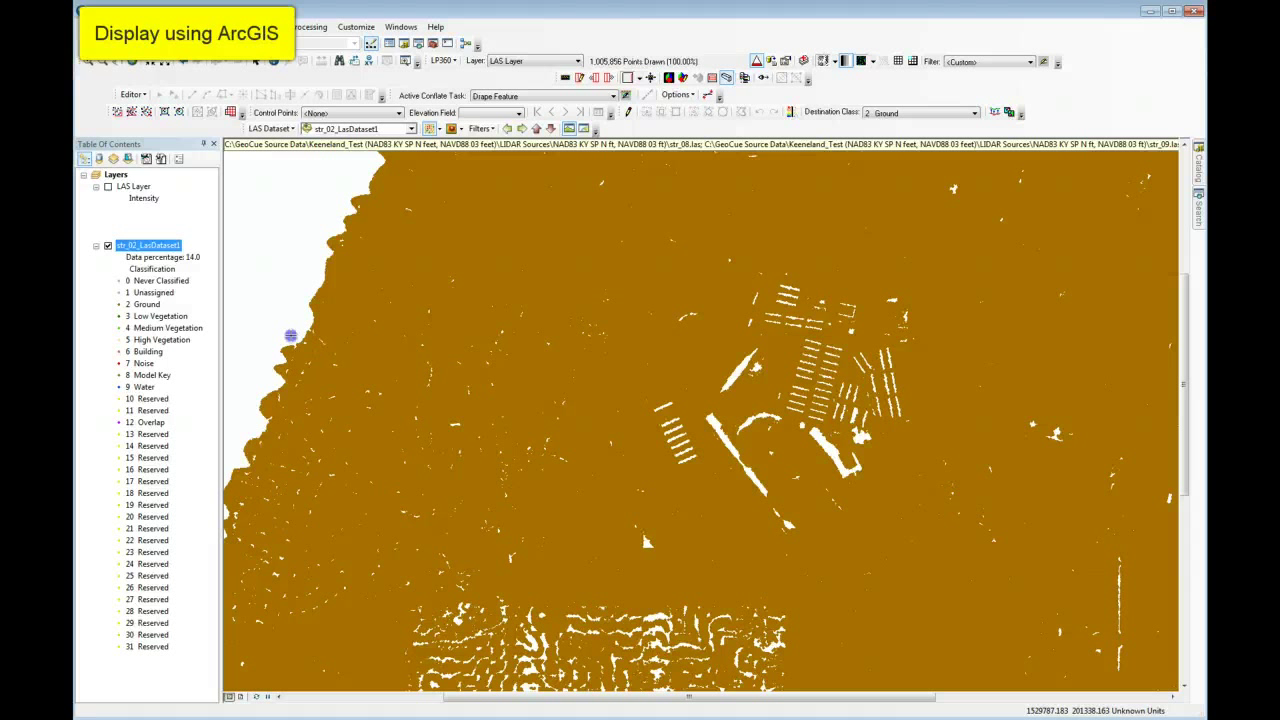
left_click_drag(290, 336, 1156, 328)
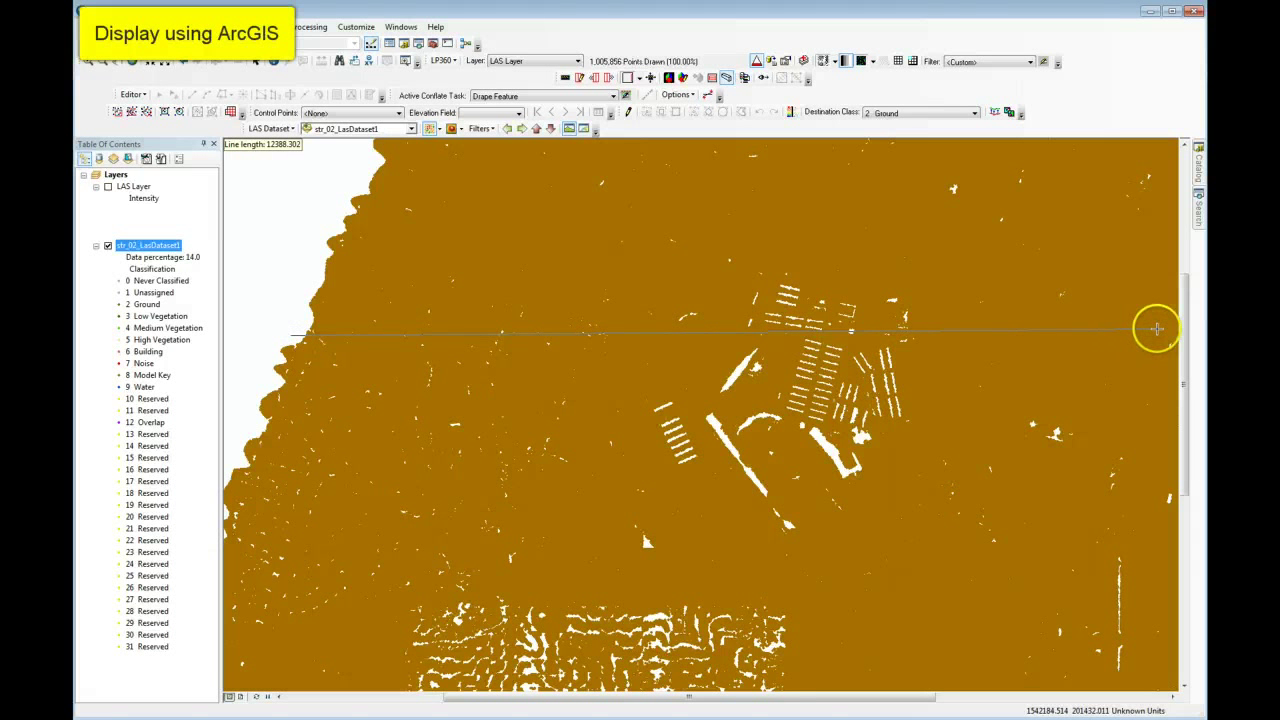
left_click_drag(296, 334, 1156, 332)
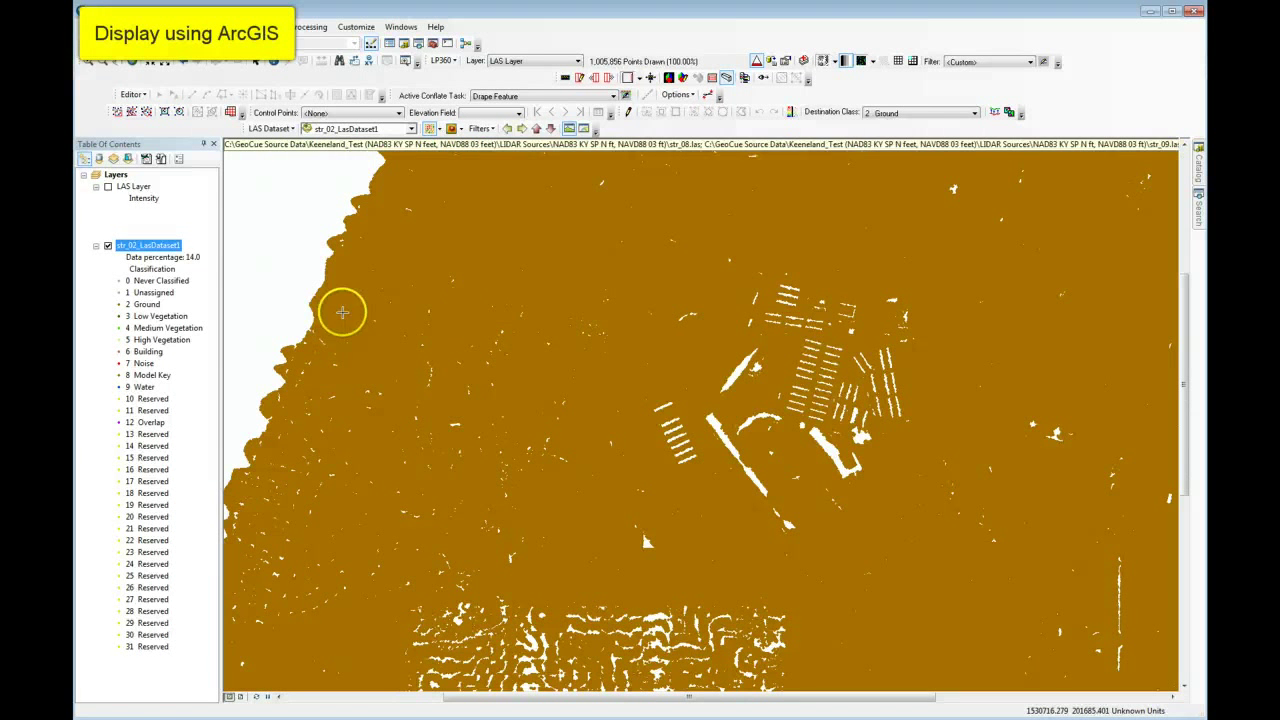
- Draw a profile line across the ground-only points and frame the map around it
left_click_drag(344, 312, 1108, 316)
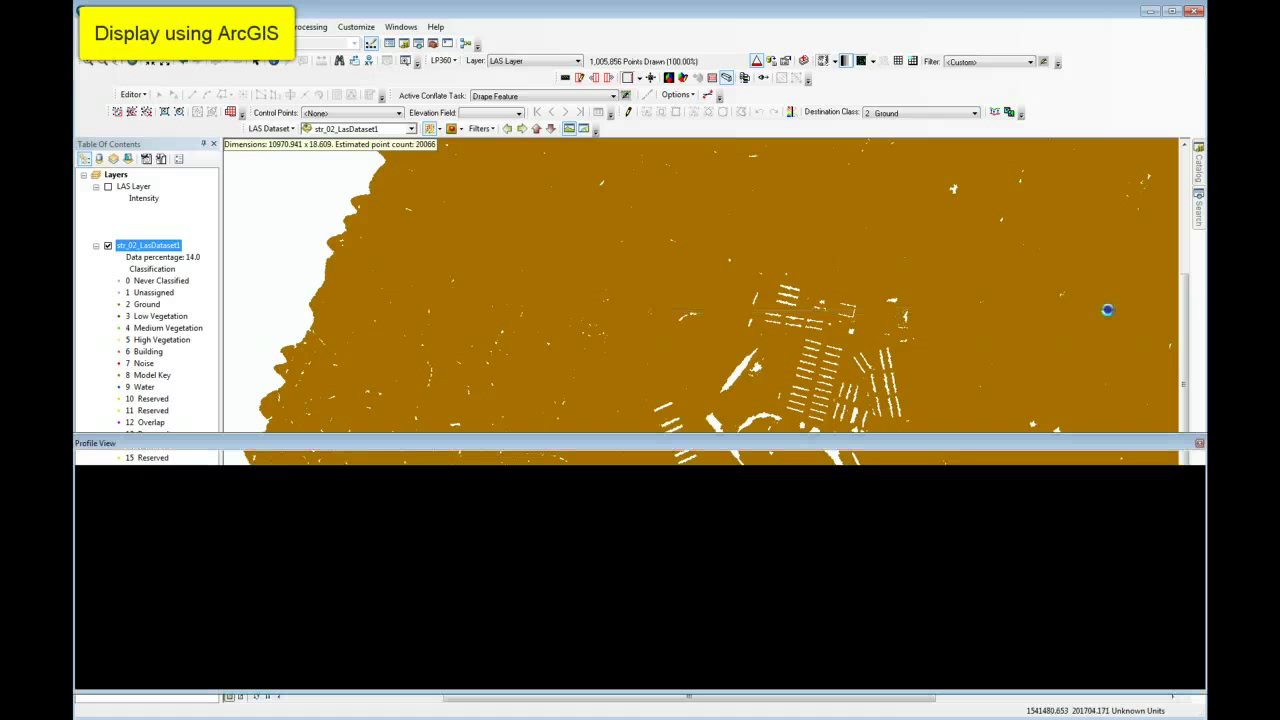
left_click_drag(344, 310, 1108, 310)
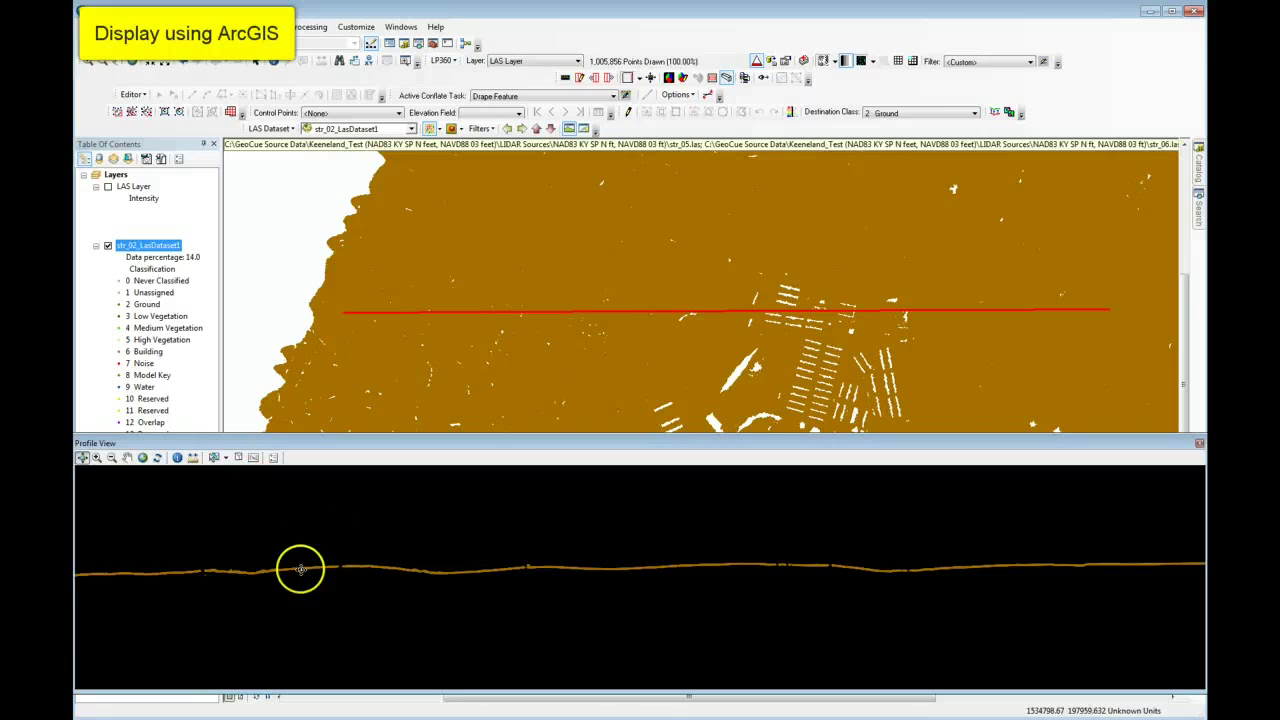
mouse_move(498, 568)
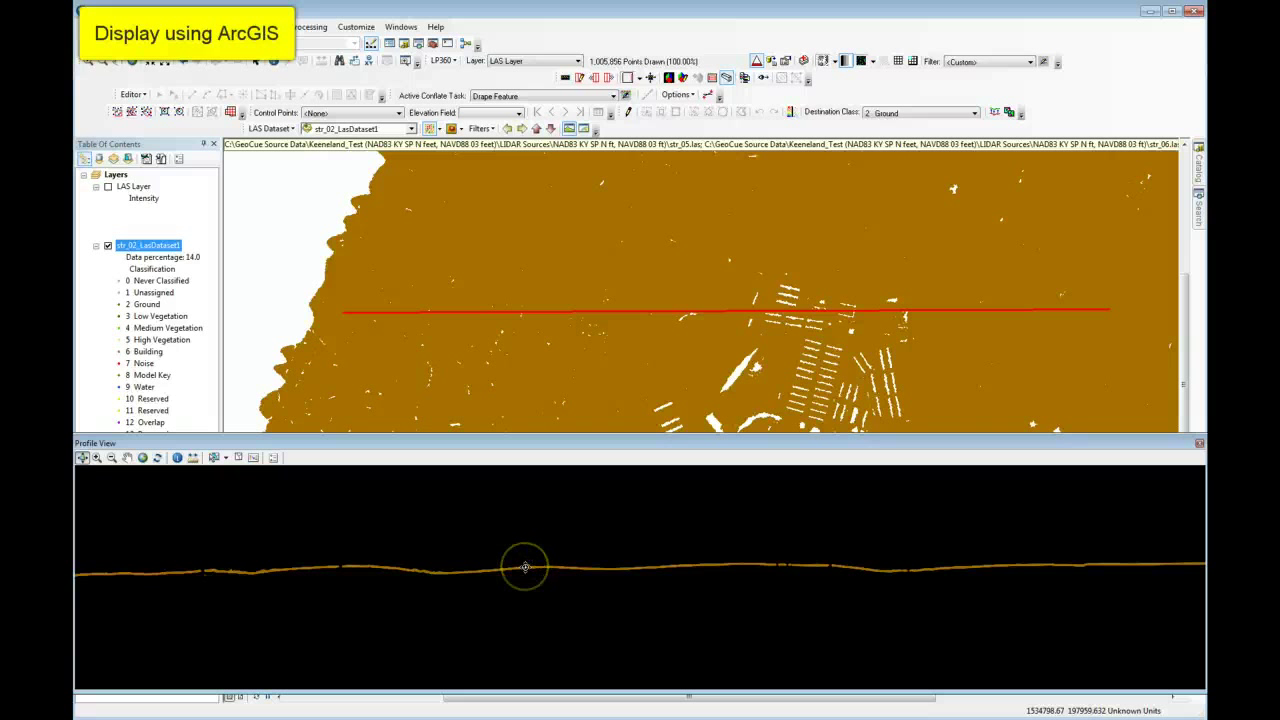
mouse_move(388, 284)
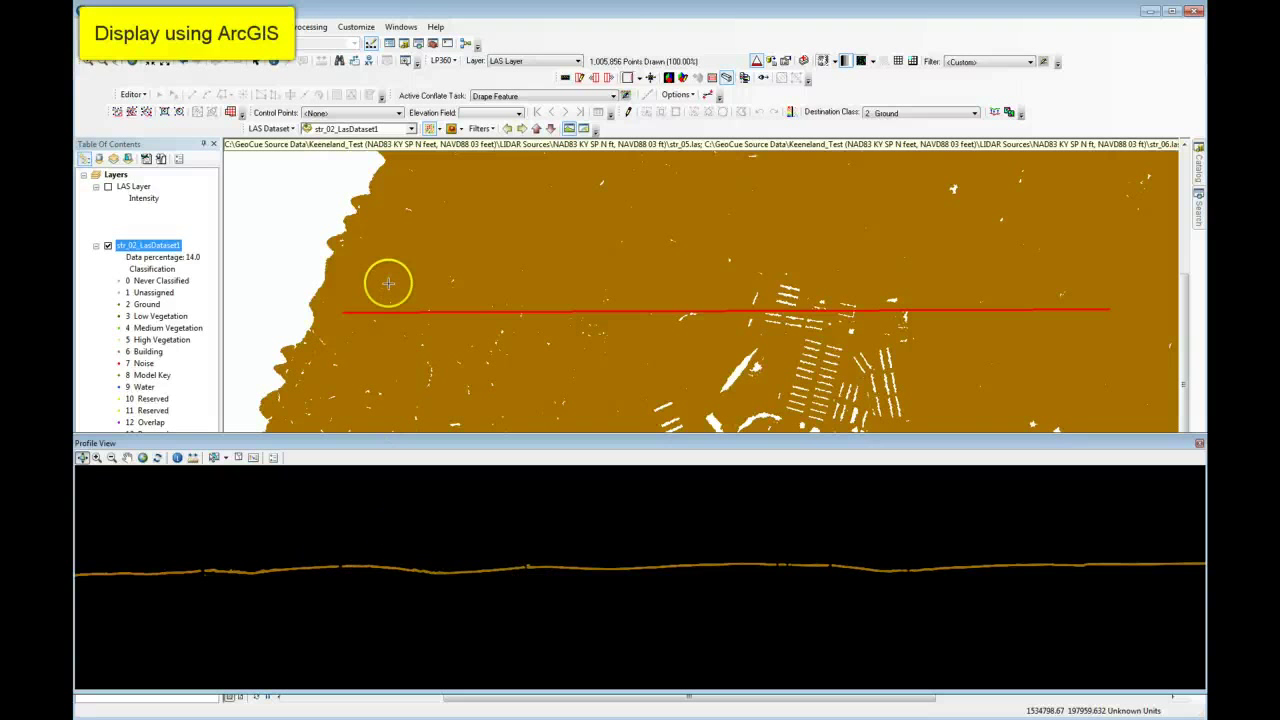
left_click_drag(388, 270, 1088, 264)
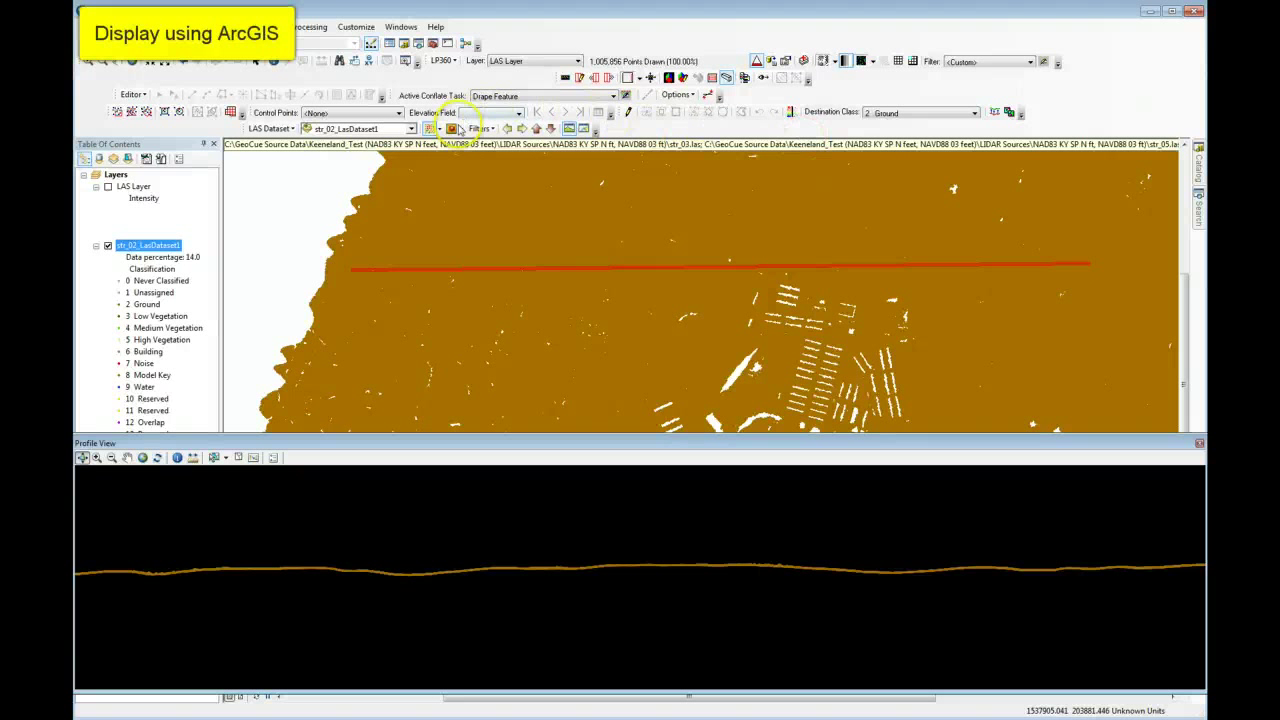
- Set the LAS Dataset point filter back to All classes
left_click(490, 128)
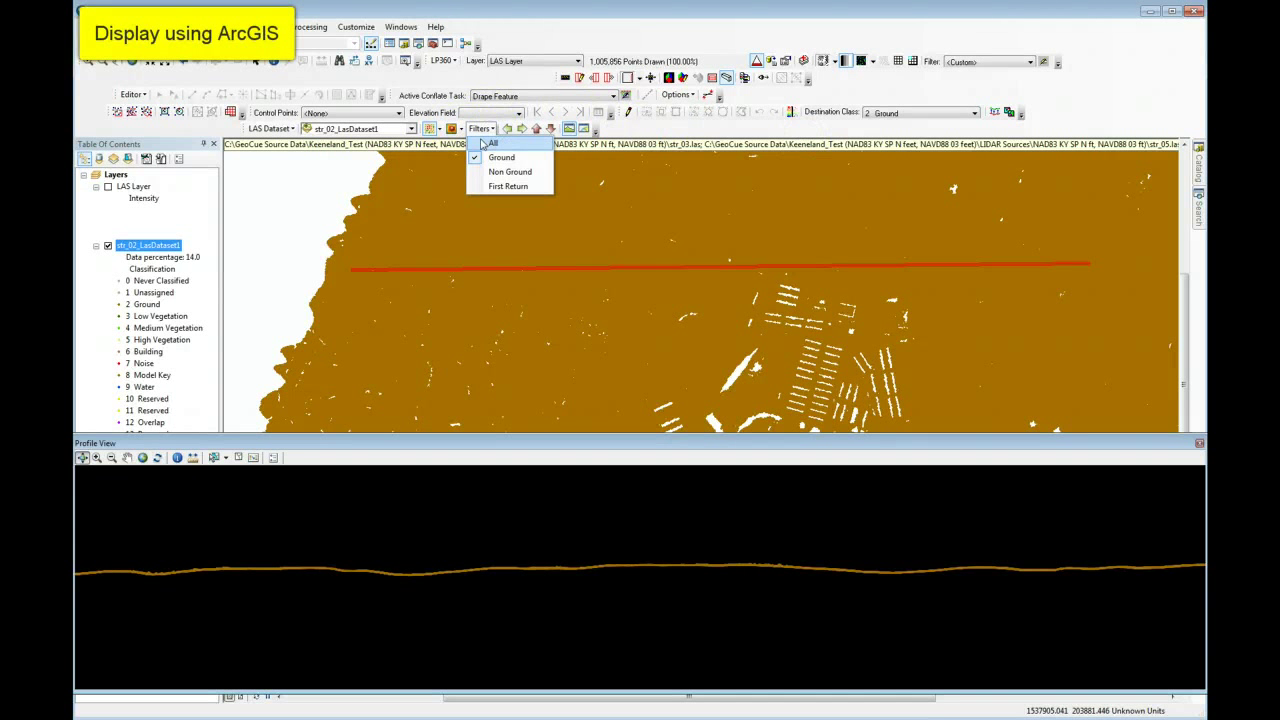
left_click(492, 144)
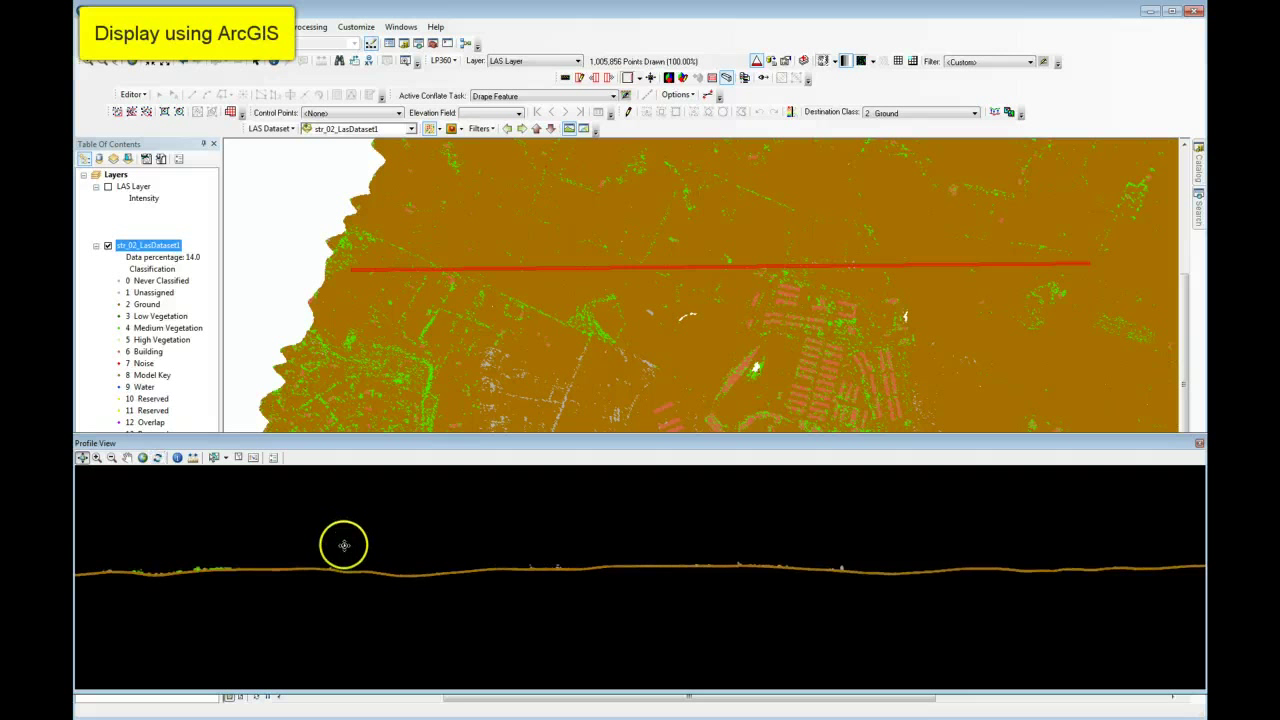
mouse_move(424, 540)
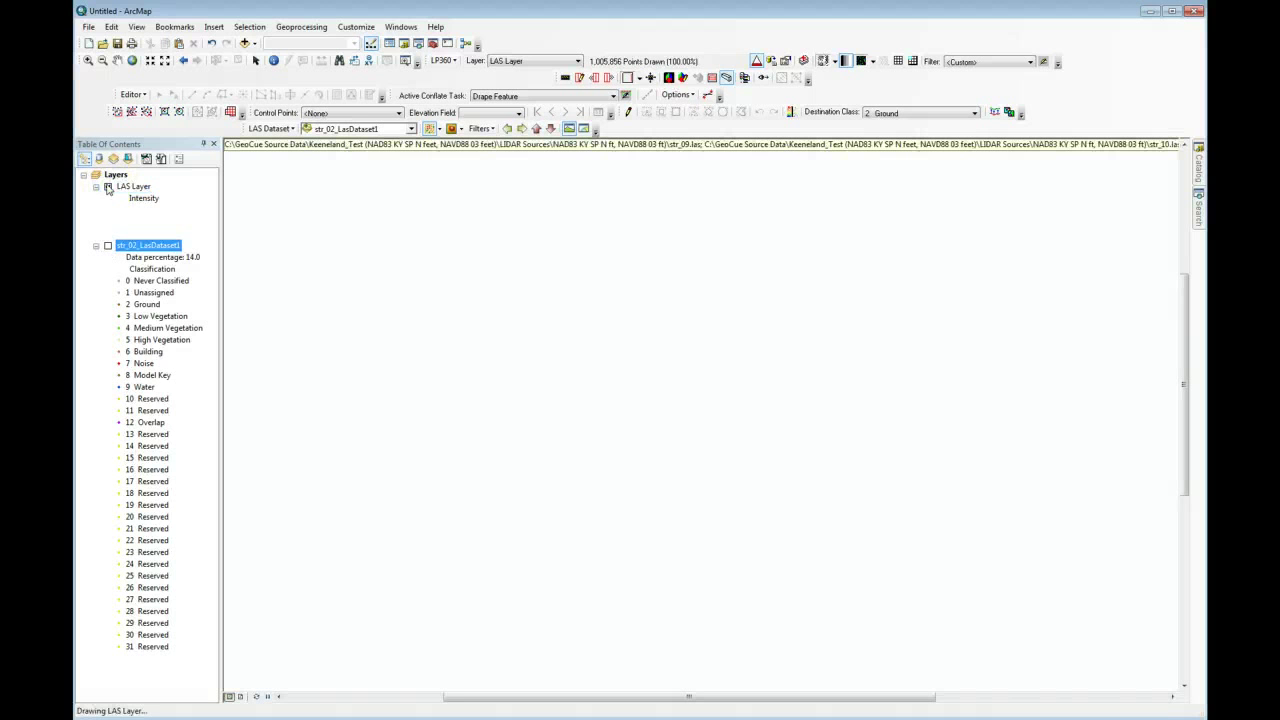
- Turn on the LP360 LAS Layer and colour its points by elevation with a blue-to-red ramp
left_click(784, 60)
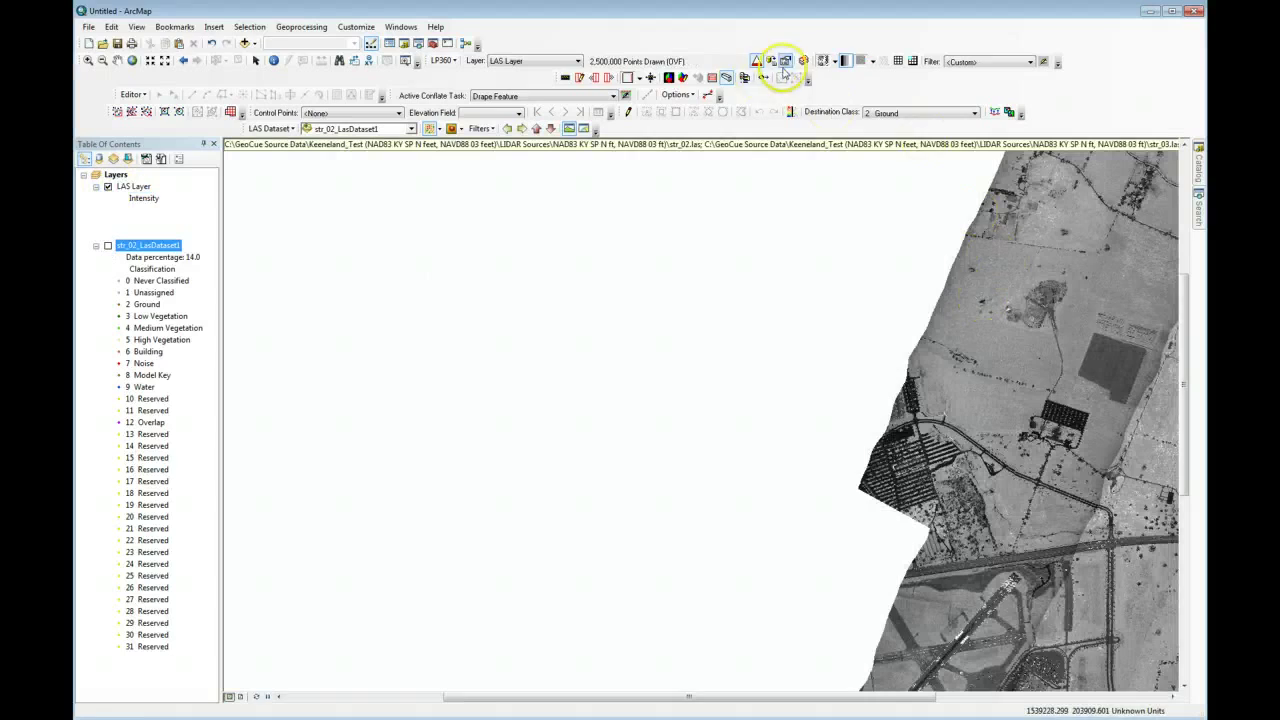
left_click(784, 62)
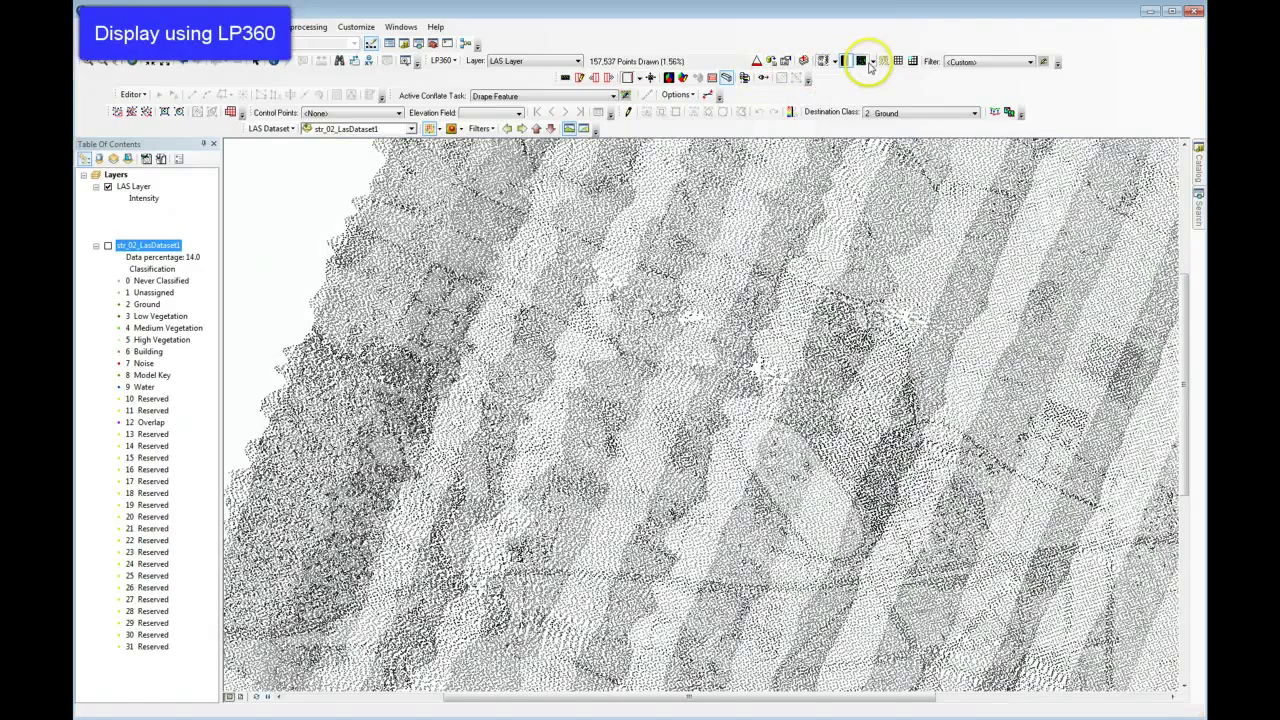
left_click(864, 62)
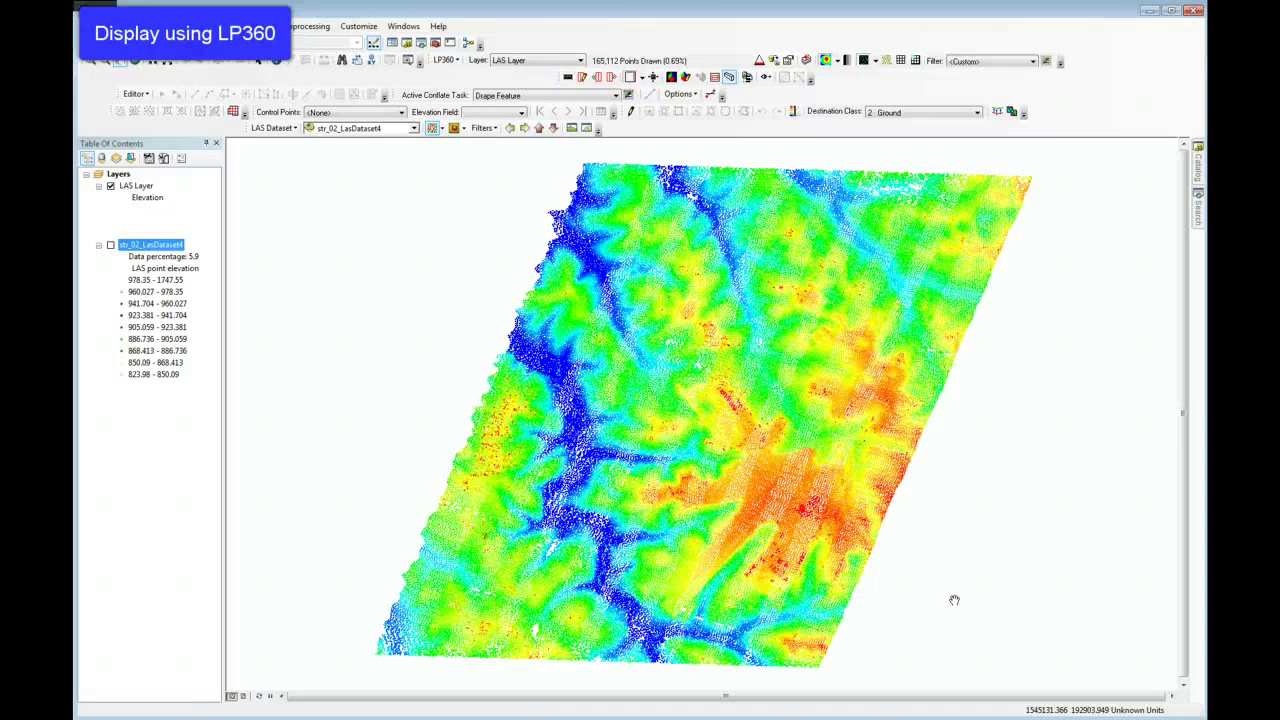
mouse_move(296, 370)
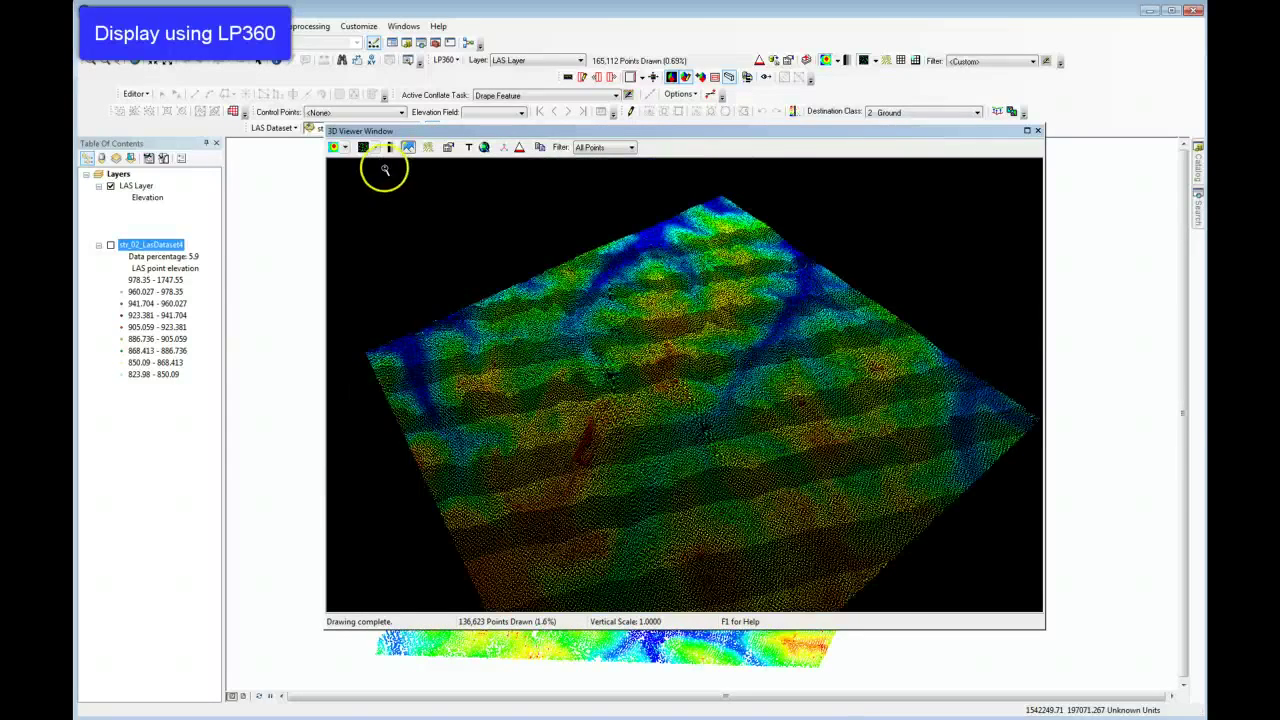
- Recolour the points in the LP360 3D viewer and orbit the cloud to a low oblique angle
left_click(344, 148)
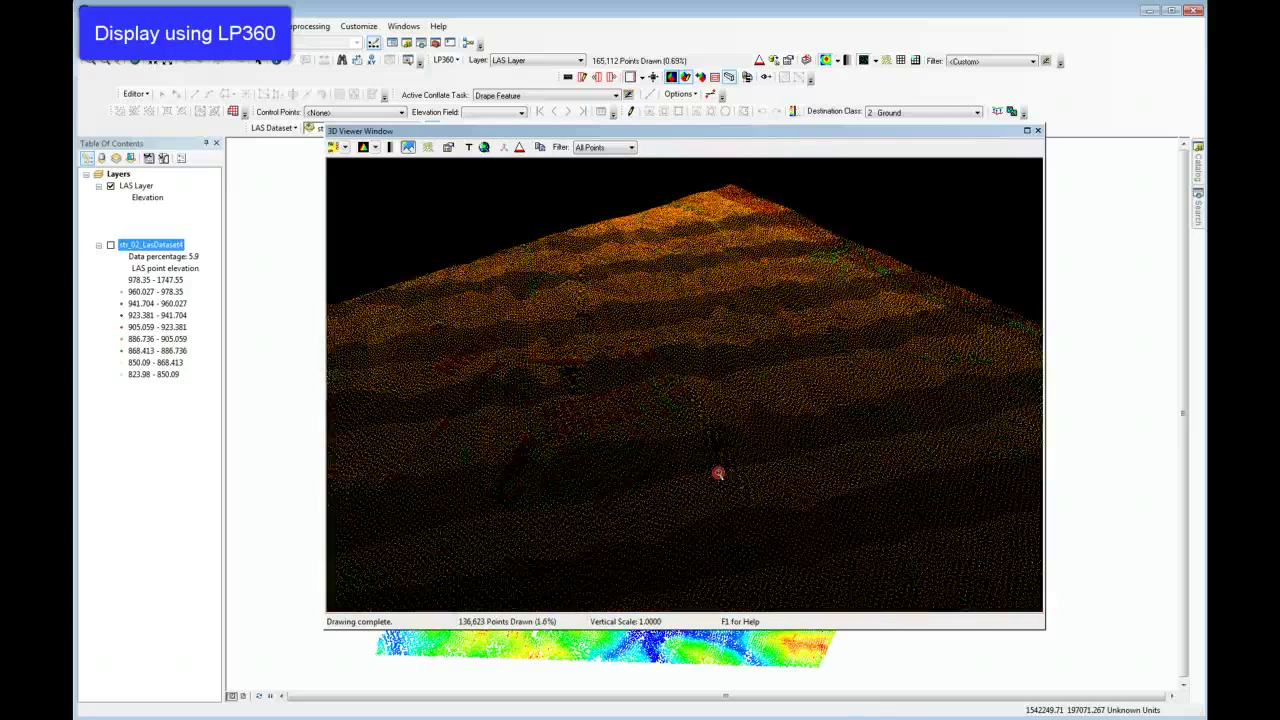
left_click_drag(718, 472, 700, 434)
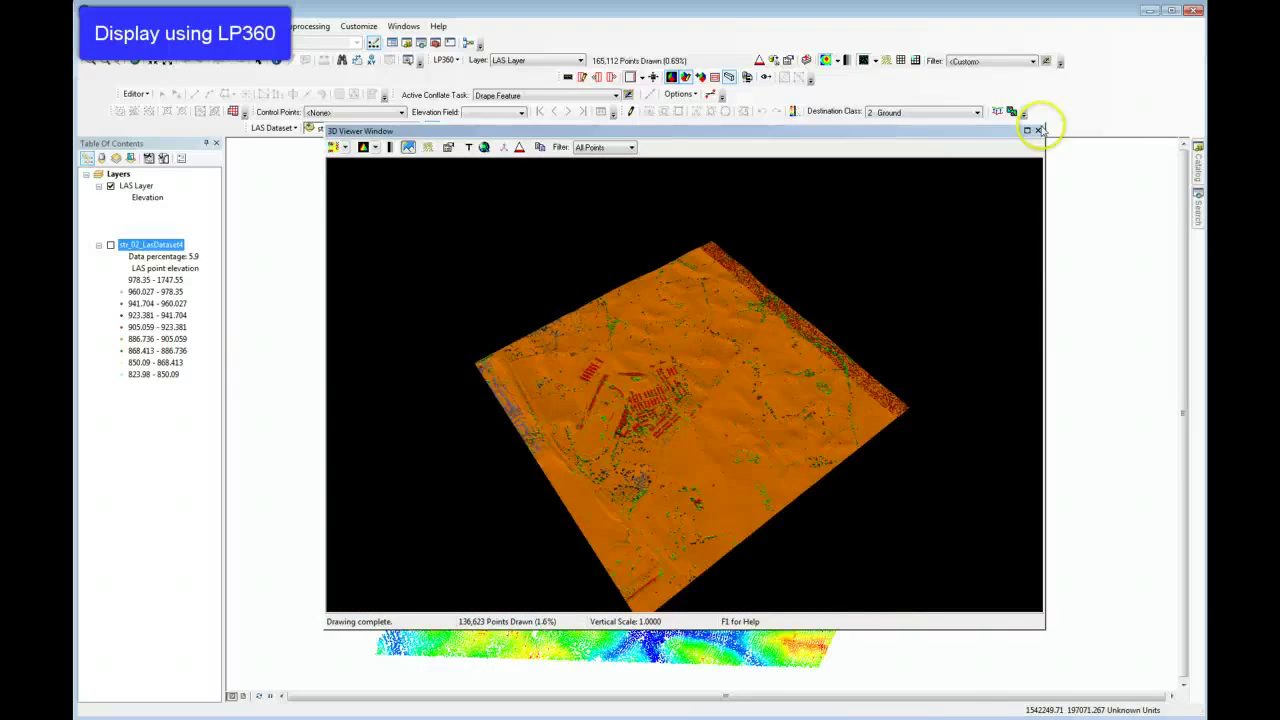
left_click(1040, 130)
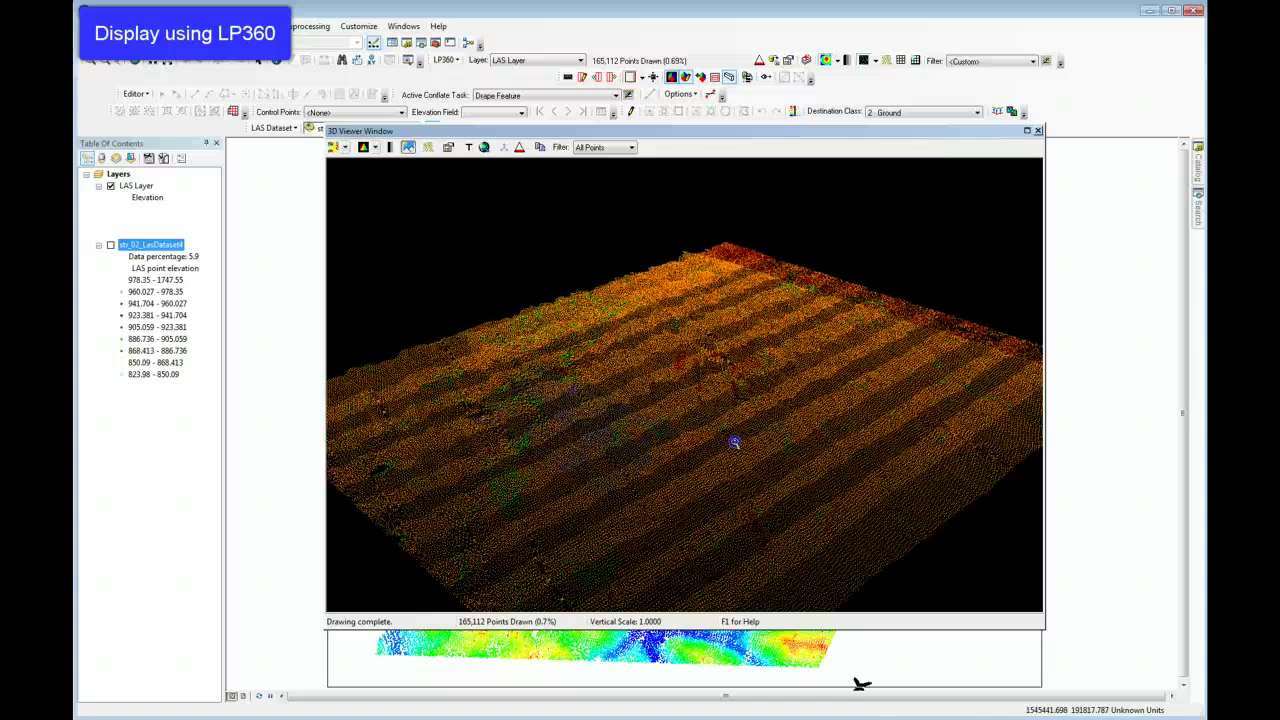
left_click_drag(736, 442, 742, 450)
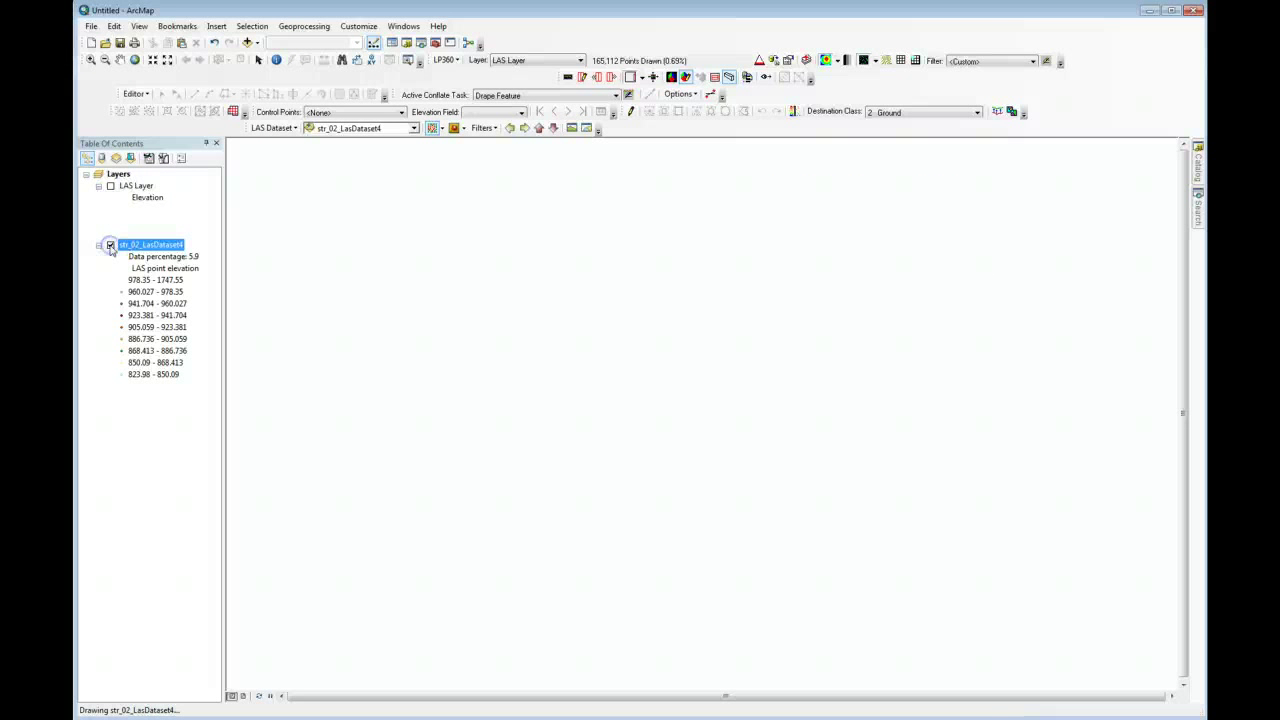
- Turn off the LP360 layer and draw the ArcGIS LAS dataset layer by elevation again
left_click(110, 244)
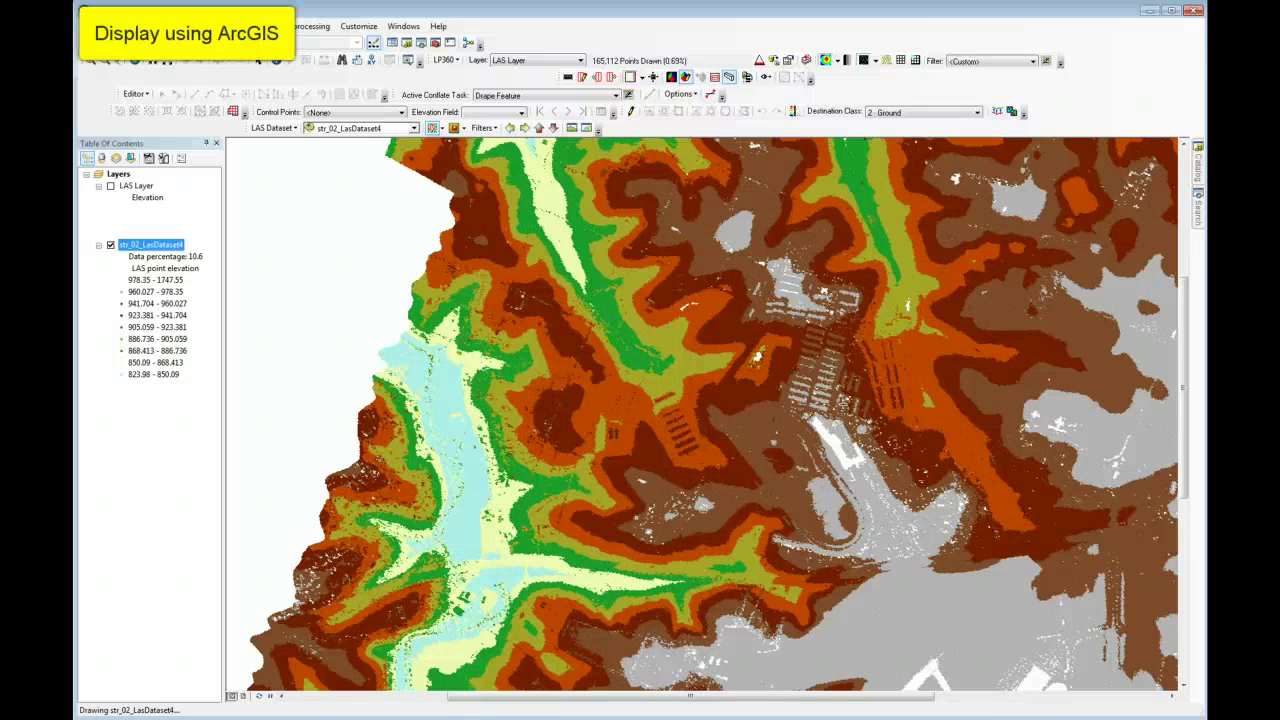
mouse_move(586, 128)
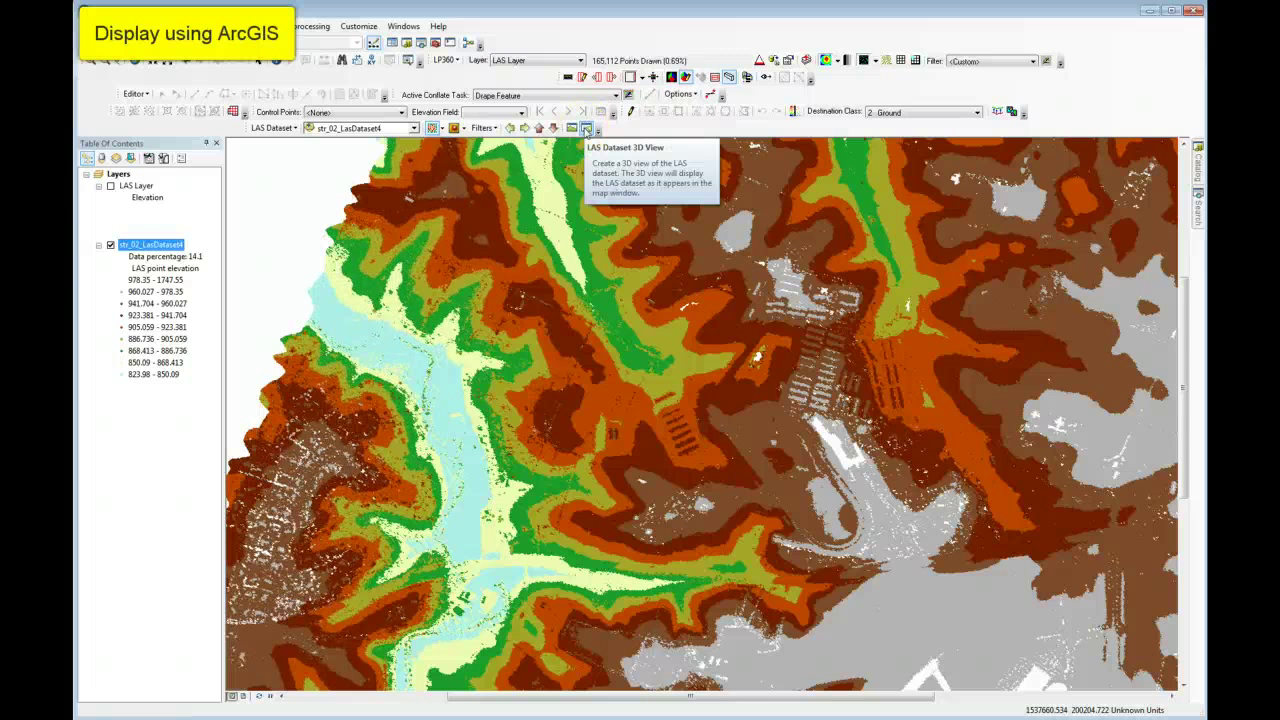
- Launch the LAS Dataset 3D View window from the LAS Dataset toolbar
left_click(584, 128)
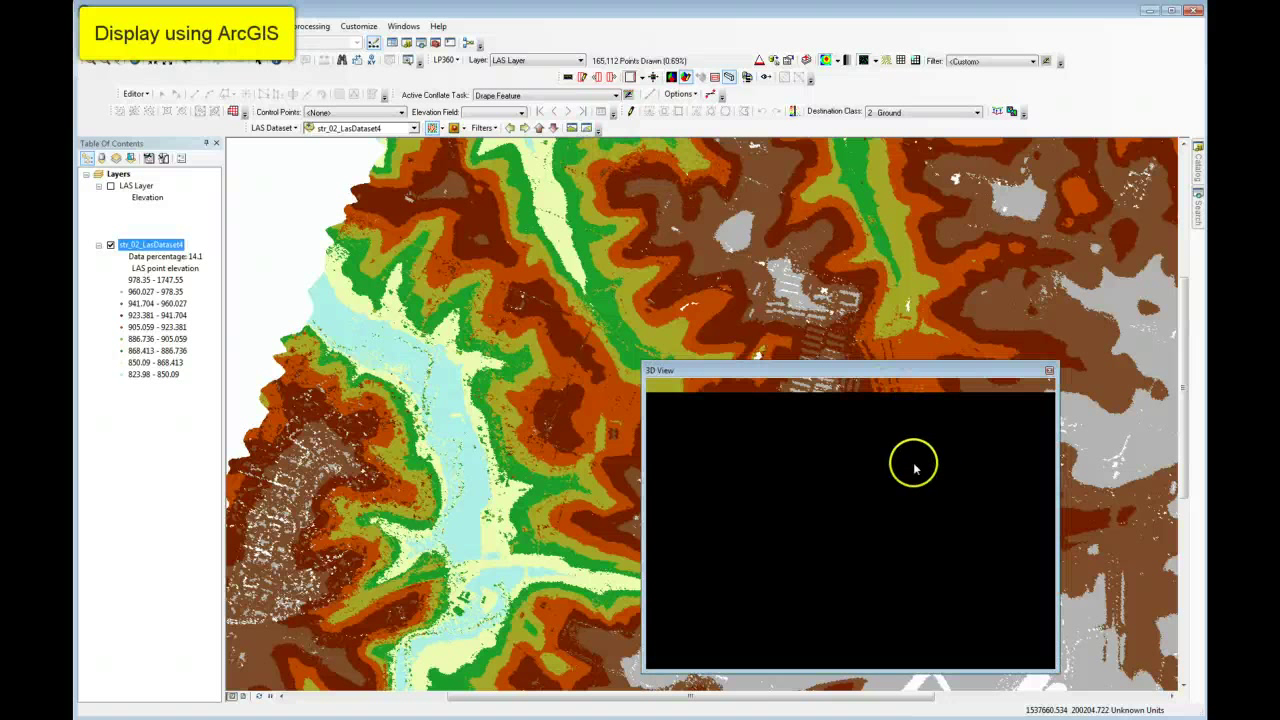
mouse_move(910, 472)
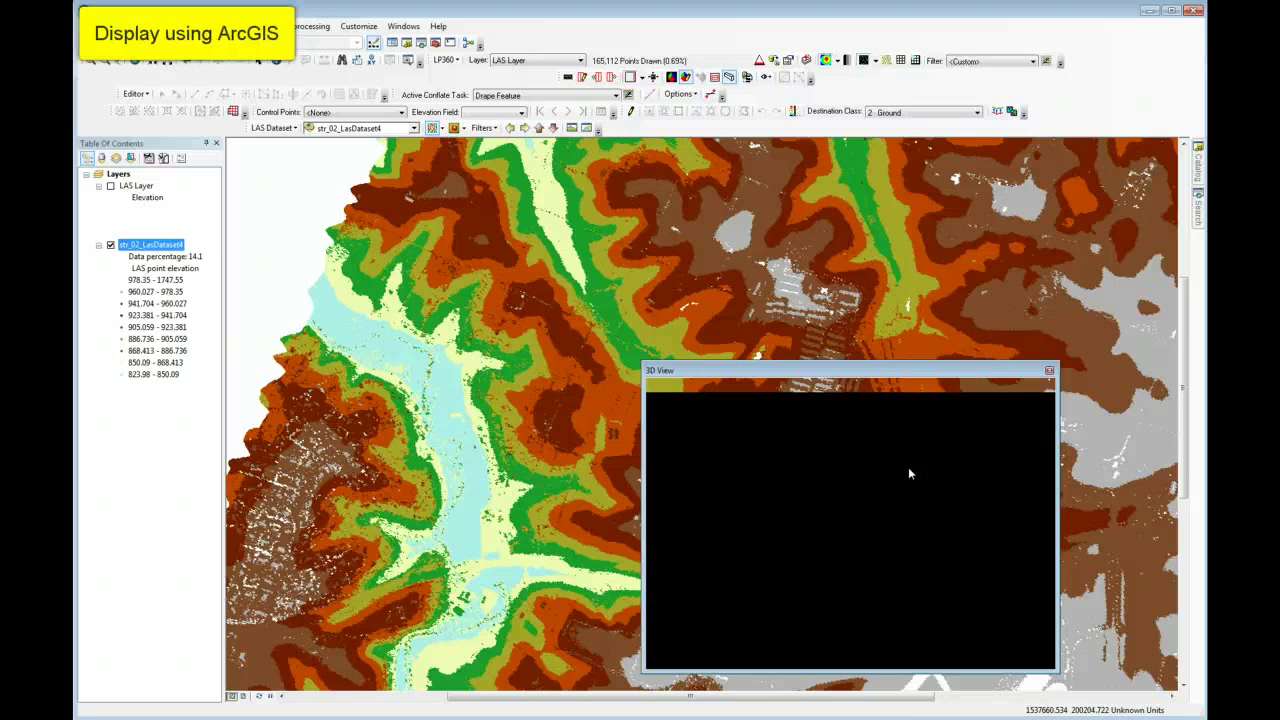